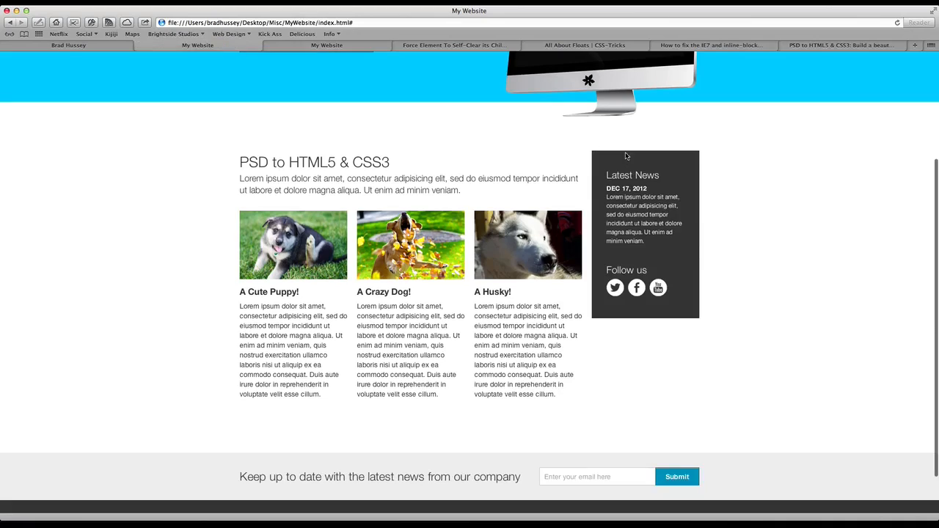
Duplicate the Layout comment heading below #column-content and rename it 'Sidebar'.
{"action": "double_click", "coordinate": [633, 175]}
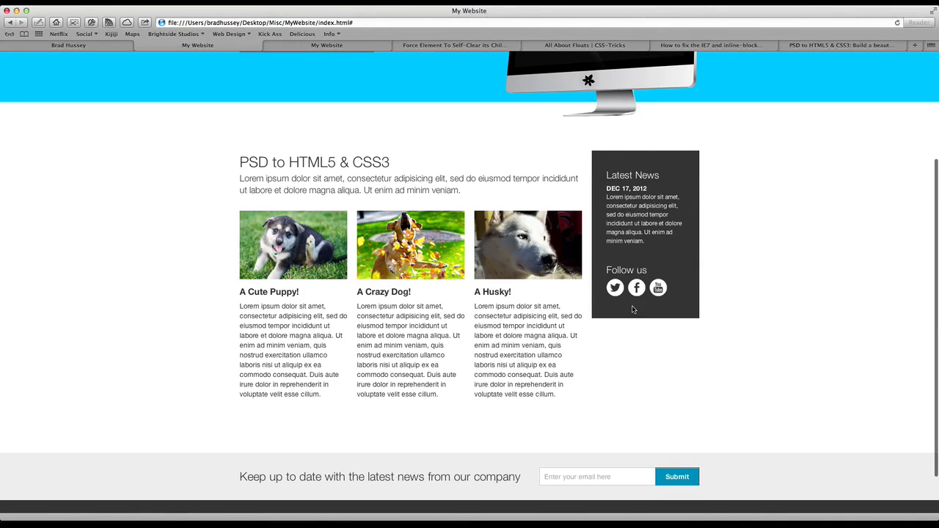
{"action": "mouse_move", "coordinate": [589, 228]}
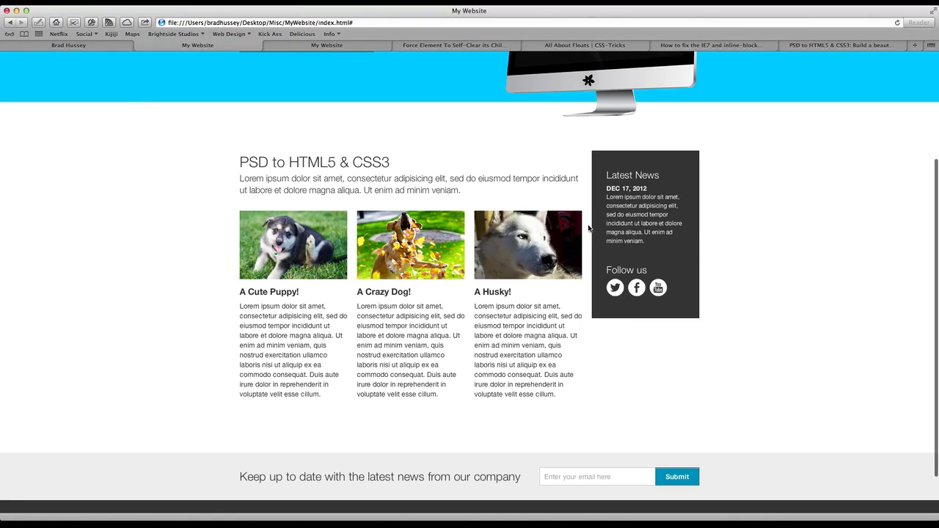
{"action": "left_click", "coordinate": [327, 44]}
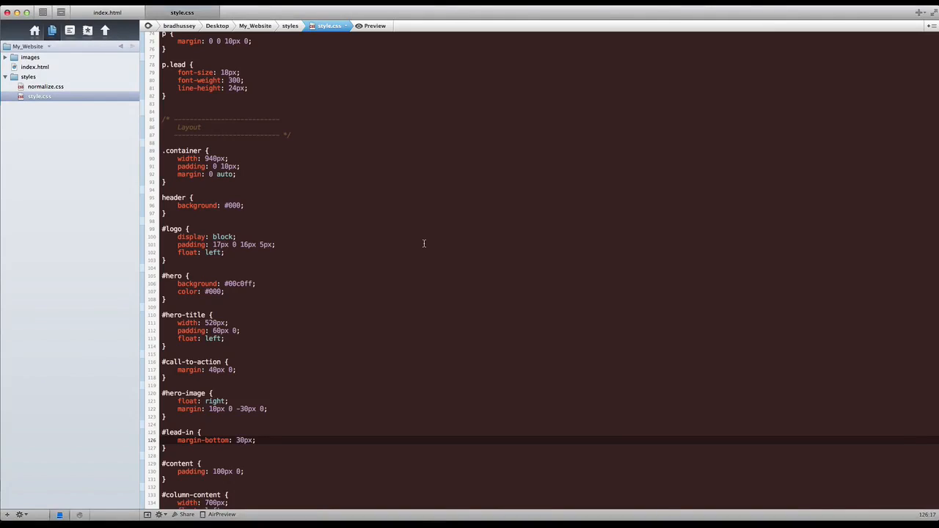
{"action": "mouse_move", "coordinate": [379, 292]}
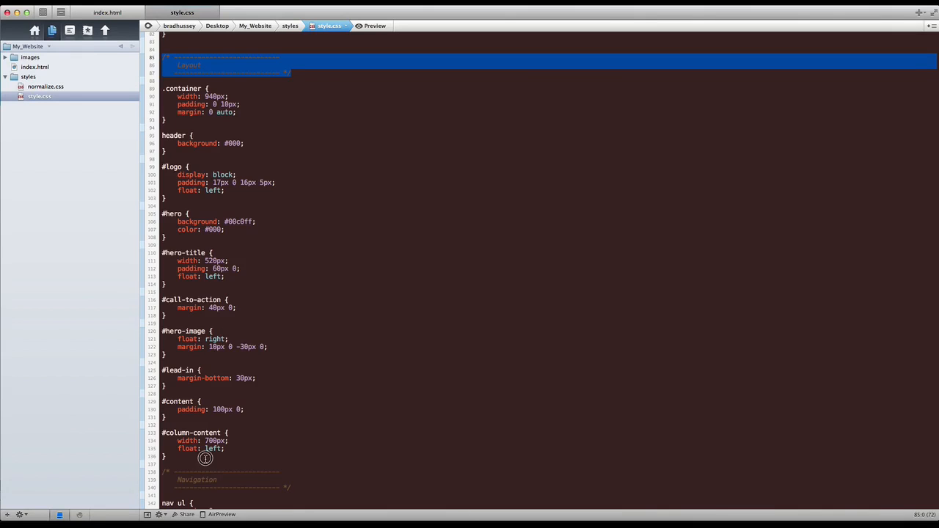
{"action": "left_click", "coordinate": [206, 458]}
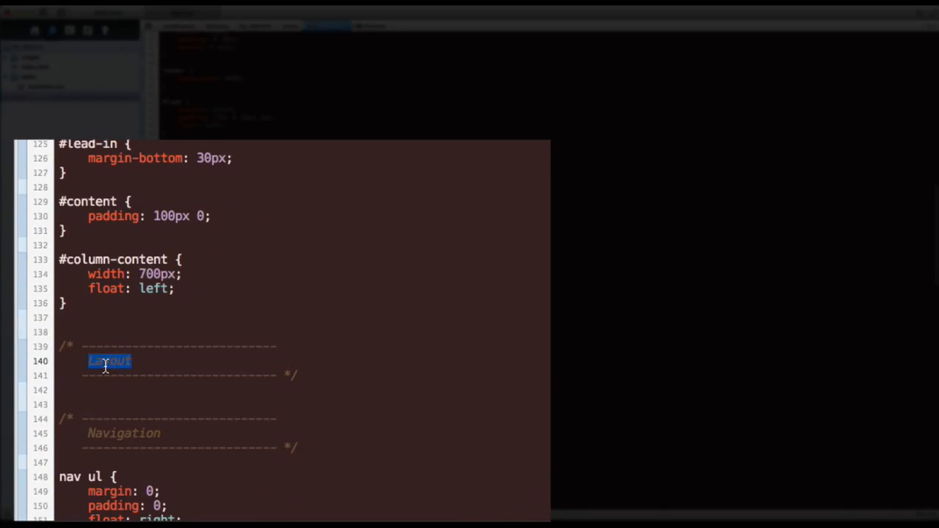
{"action": "type", "text": "Sidebar"}
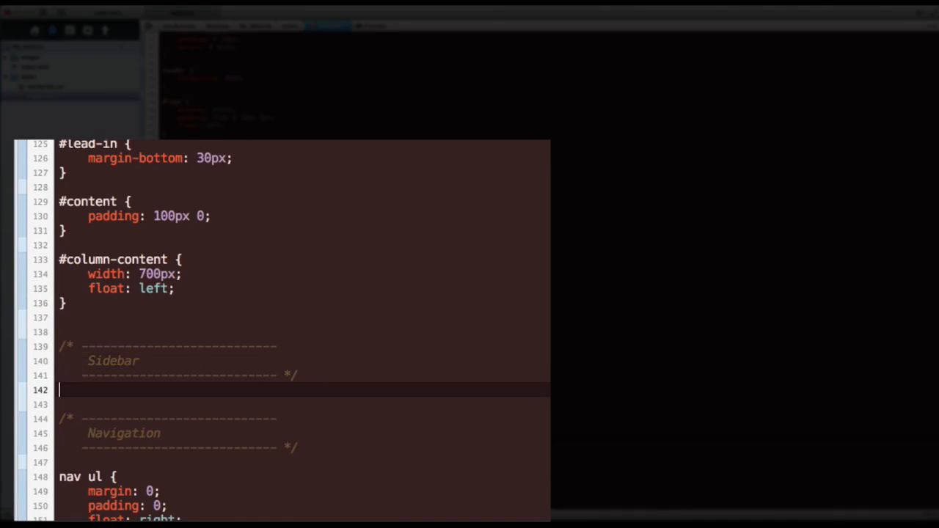
{"action": "key", "text": "Return"}
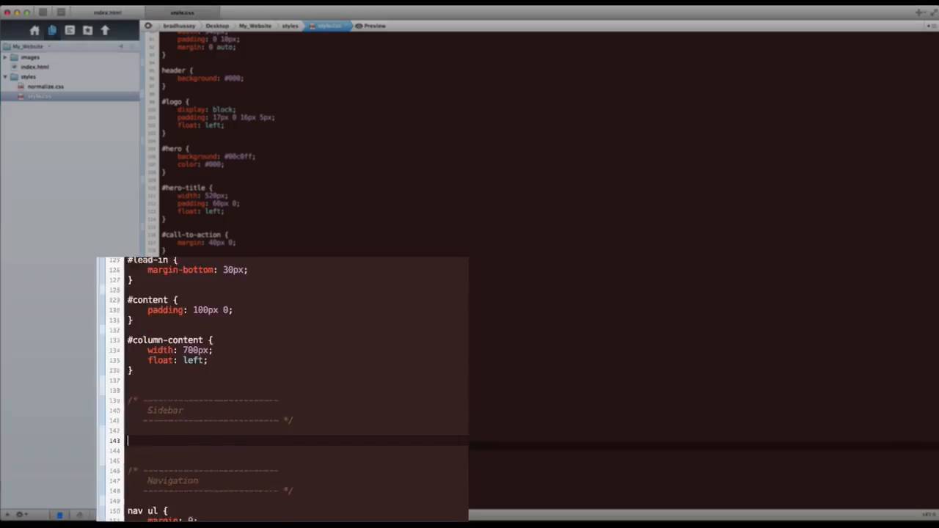
Write an empty aside rule under Sidebar, picking up the dark grey colour value.
{"action": "left_click", "coordinate": [306, 26]}
{"action": "type", "text": "aside {"}
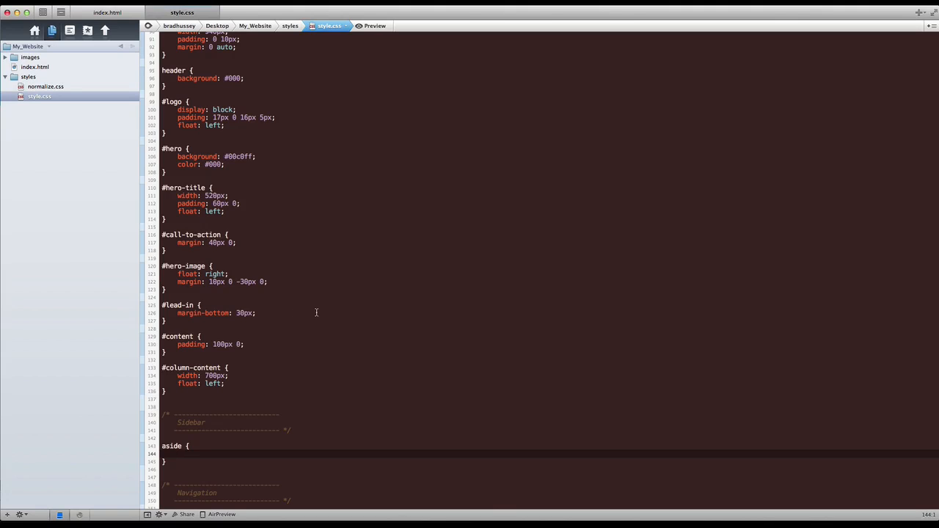
{"action": "mouse_move", "coordinate": [320, 377]}
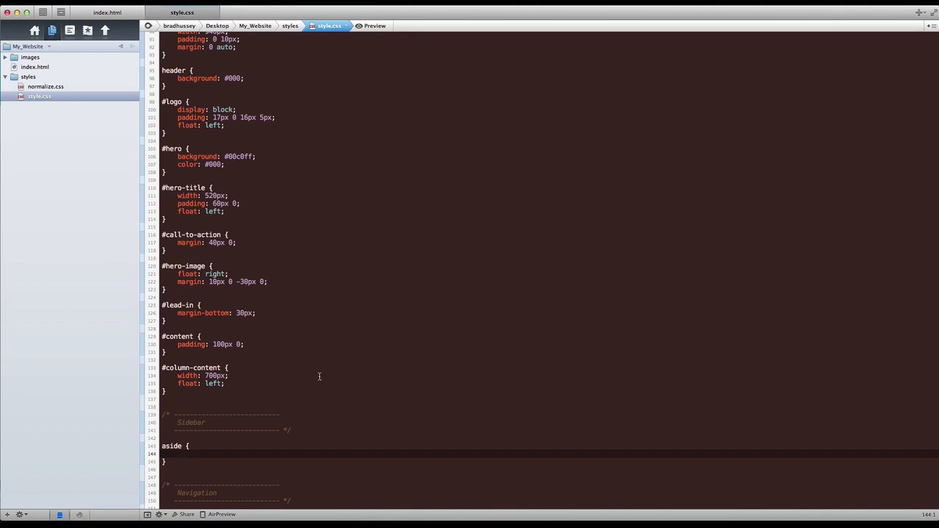
{"action": "scroll", "scroll_direction": "up", "scroll_amount": 3}
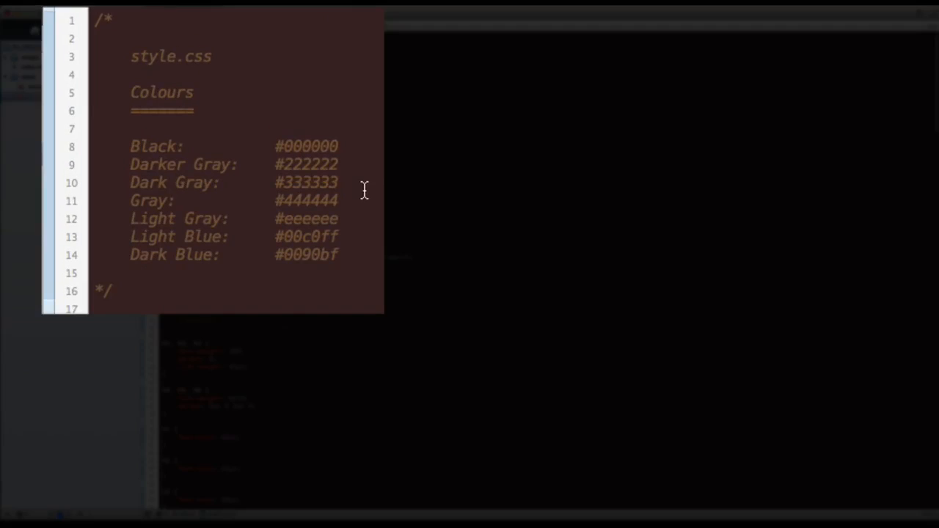
{"action": "double_click", "coordinate": [306, 182]}
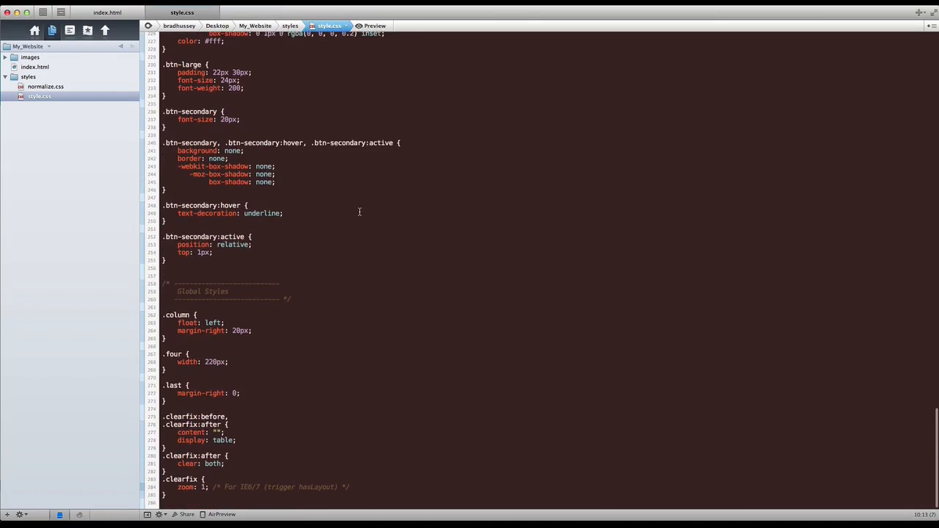
{"action": "scroll", "scroll_direction": "up", "scroll_amount": 3}
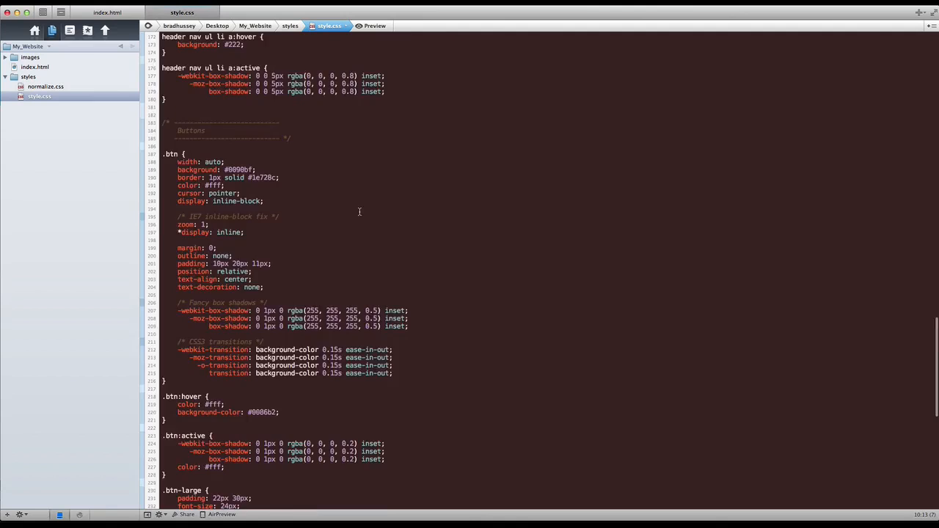
{"action": "scroll", "scroll_direction": "up", "scroll_amount": 3}
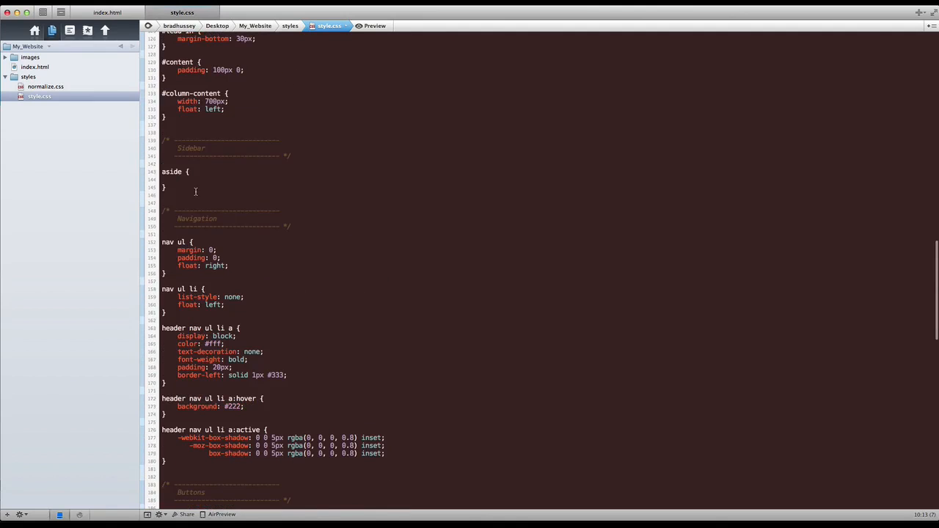
{"action": "type", "text": "ba"}
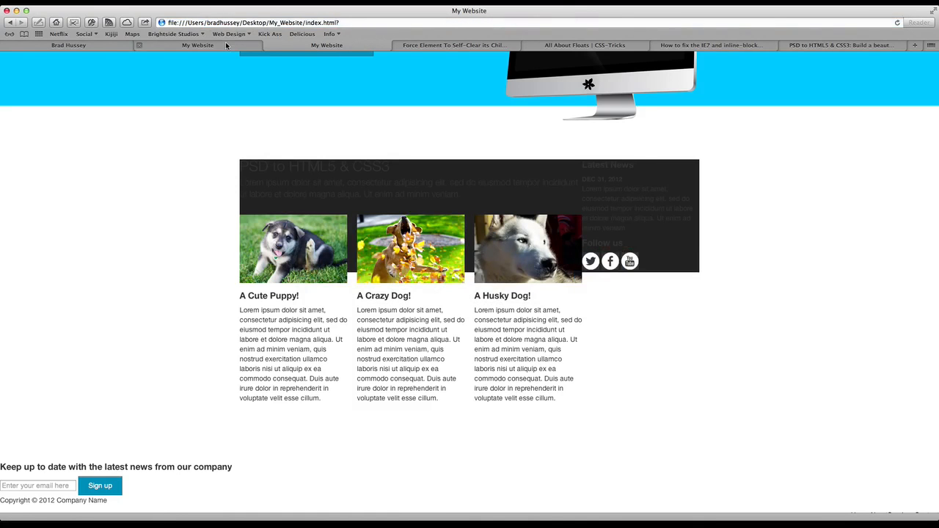
{"action": "mouse_move", "coordinate": [556, 204]}
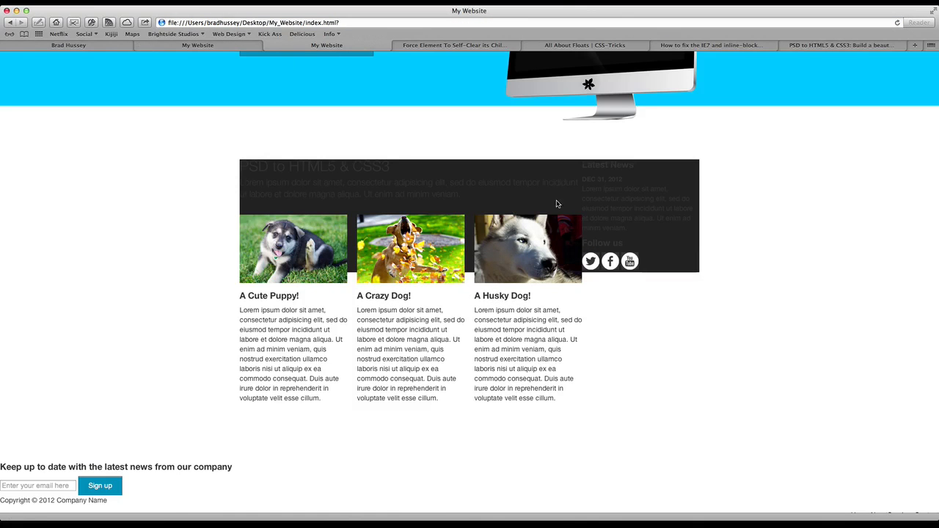
{"action": "mouse_move", "coordinate": [685, 264]}
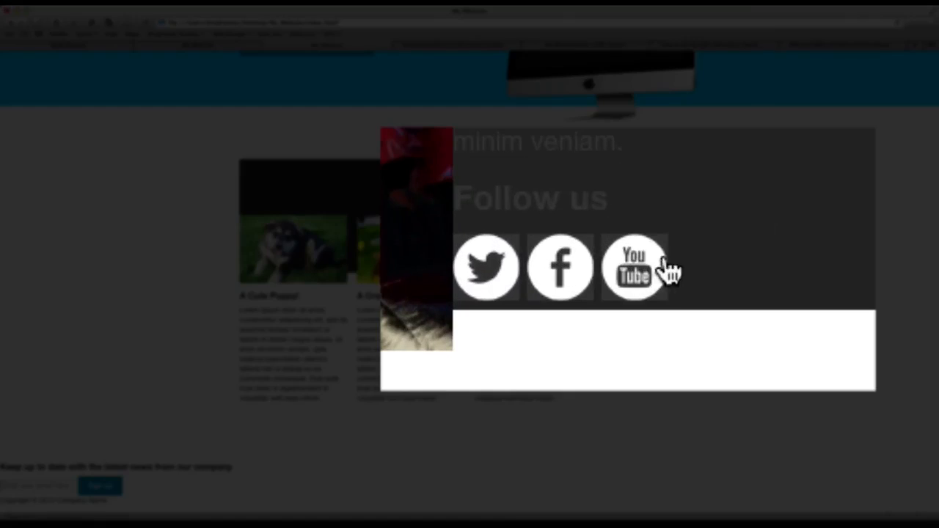
{"action": "mouse_move", "coordinate": [622, 264]}
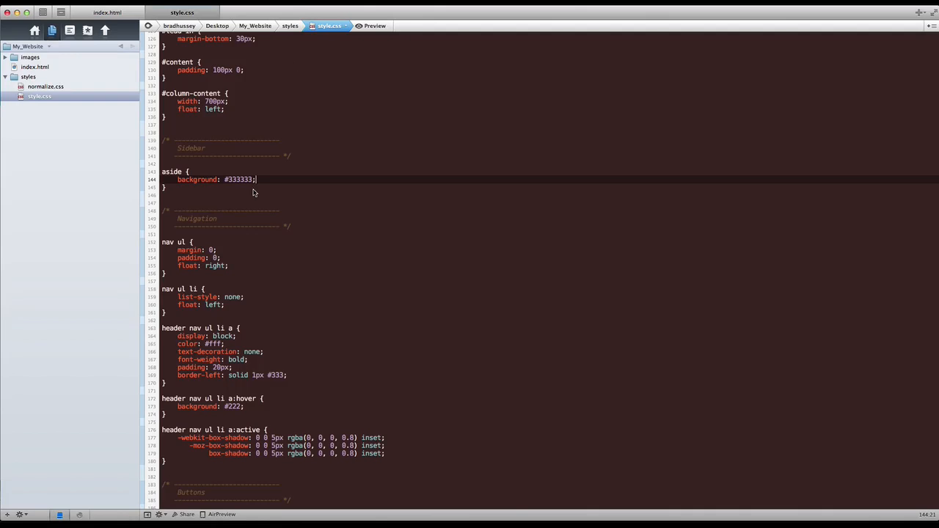
Set the aside background to #444 and begin a width declaration.
{"action": "scroll", "scroll_direction": "up", "scroll_amount": 3}
{"action": "type", "text": "444"}
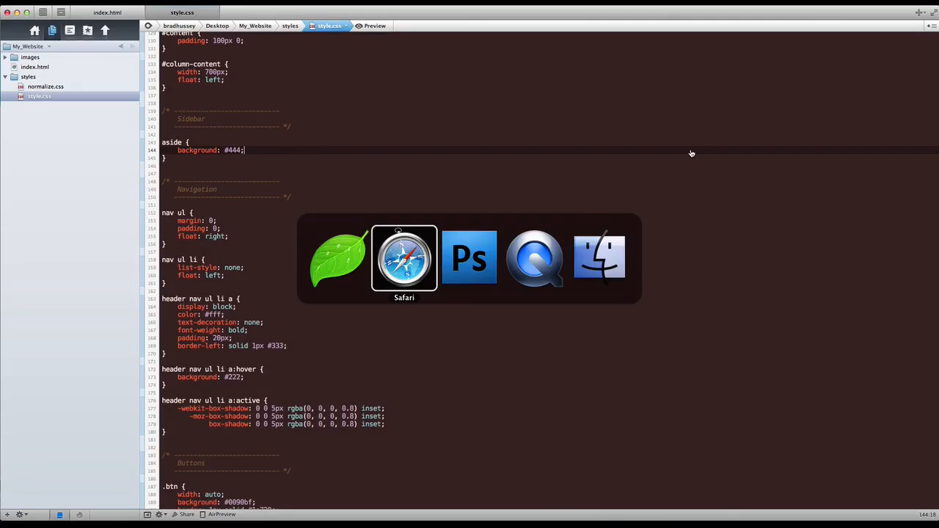
{"action": "left_click", "coordinate": [404, 258]}
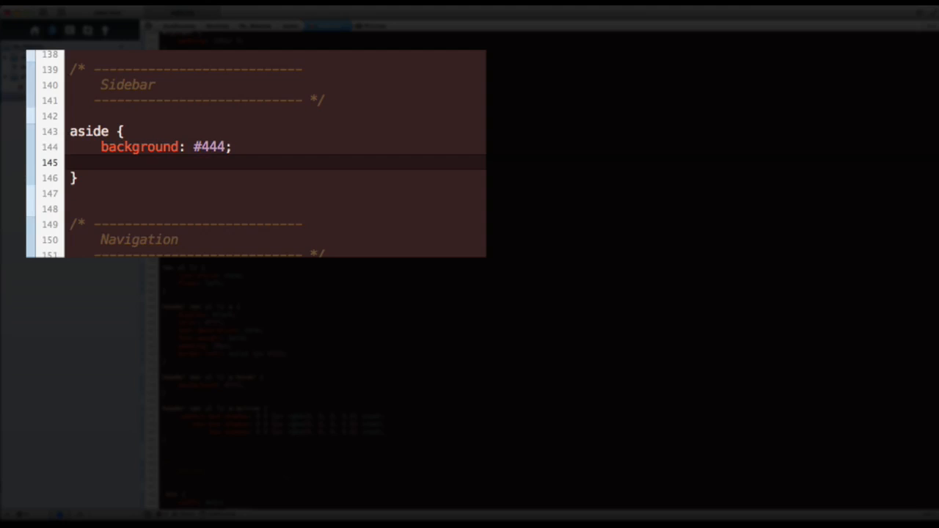
{"action": "type", "text": "width:"}
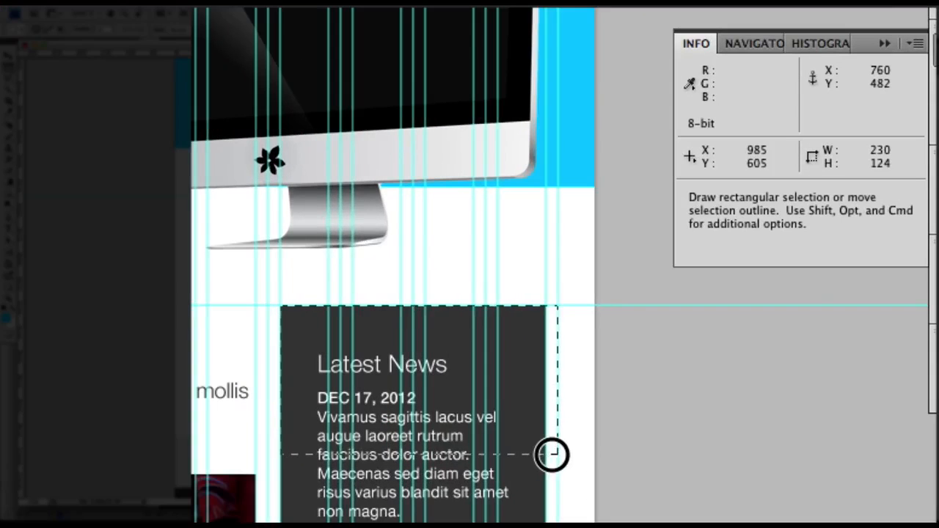
Drag a marquee across the Latest News box to measure its 220 px width.
{"action": "left_click_drag", "start_coordinate": [553, 455], "coordinate": [539, 480]}
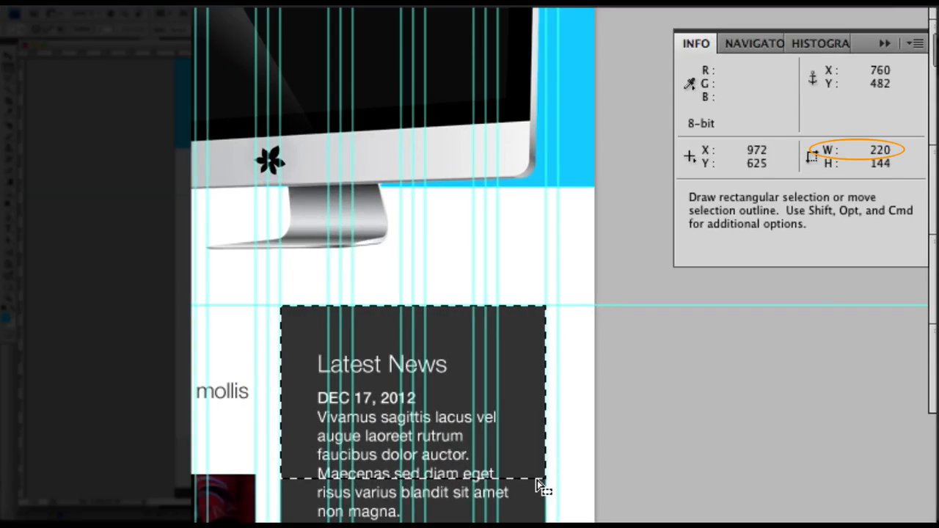
{"action": "mouse_move", "coordinate": [263, 343]}
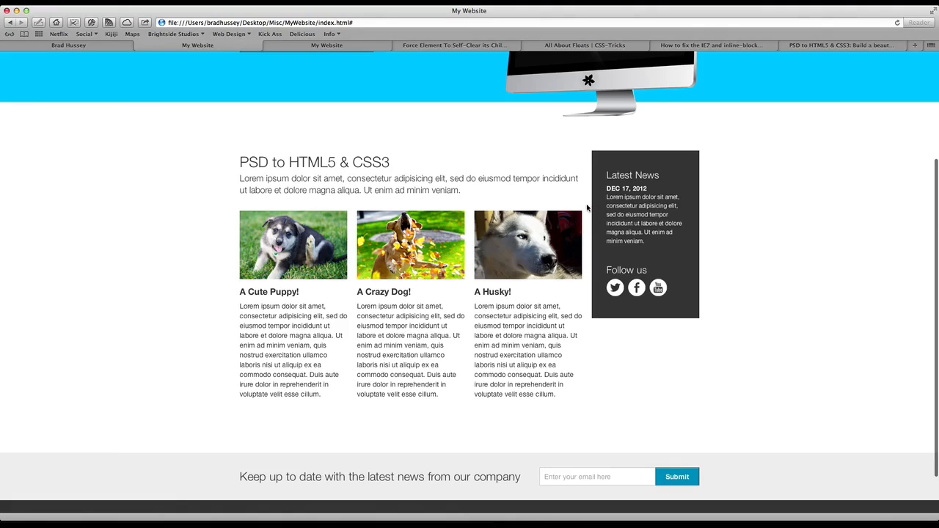
Add width: 220px and color: #fff to the aside rule, then start a float.
{"action": "left_click", "coordinate": [326, 45]}
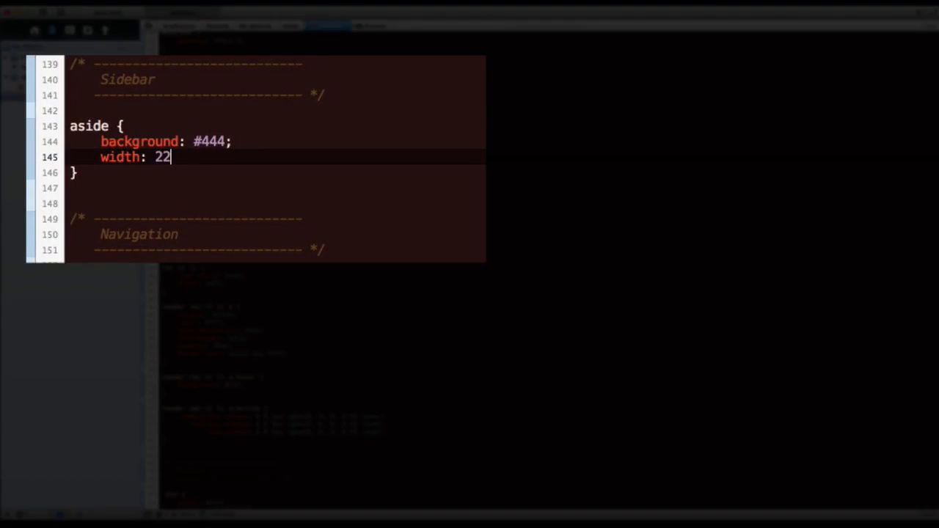
{"action": "type", "text": "0px;"}
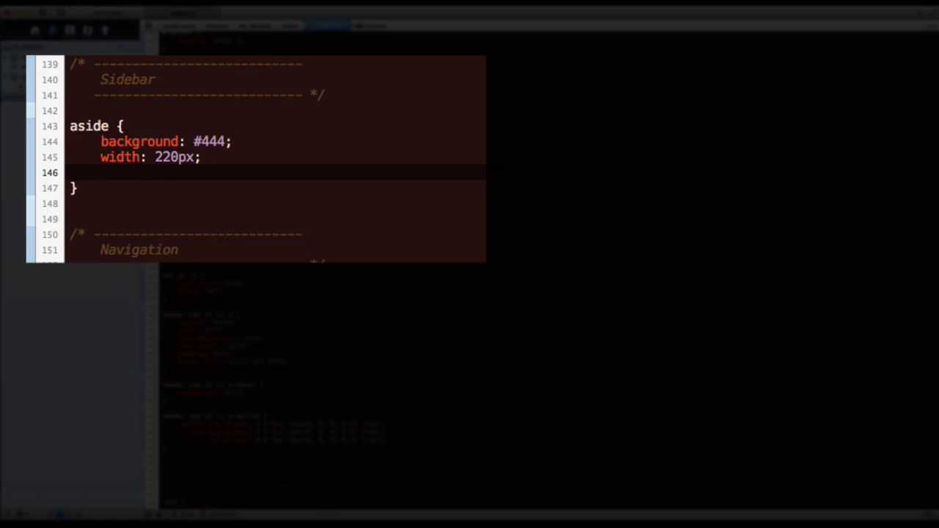
{"action": "type", "text": "color: #"}
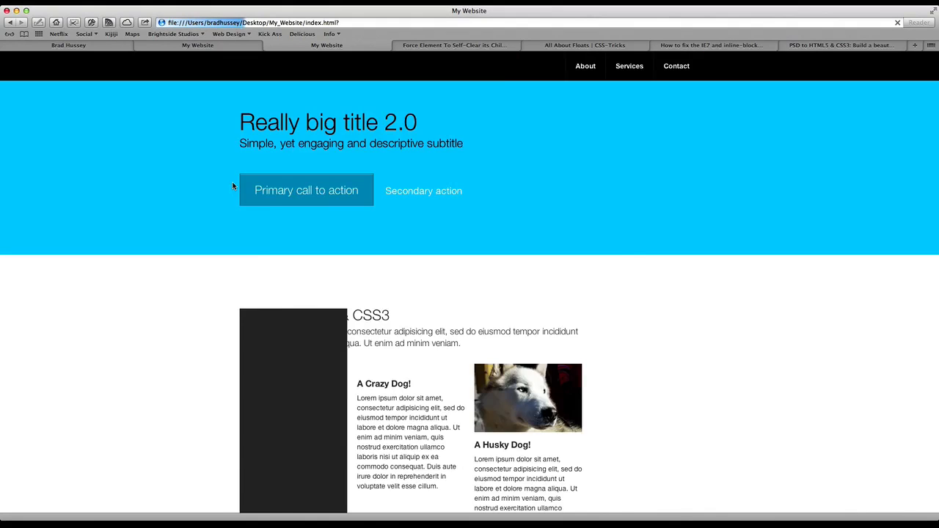
{"action": "scroll", "scroll_direction": "down", "scroll_amount": 3}
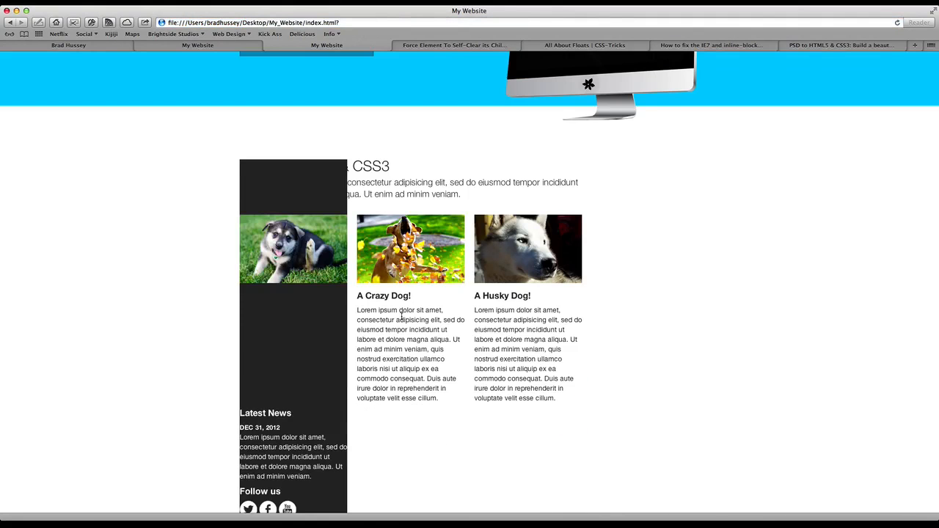
{"action": "scroll", "scroll_direction": "down", "scroll_amount": 3}
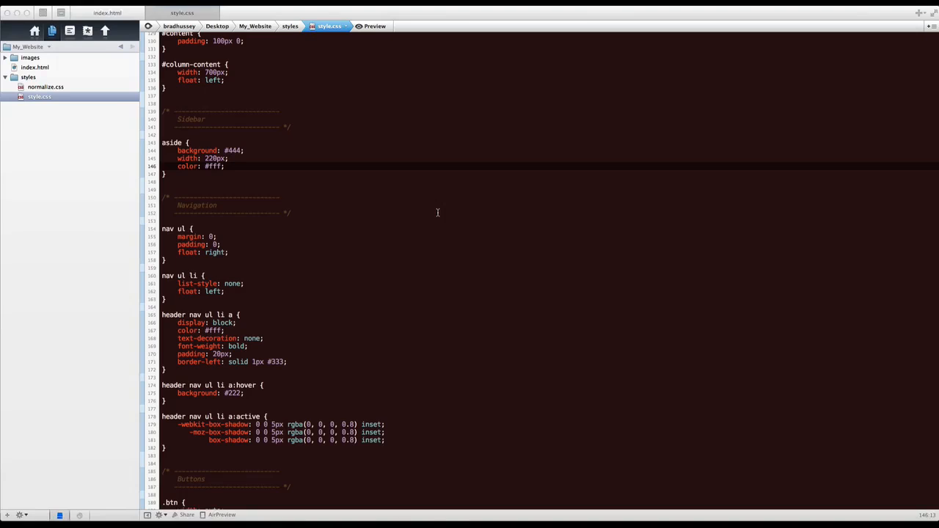
{"action": "type", "text": "float:"}
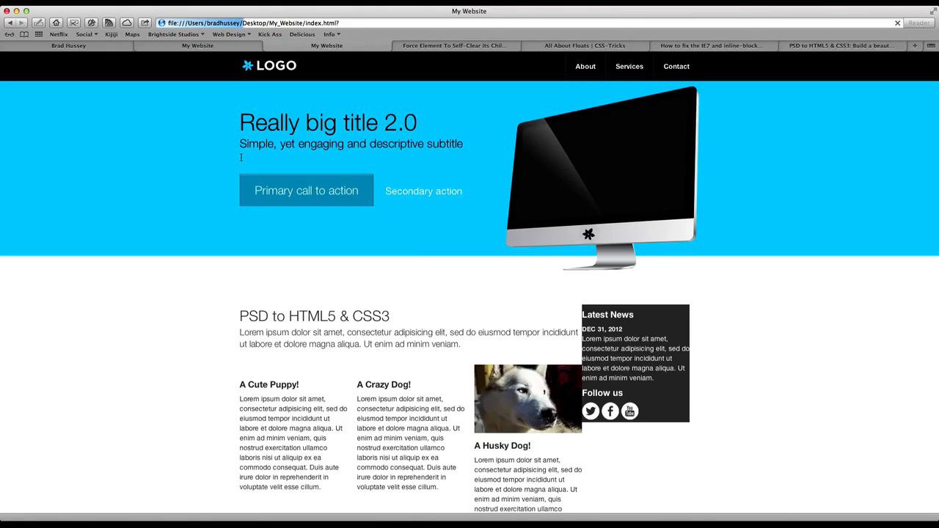
Scroll the Safari preview to see the dark sidebar beside the dog columns.
{"action": "scroll", "scroll_direction": "down", "scroll_amount": 3}
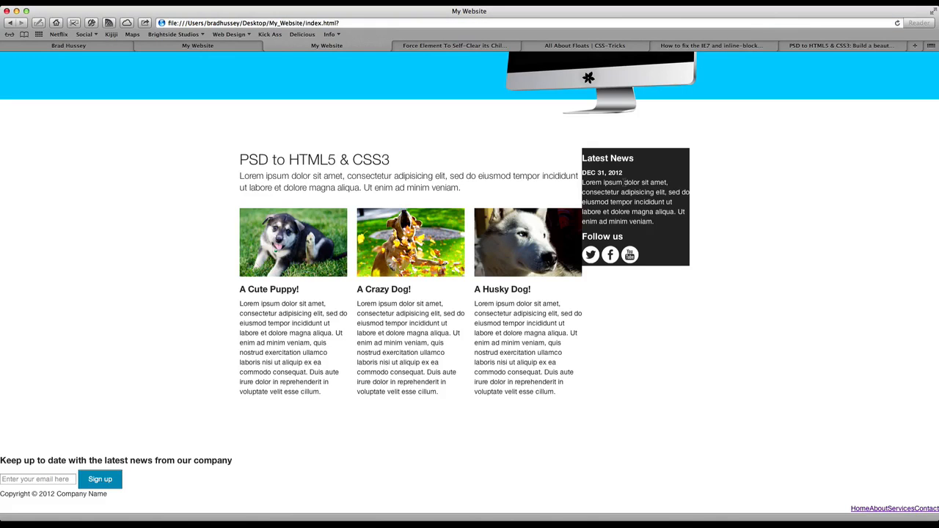
{"action": "mouse_move", "coordinate": [690, 160]}
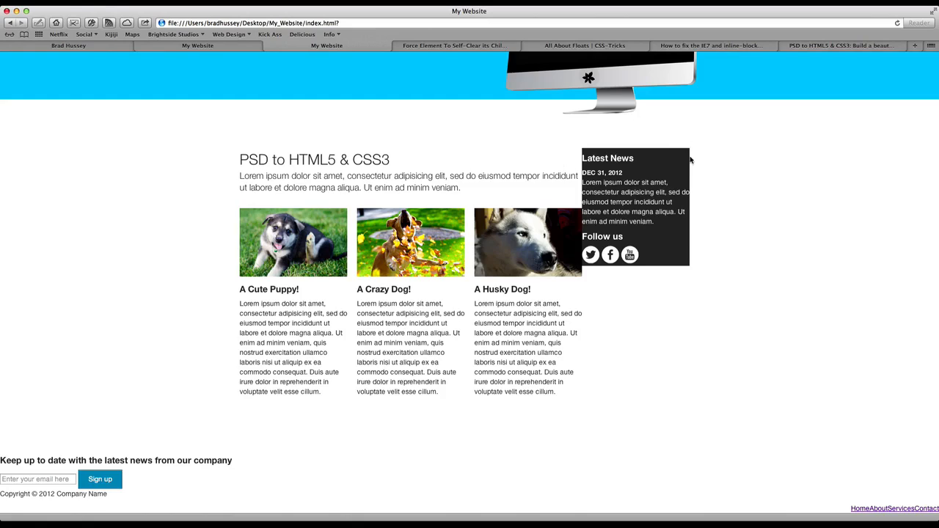
{"action": "mouse_move", "coordinate": [666, 147]}
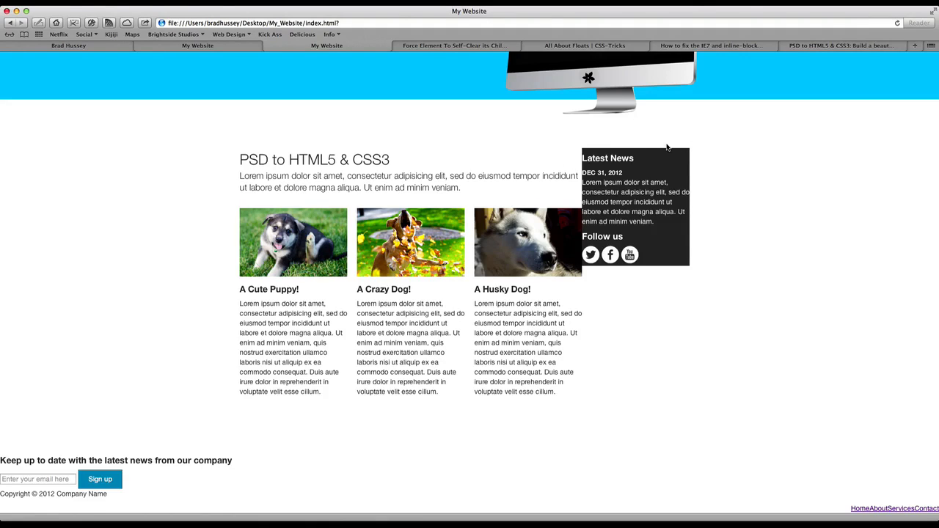
{"action": "mouse_move", "coordinate": [585, 154]}
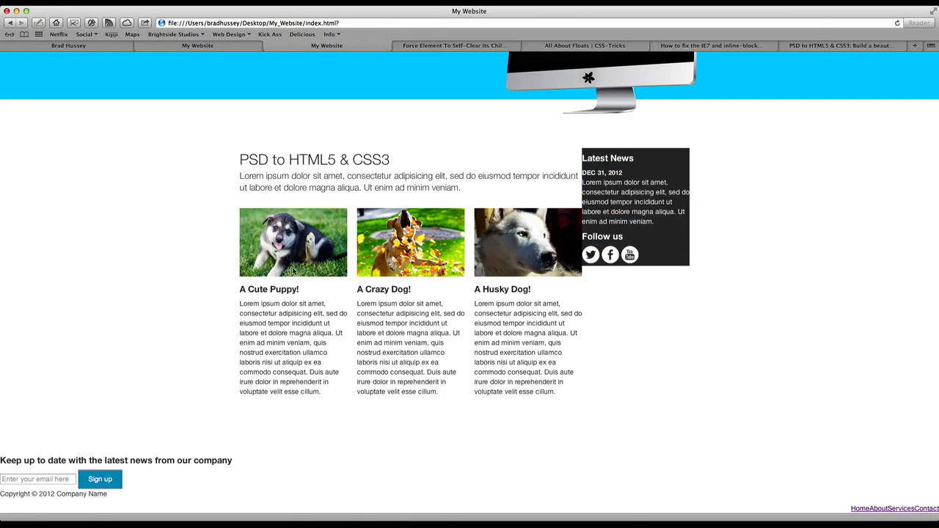
{"action": "mouse_move", "coordinate": [703, 56]}
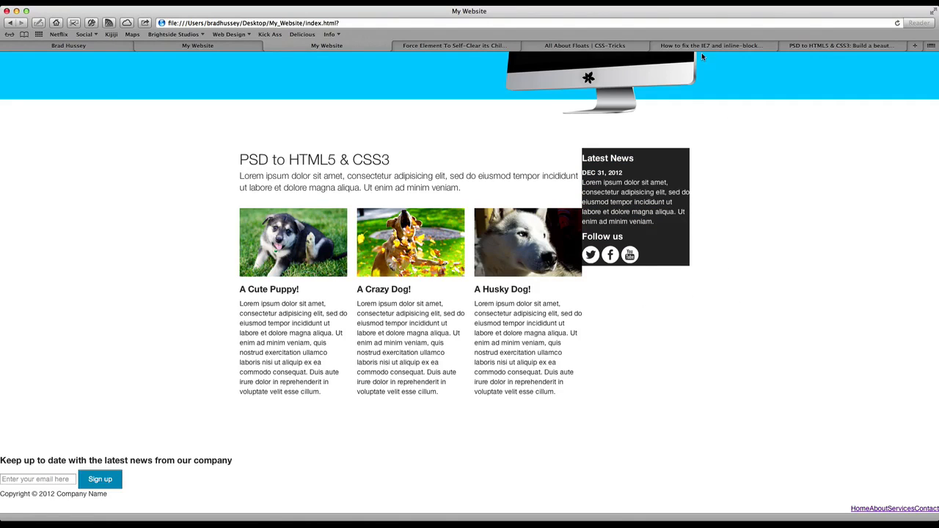
{"action": "left_click", "coordinate": [585, 45]}
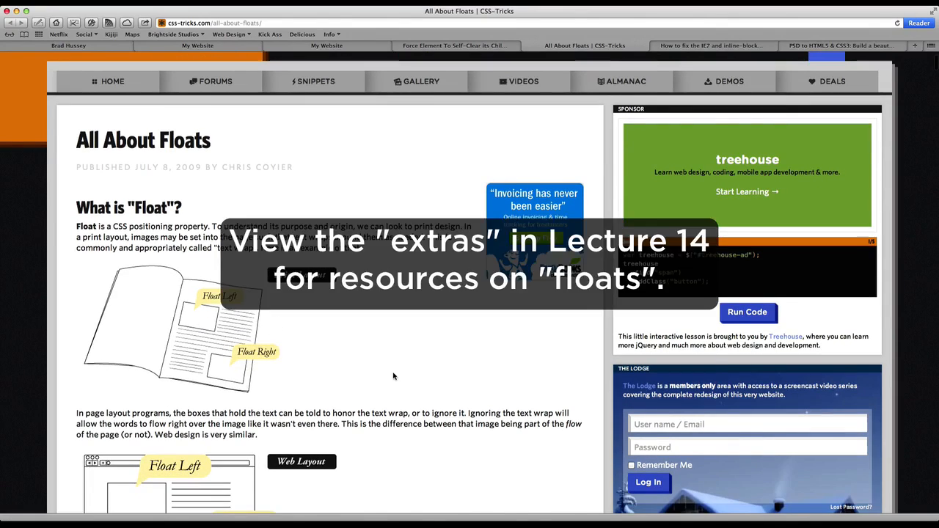
{"action": "scroll", "scroll_direction": "down", "scroll_amount": 3}
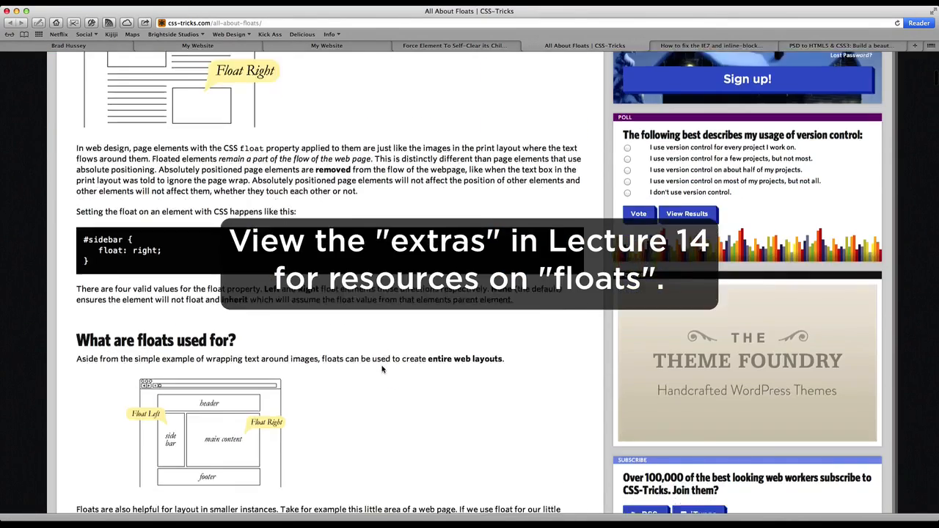
{"action": "scroll", "scroll_direction": "up", "scroll_amount": 3}
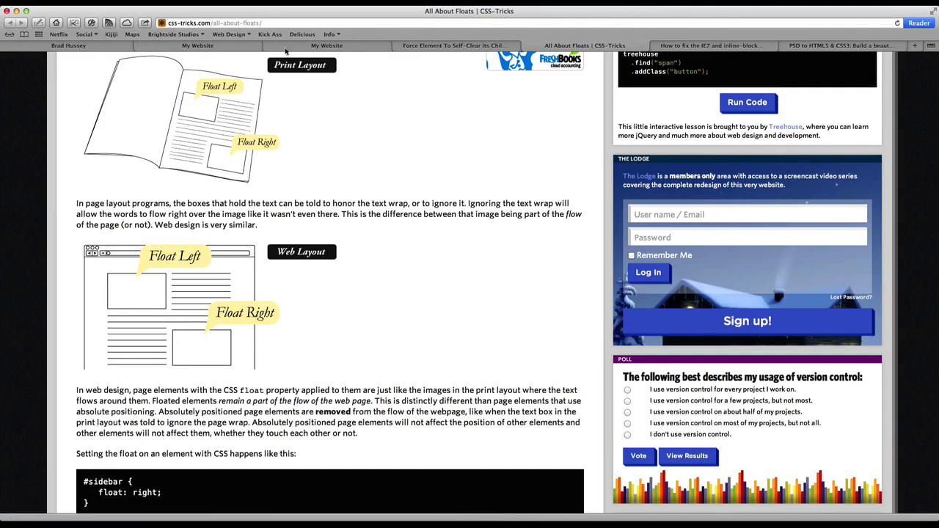
{"action": "left_click", "coordinate": [326, 45]}
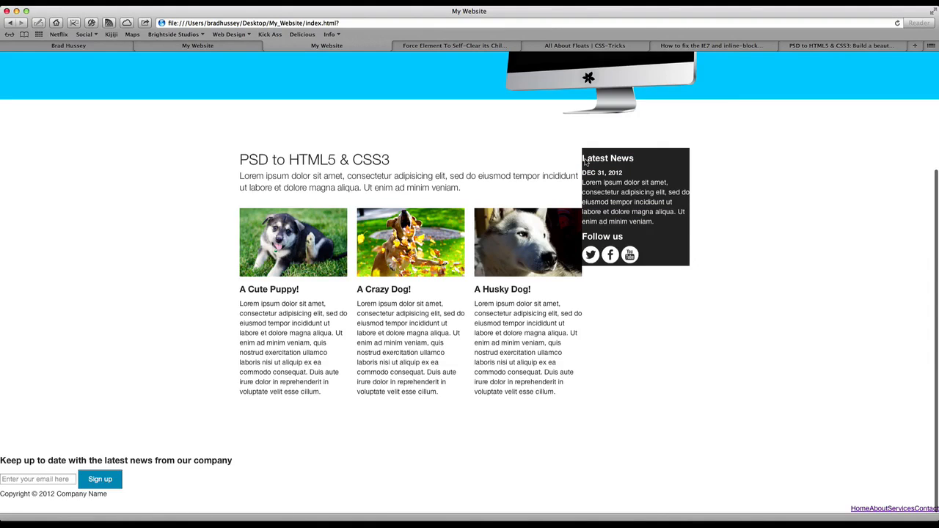
{"action": "mouse_move", "coordinate": [720, 195]}
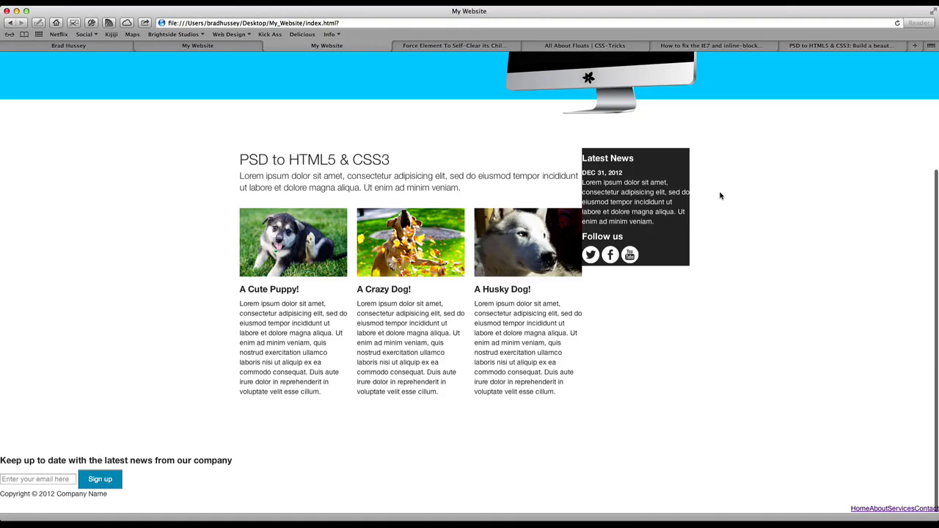
{"action": "mouse_move", "coordinate": [625, 170]}
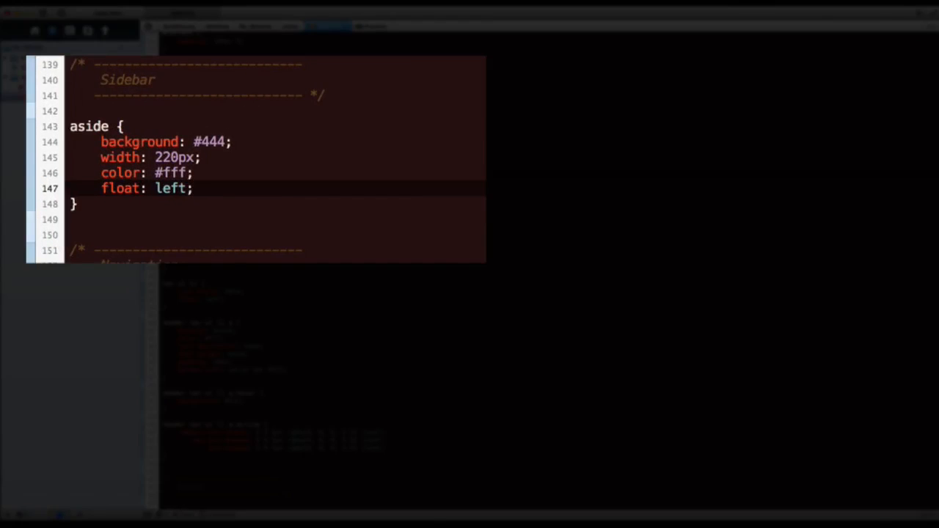
Add margin-left: 20px and padding: 30px to the aside rule.
{"action": "type", "text": "margin-left: 20px;"}
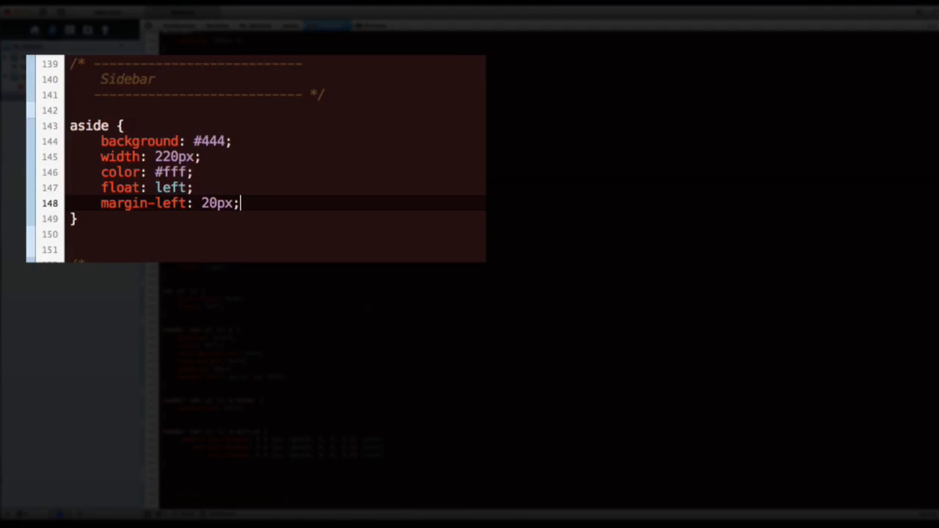
{"action": "type", "text": "padding:"}
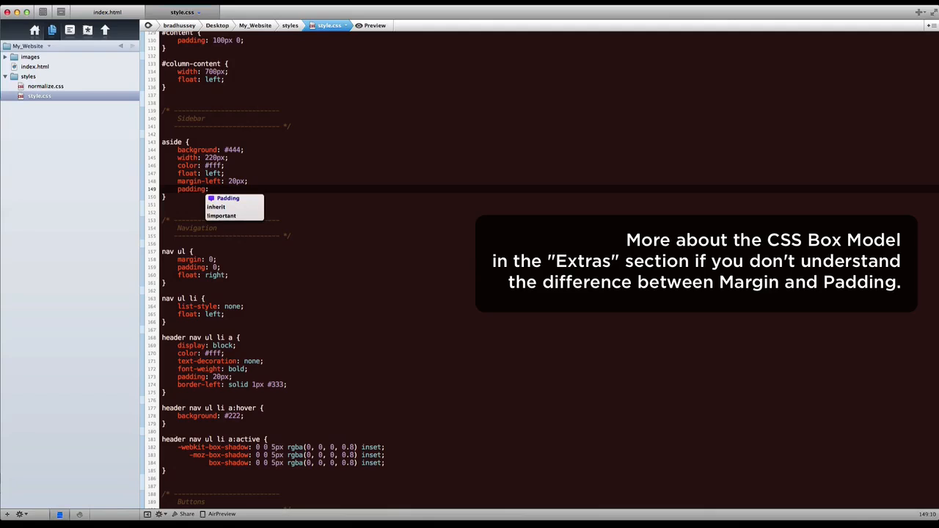
{"action": "type", "text": "30px"}
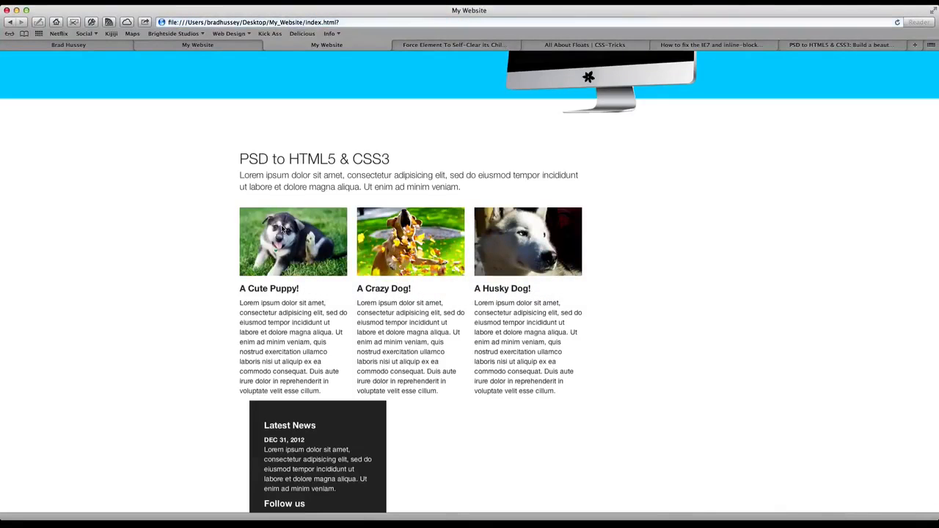
Scroll down the preview past the sidebar under the columns to the footer.
{"action": "scroll", "scroll_direction": "down", "scroll_amount": 3}
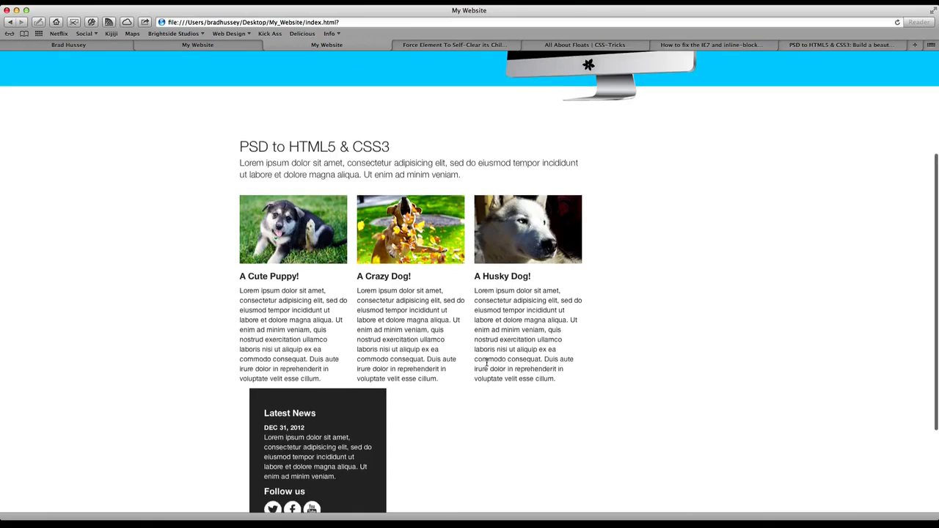
{"action": "scroll", "scroll_direction": "down", "scroll_amount": 3}
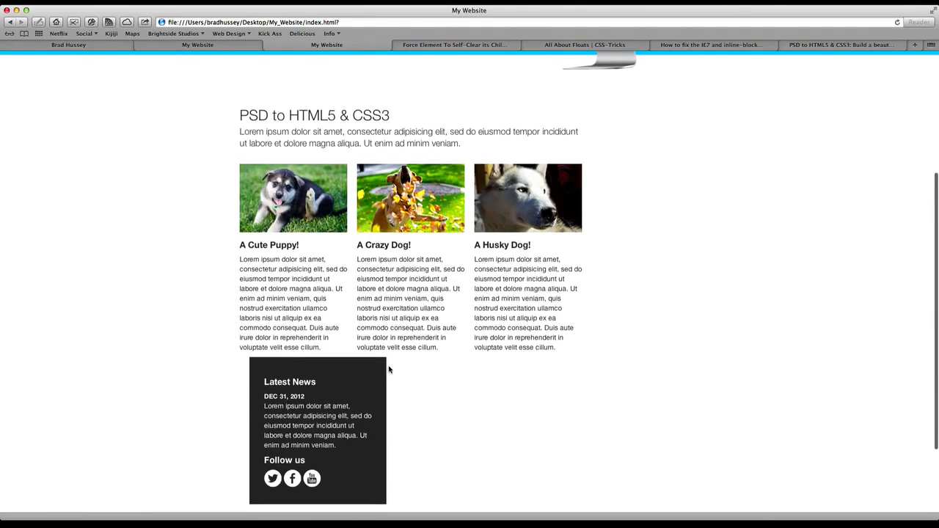
{"action": "mouse_move", "coordinate": [252, 358]}
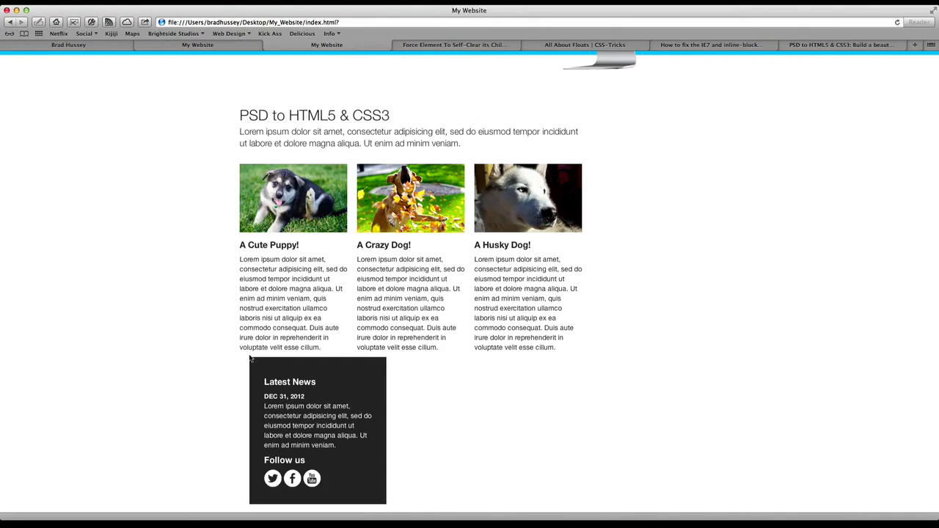
{"action": "mouse_move", "coordinate": [230, 221]}
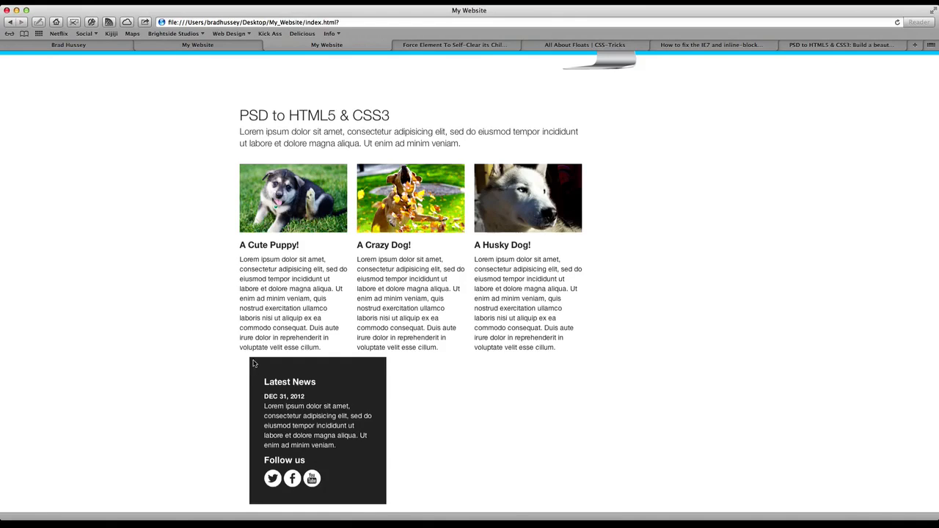
{"action": "mouse_move", "coordinate": [558, 257]}
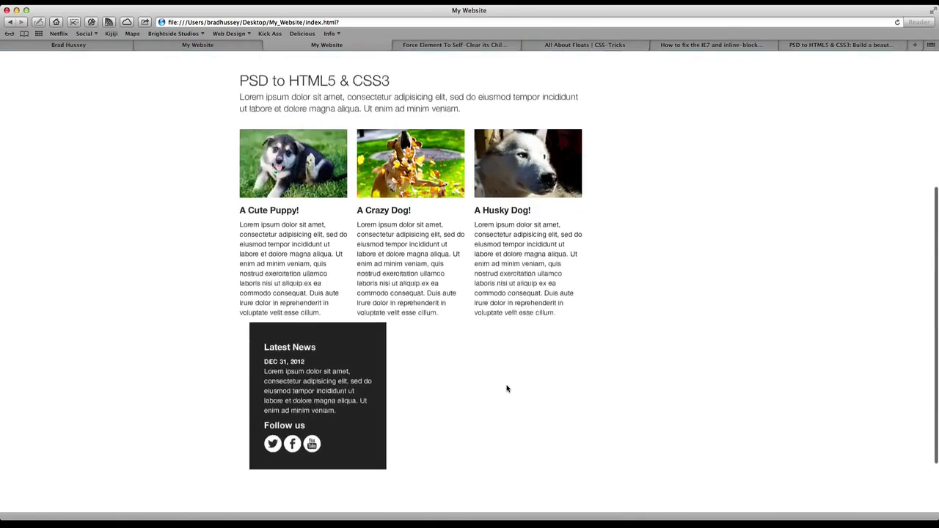
{"action": "scroll", "scroll_direction": "down", "scroll_amount": 3}
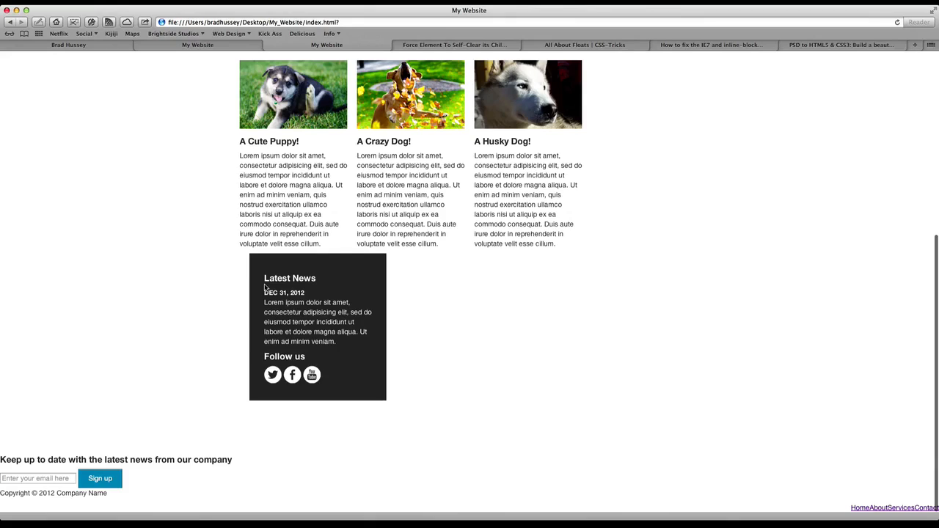
{"action": "mouse_move", "coordinate": [383, 301]}
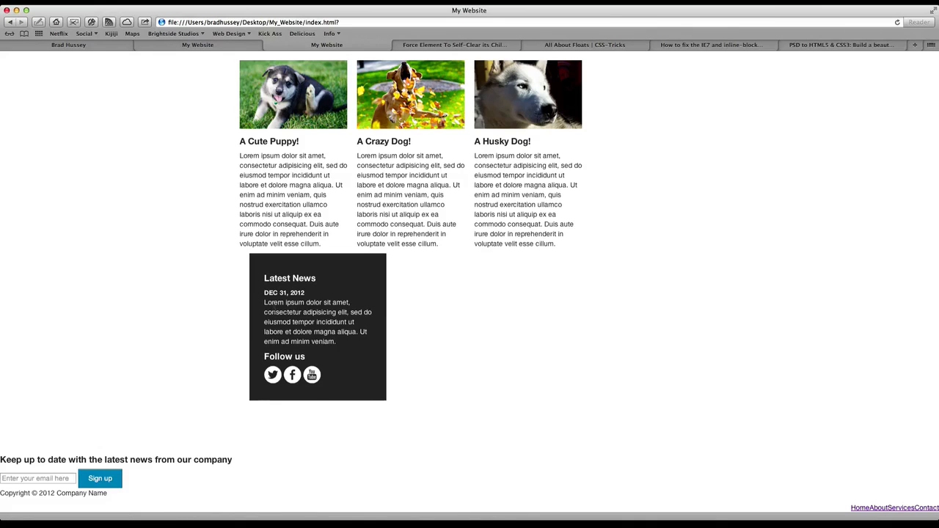
{"action": "mouse_move", "coordinate": [251, 304]}
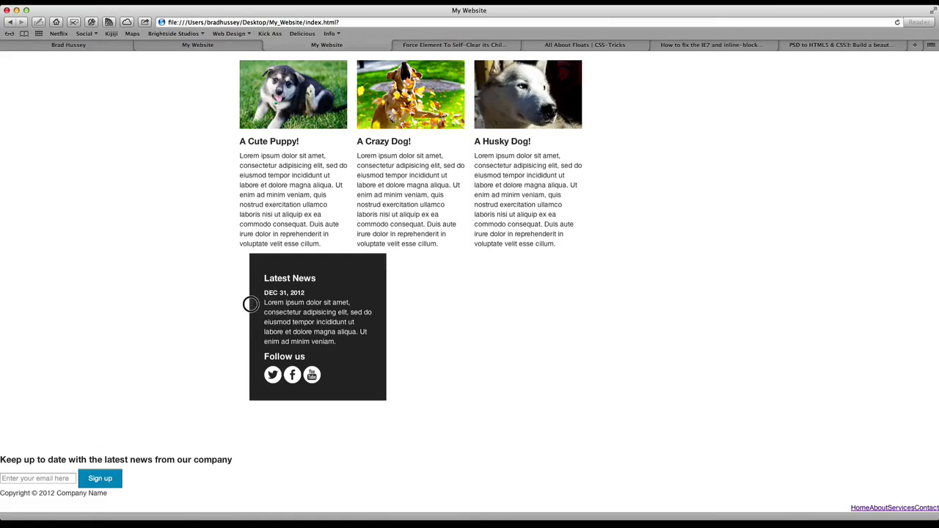
{"action": "mouse_move", "coordinate": [390, 314]}
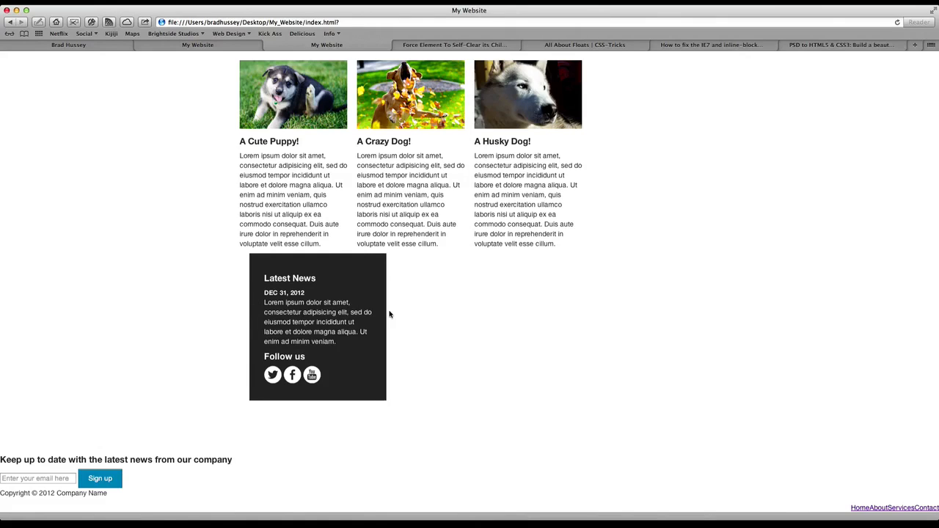
{"action": "mouse_move", "coordinate": [379, 318]}
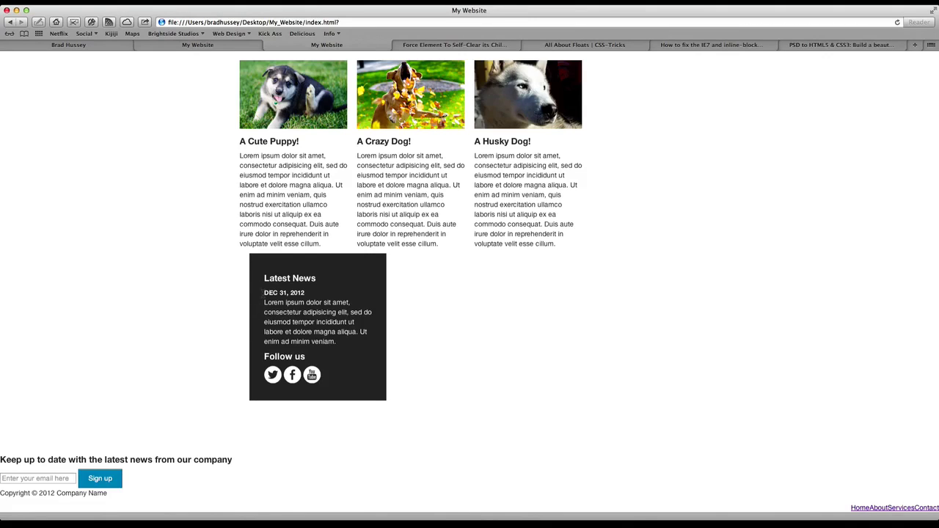
{"action": "mouse_move", "coordinate": [245, 255]}
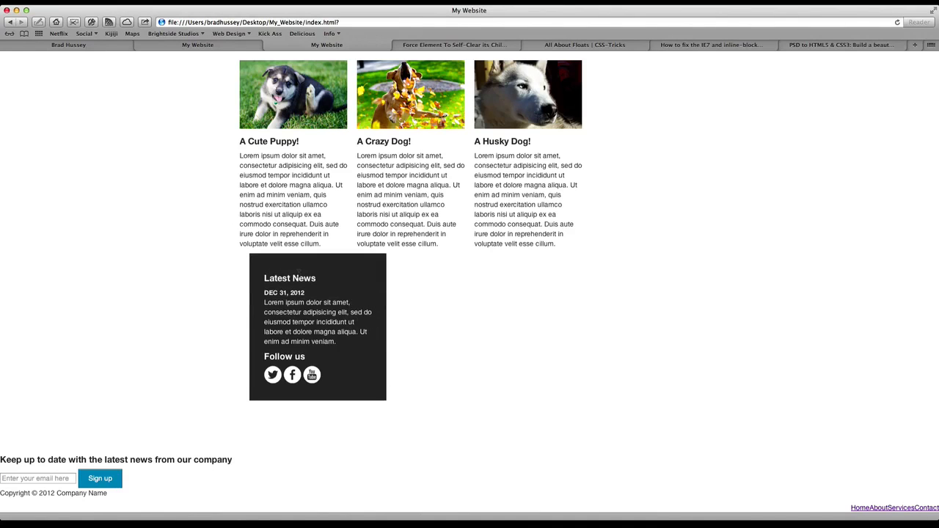
{"action": "mouse_move", "coordinate": [304, 290]}
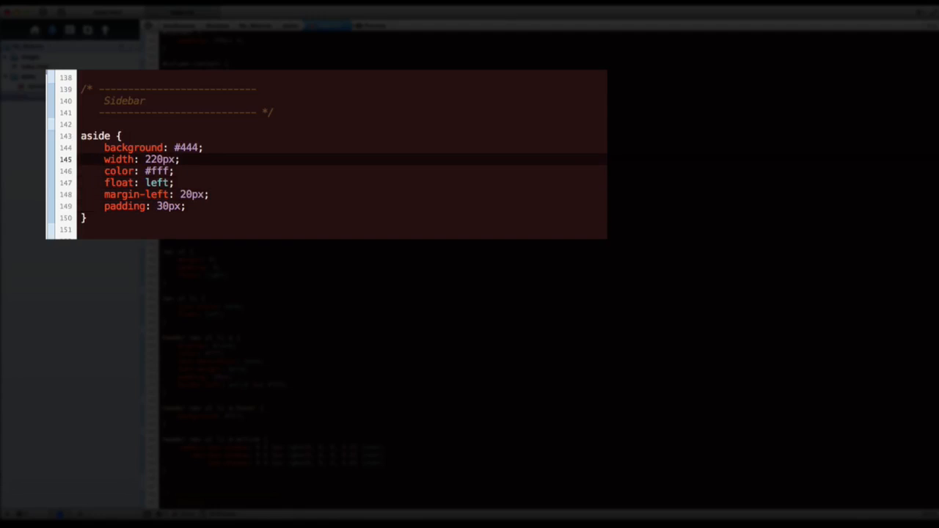
Set the aside width to 160px with comment '220px with 60px of left and right padding'.
{"action": "left_click", "coordinate": [152, 159]}
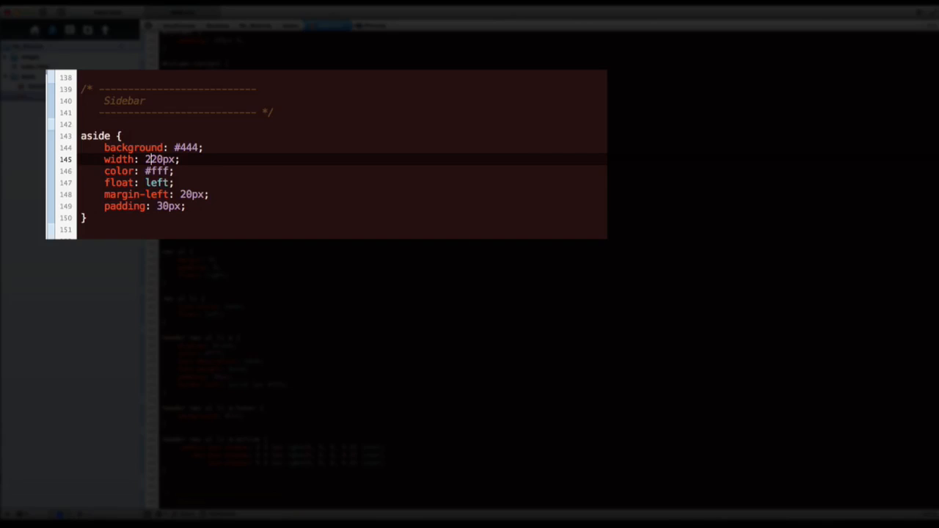
{"action": "type", "text": "2"}
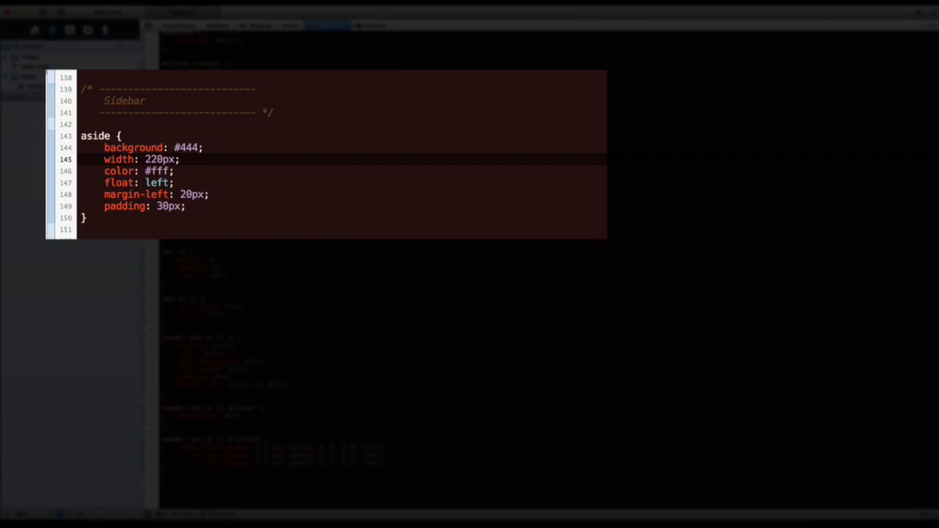
{"action": "left_click", "coordinate": [154, 159]}
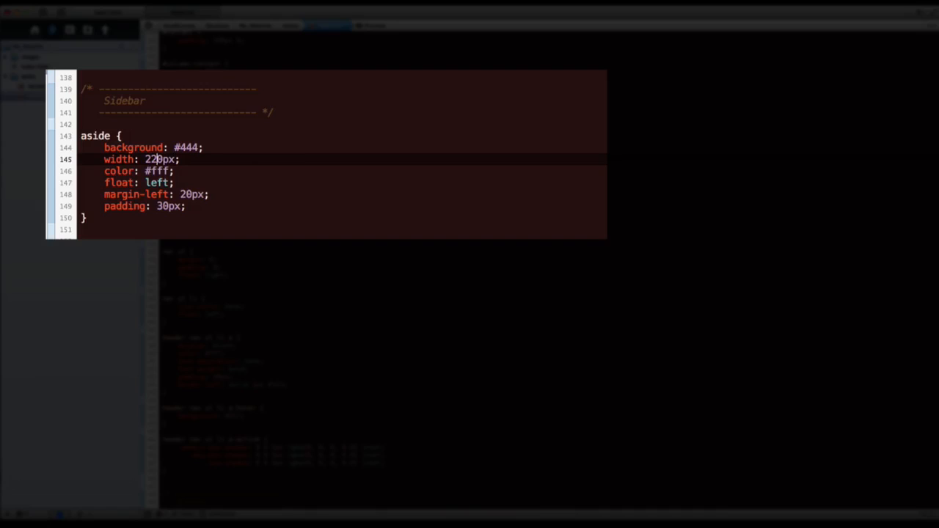
{"action": "type", "text": "160px;"}
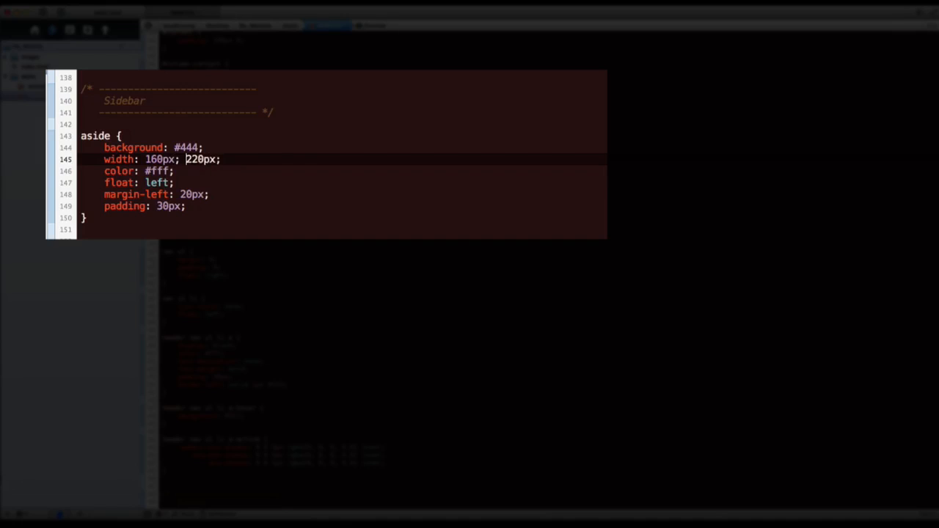
{"action": "type", "text": "/*"}
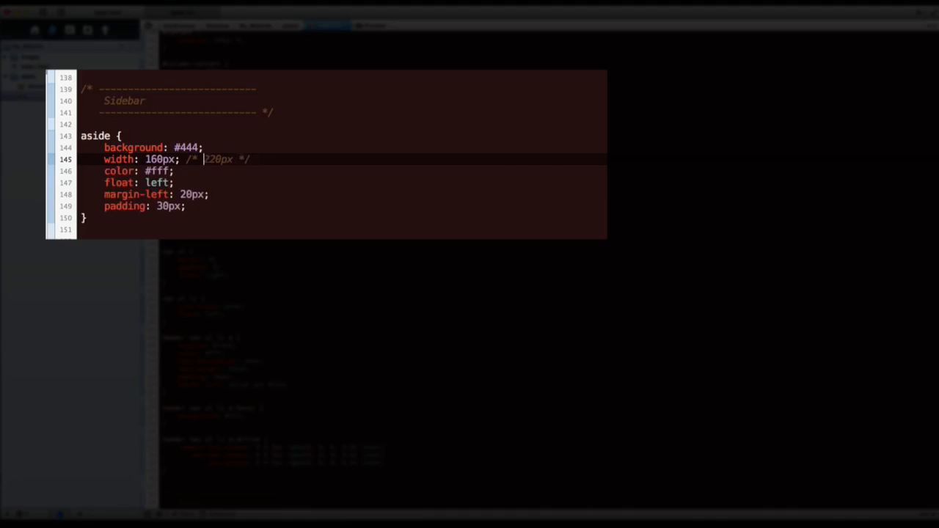
{"action": "key", "text": "Backspace"}
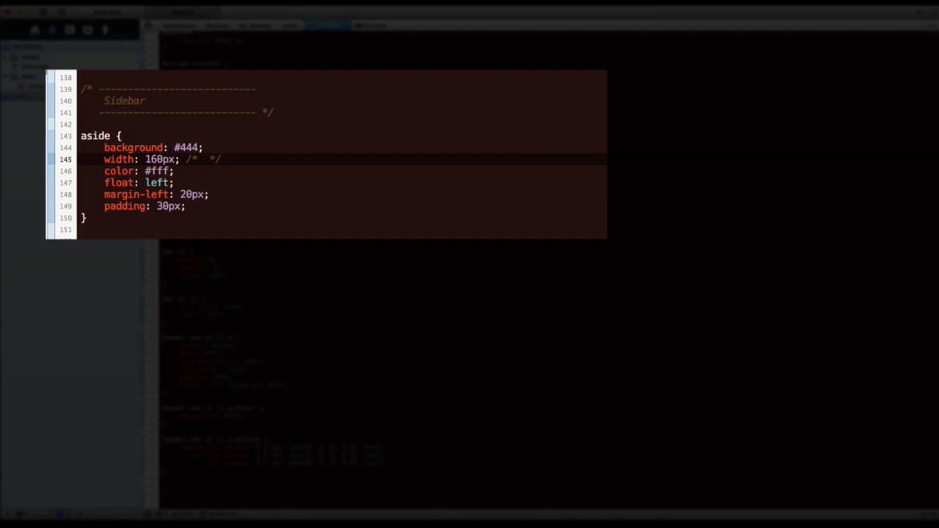
{"action": "type", "text": "220px a"}
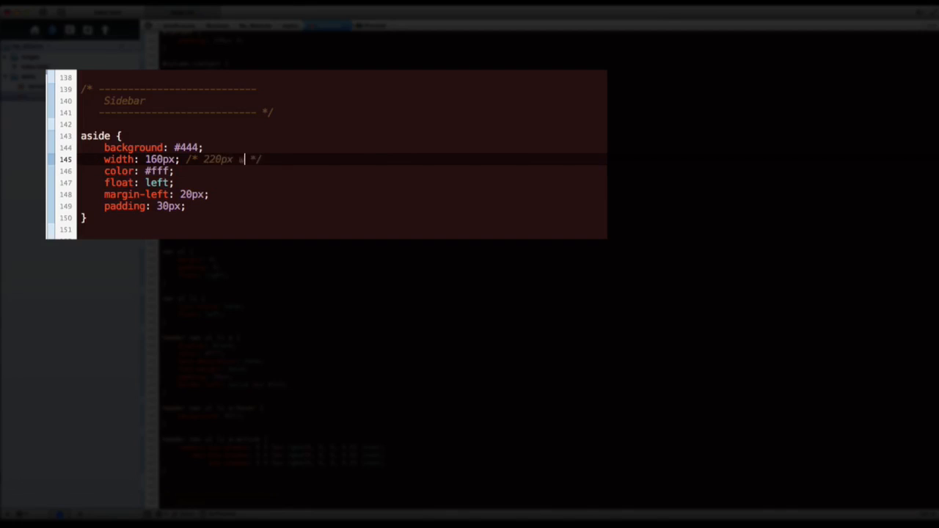
{"action": "type", "text": "with 60px od"}
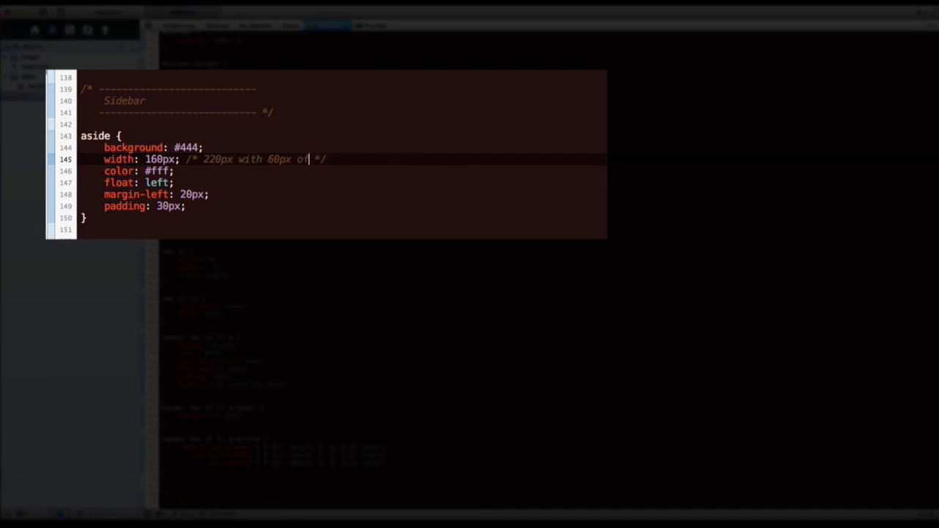
{"action": "type", "text": "left and right"}
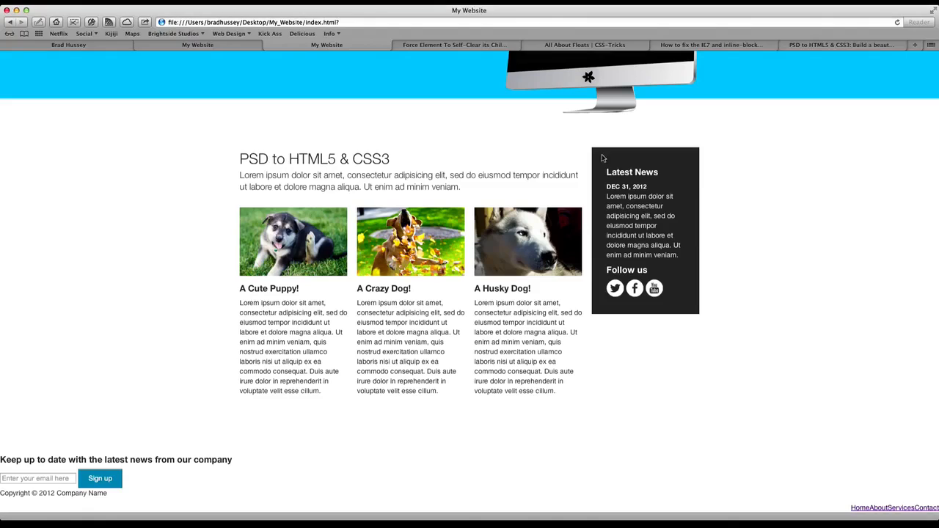
{"action": "mouse_move", "coordinate": [602, 224]}
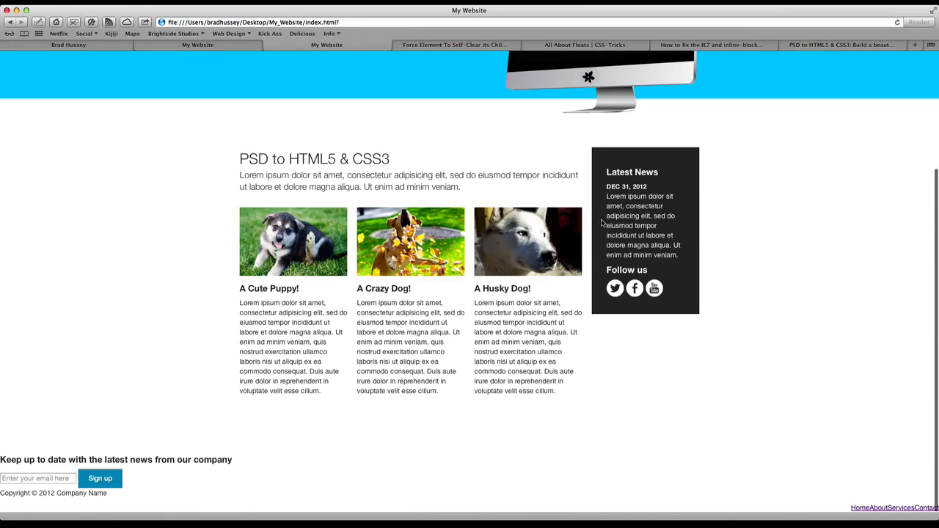
{"action": "mouse_move", "coordinate": [675, 213]}
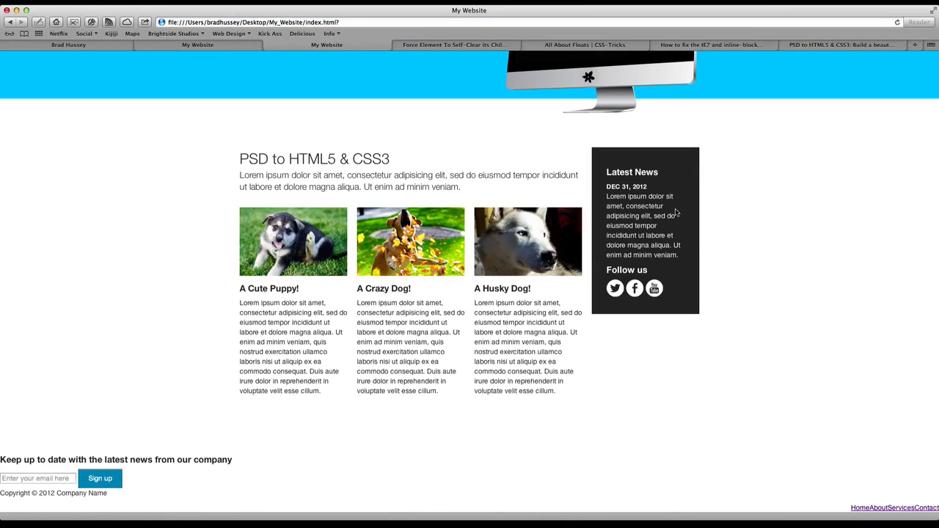
{"action": "mouse_move", "coordinate": [668, 300]}
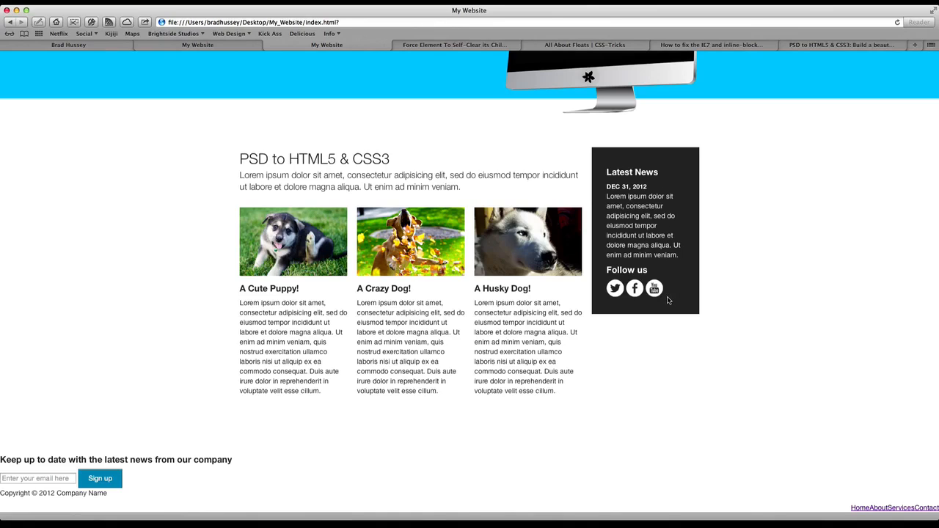
{"action": "mouse_move", "coordinate": [237, 48]}
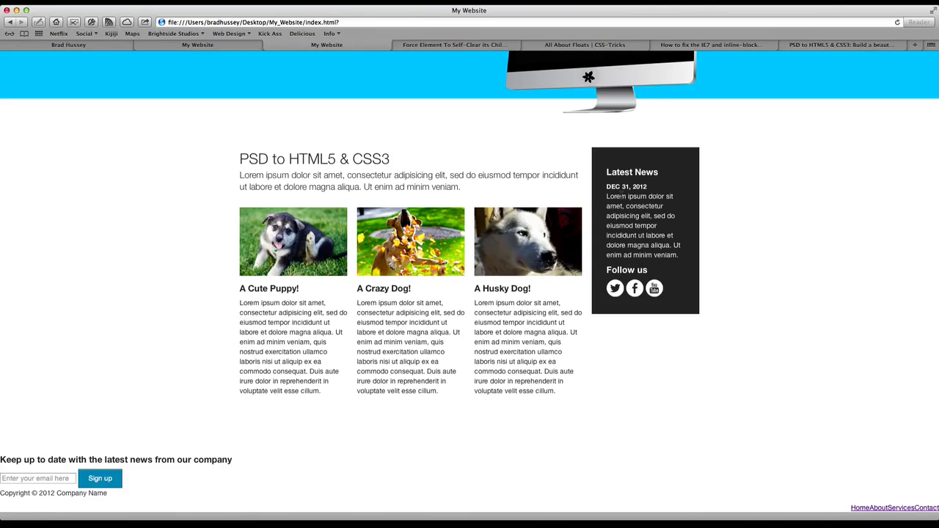
Select the Follow us heading and icons in the preview, then click away.
{"action": "double_click", "coordinate": [627, 270]}
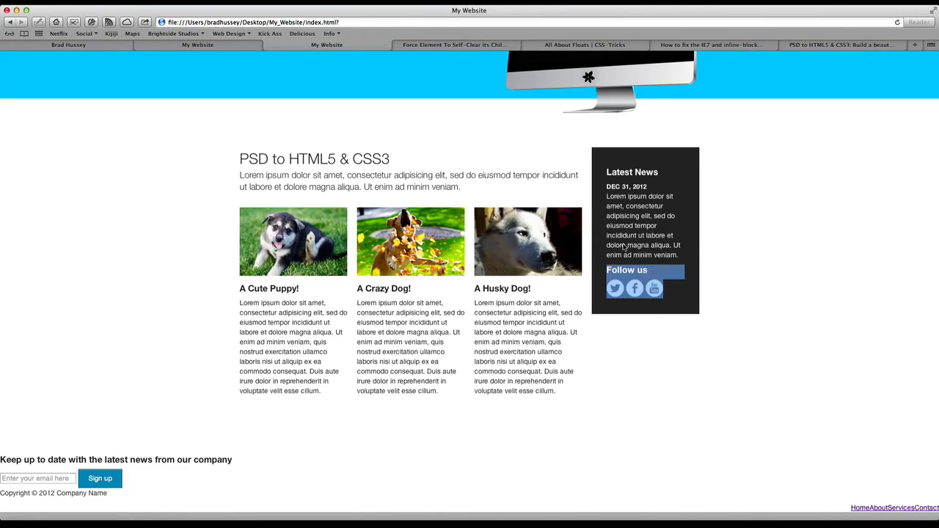
{"action": "left_click", "coordinate": [327, 44]}
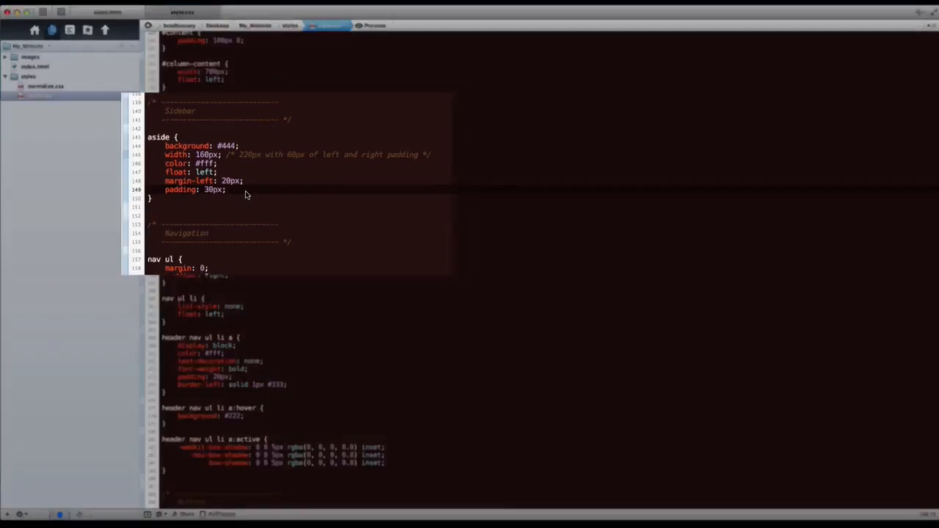
Add font-size: 12px and an 18px line-height to the aside rule.
{"action": "type", "text": "font-size: 12px;"}
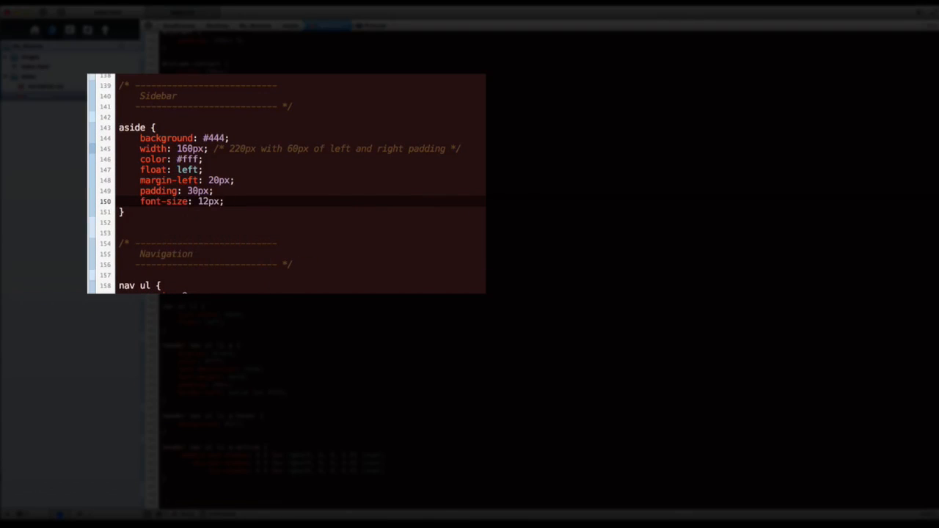
{"action": "type", "text": "line-height: 18px;"}
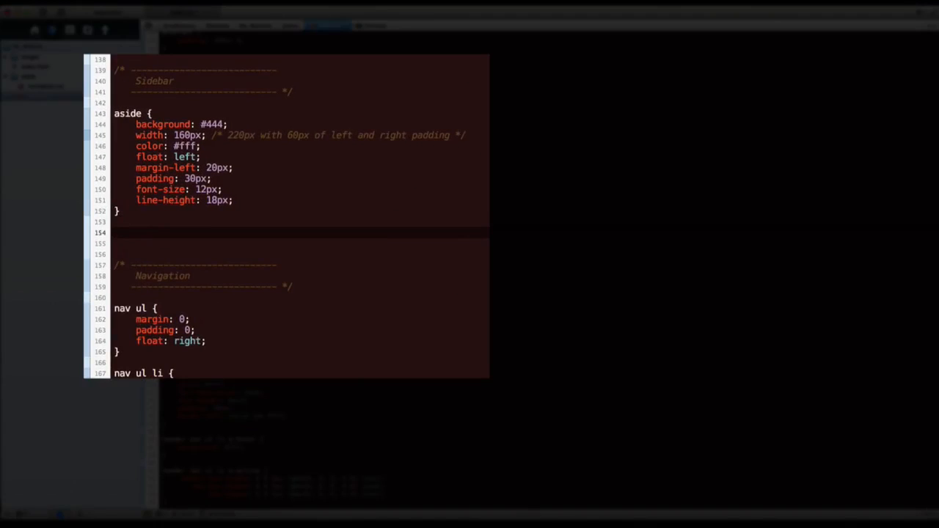
Type an aside .widget rule with margin: 10px 0 below the aside rule.
{"action": "type", "text": "a"}
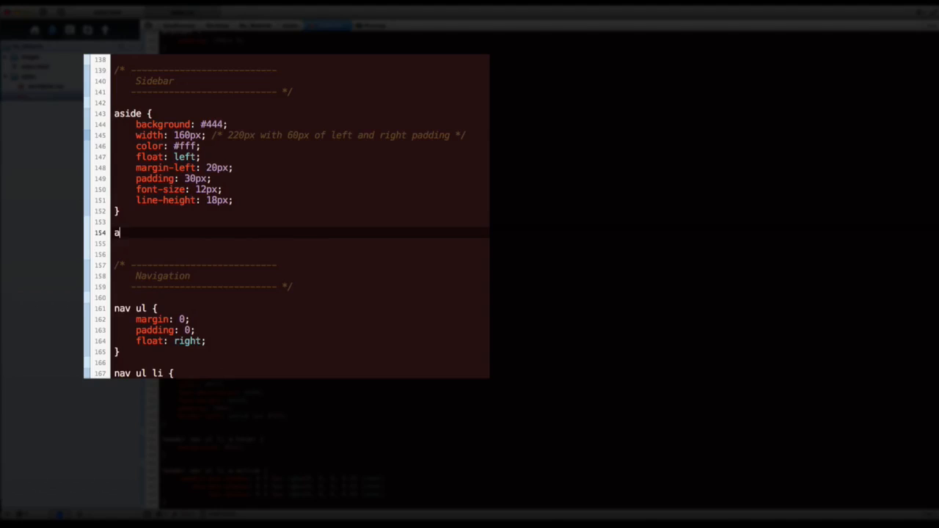
{"action": "type", "text": "side .widget {"}
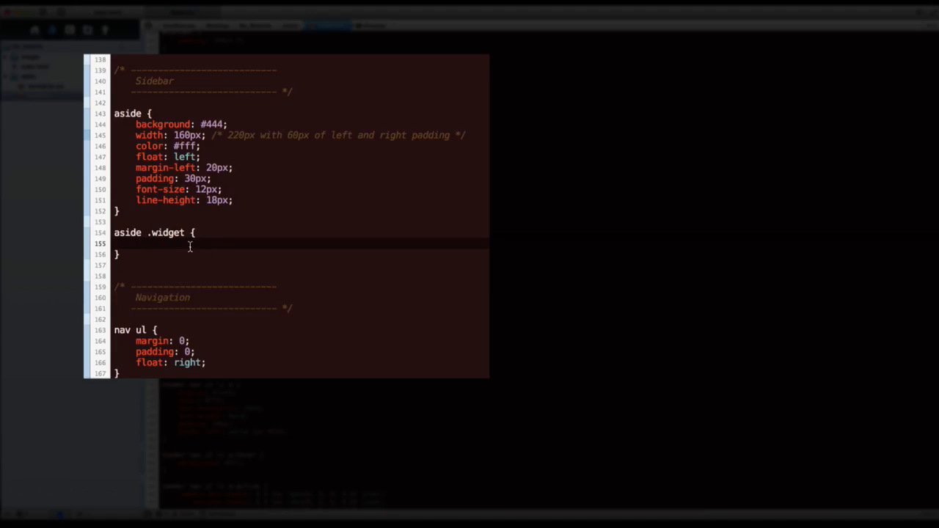
{"action": "double_click", "coordinate": [127, 232]}
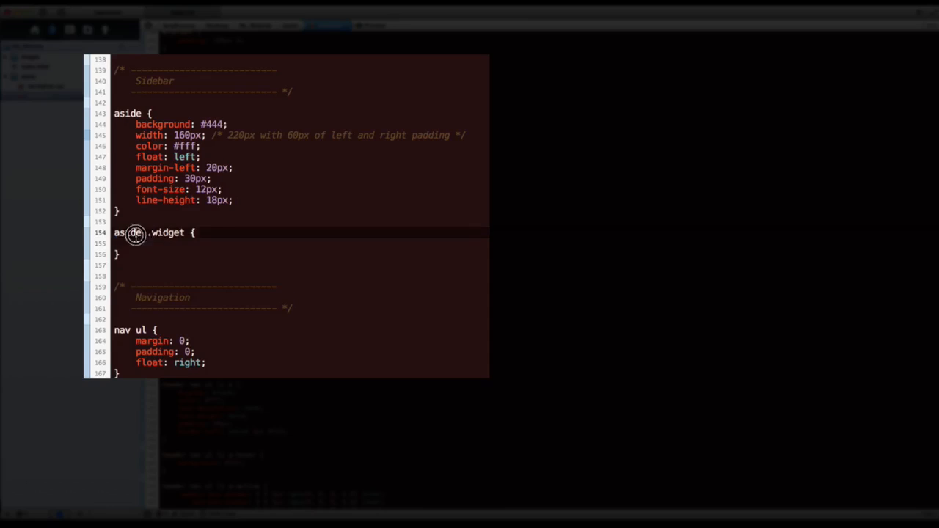
{"action": "double_click", "coordinate": [126, 233]}
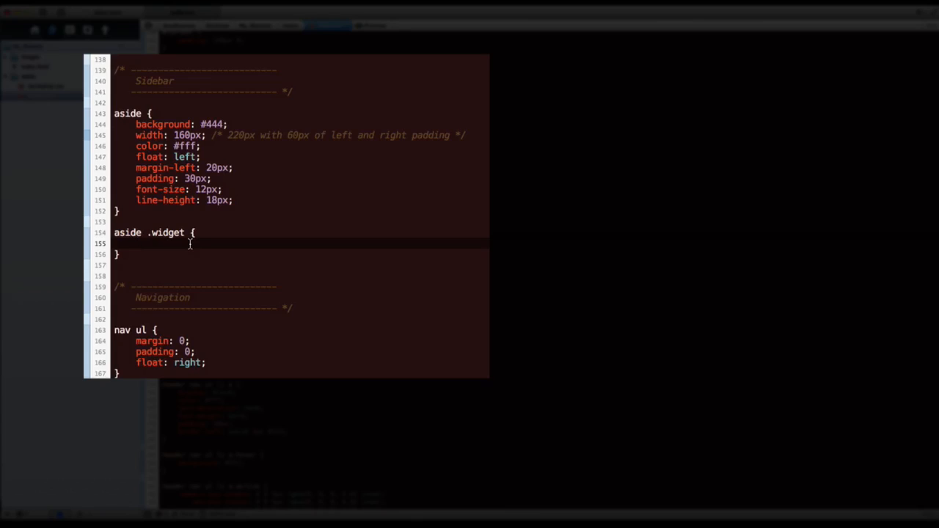
{"action": "type", "text": "margin: 10"}
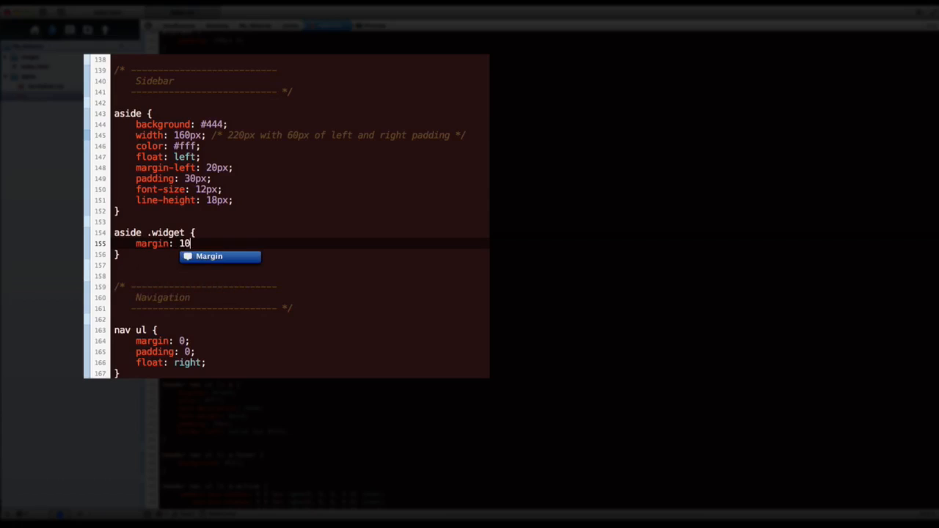
{"action": "type", "text": "px 0;"}
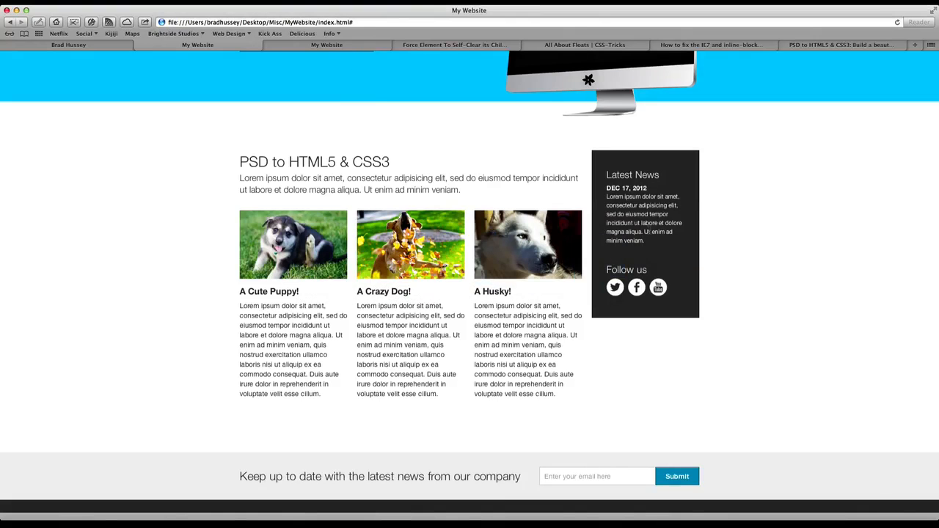
{"action": "mouse_move", "coordinate": [673, 243]}
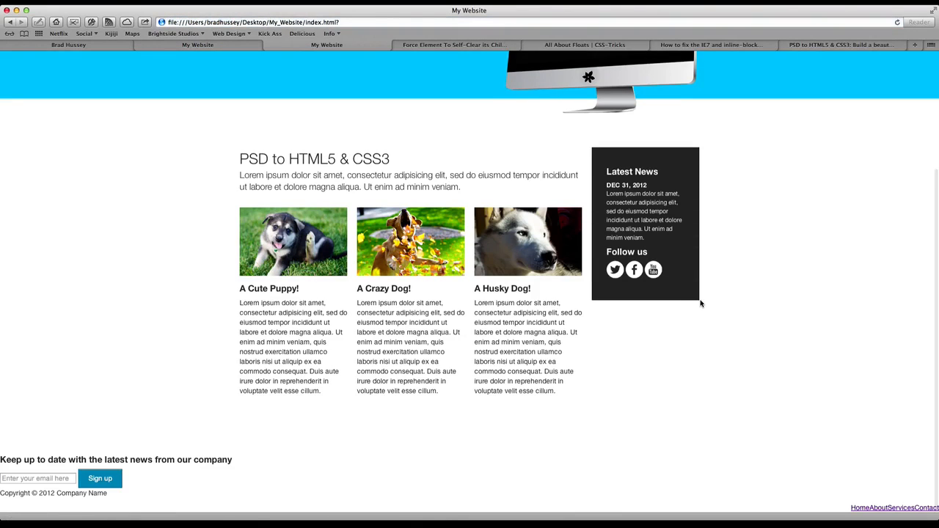
{"action": "mouse_move", "coordinate": [360, 121]}
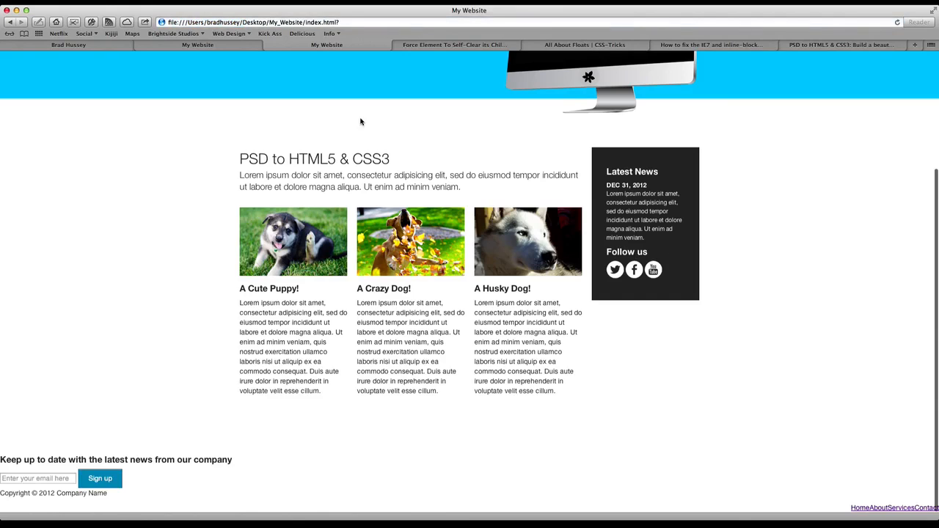
{"action": "mouse_move", "coordinate": [335, 52]}
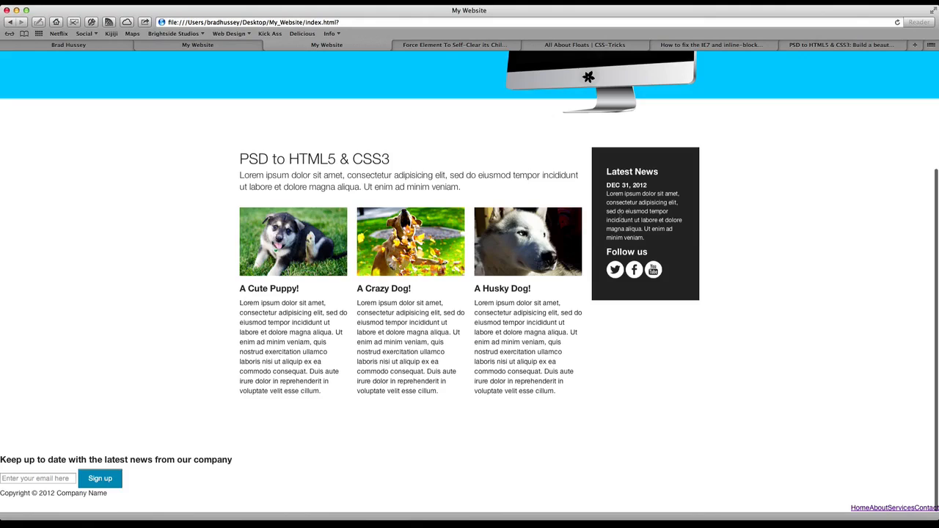
{"action": "mouse_move", "coordinate": [620, 225]}
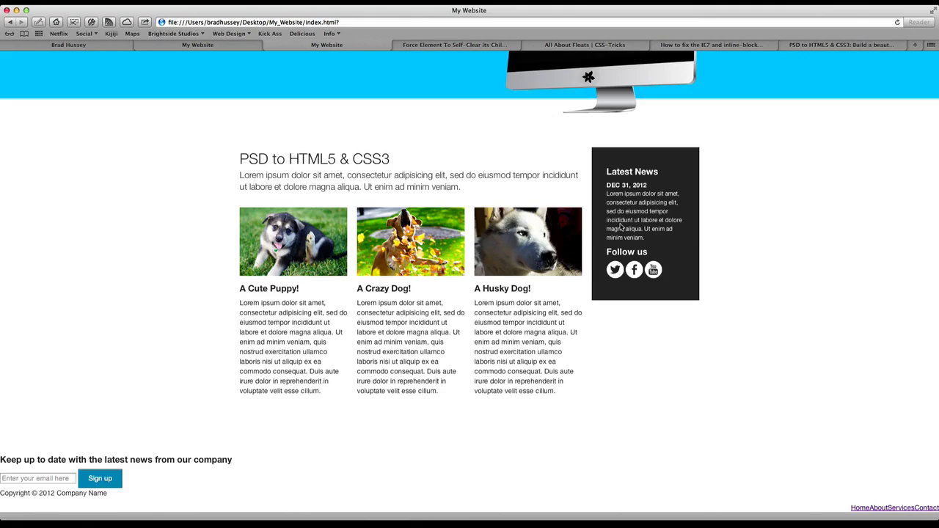
{"action": "mouse_move", "coordinate": [608, 169]}
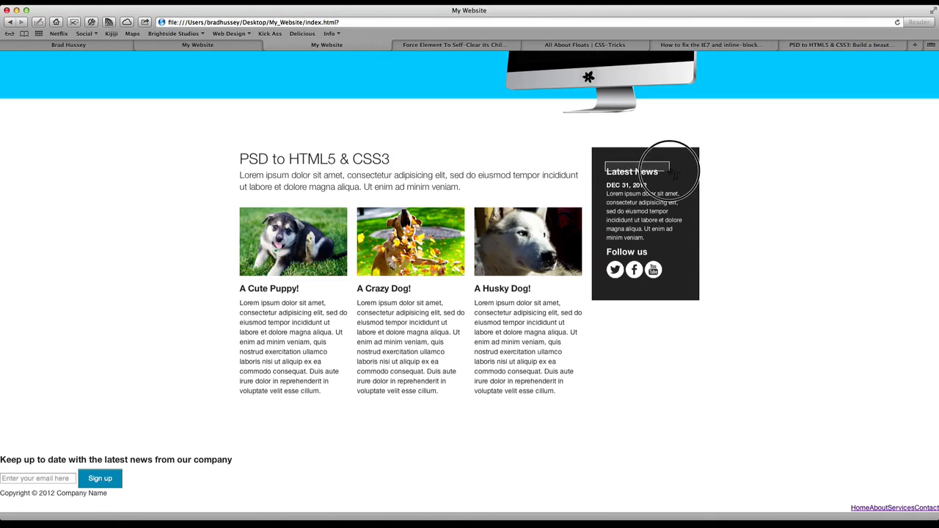
{"action": "mouse_move", "coordinate": [657, 251]}
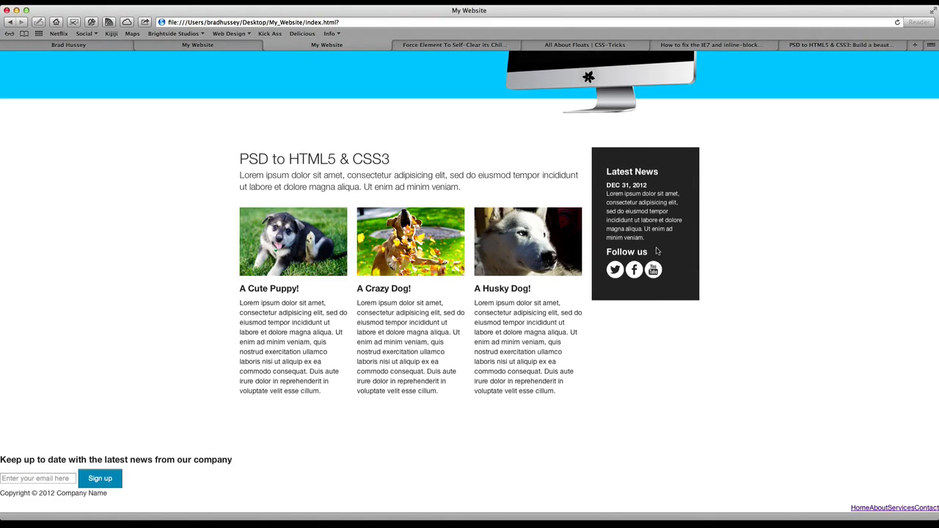
{"action": "mouse_move", "coordinate": [657, 251]}
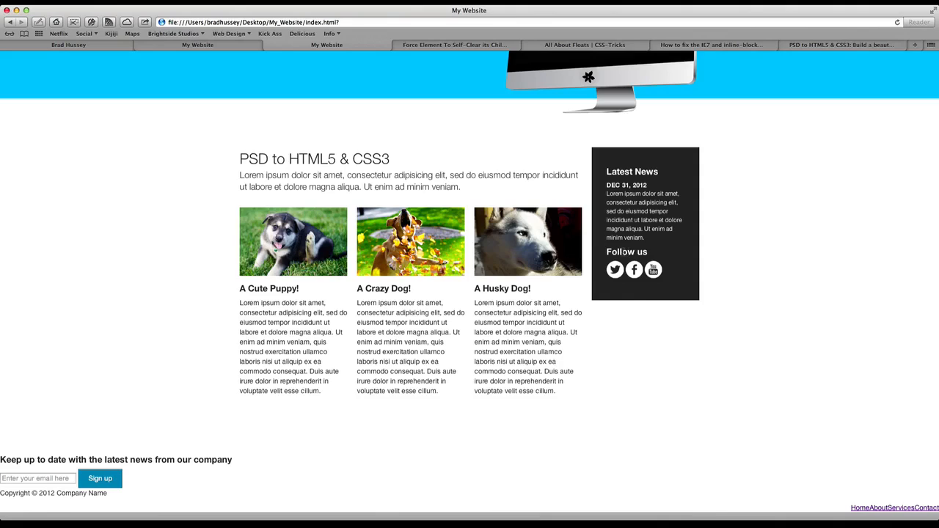
{"action": "mouse_move", "coordinate": [649, 252]}
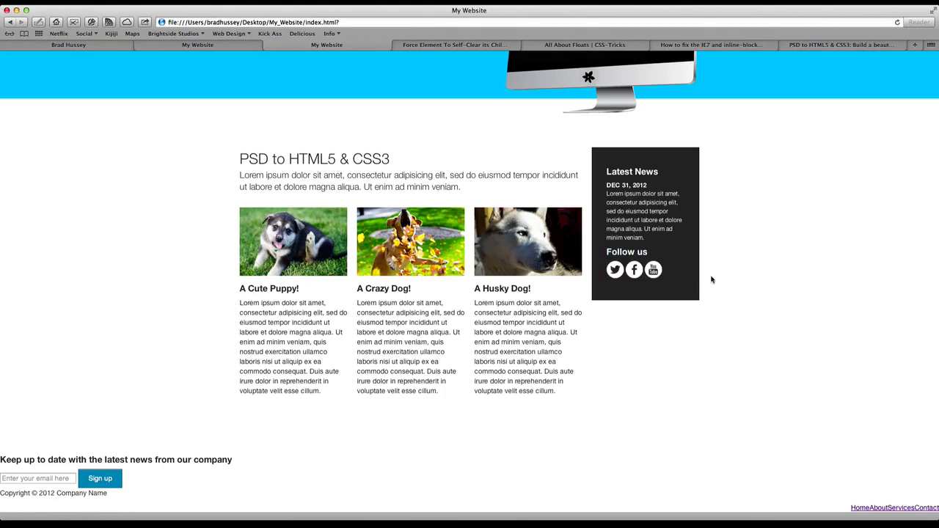
{"action": "mouse_move", "coordinate": [666, 277]}
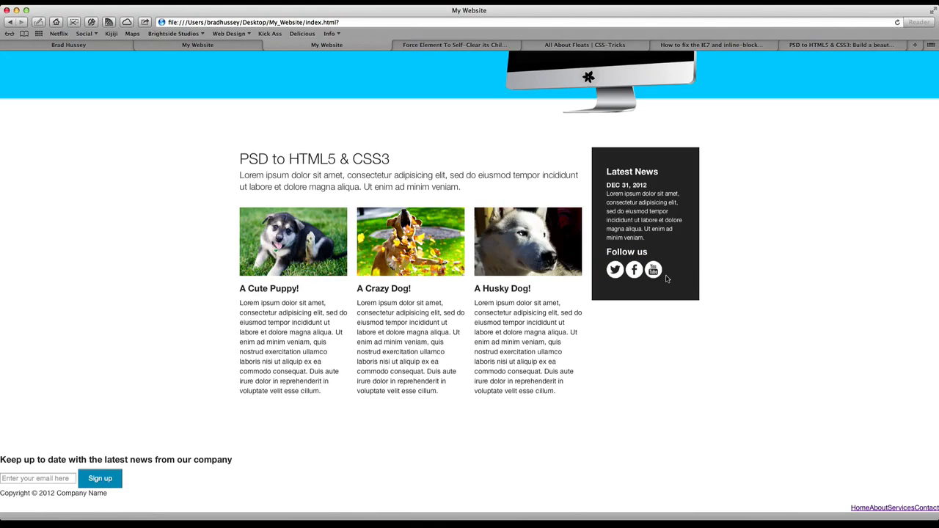
{"action": "mouse_move", "coordinate": [609, 213]}
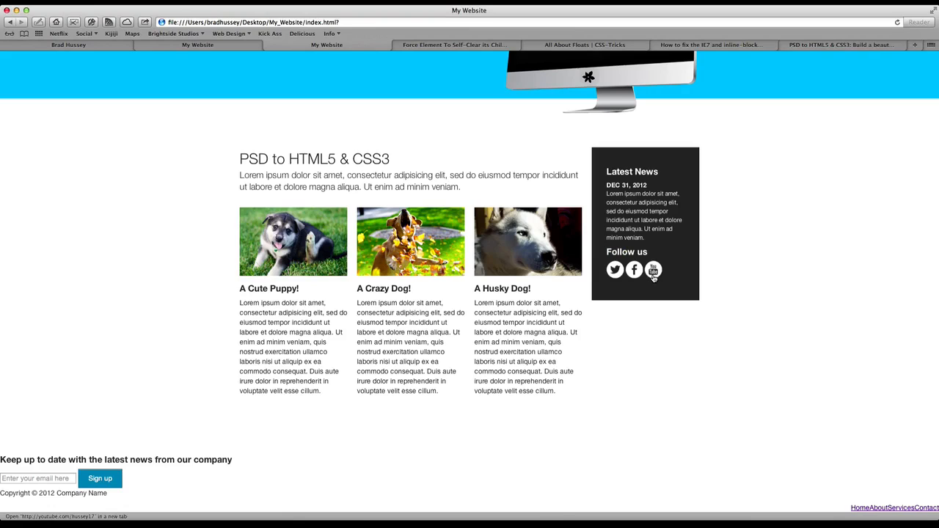
{"action": "mouse_move", "coordinate": [716, 289]}
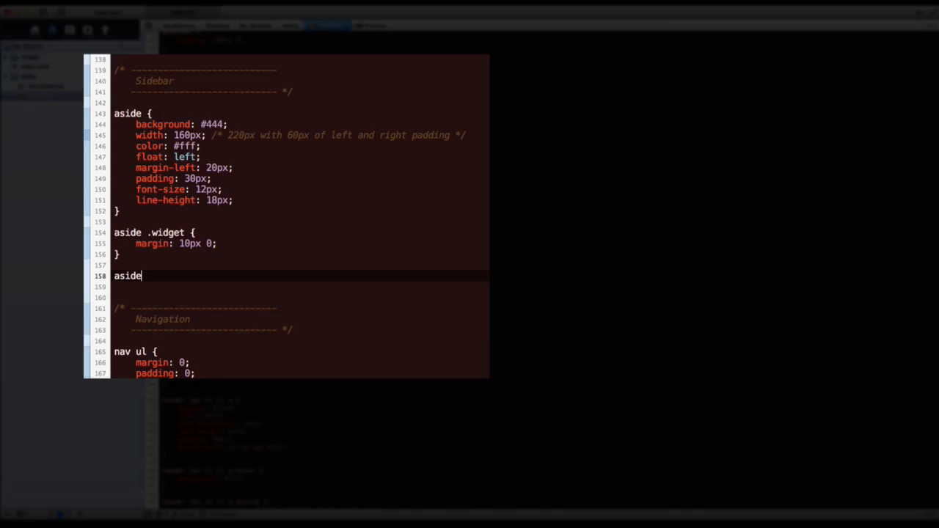
Type an empty aside .widget:nth-child(2) { } rule below the widget margin rule.
{"action": "type", "text": ".width"}
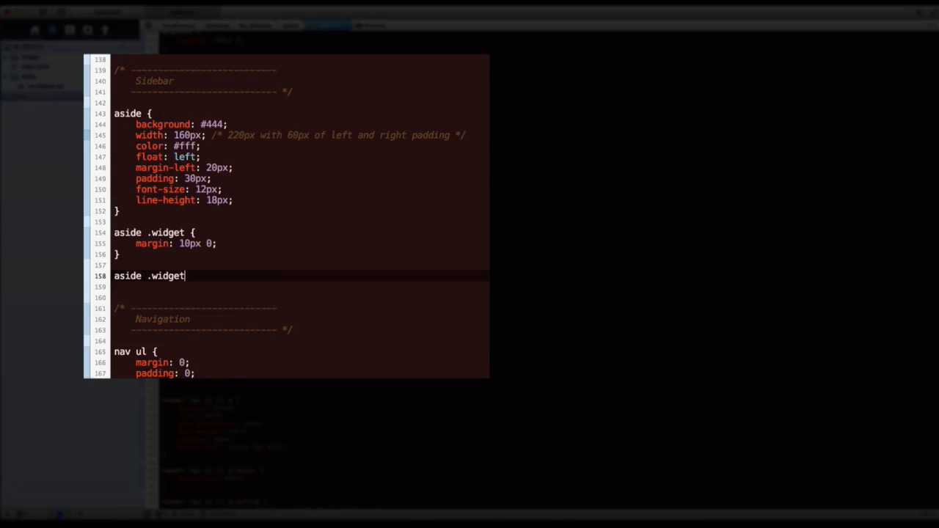
{"action": "type", "text": ":n"}
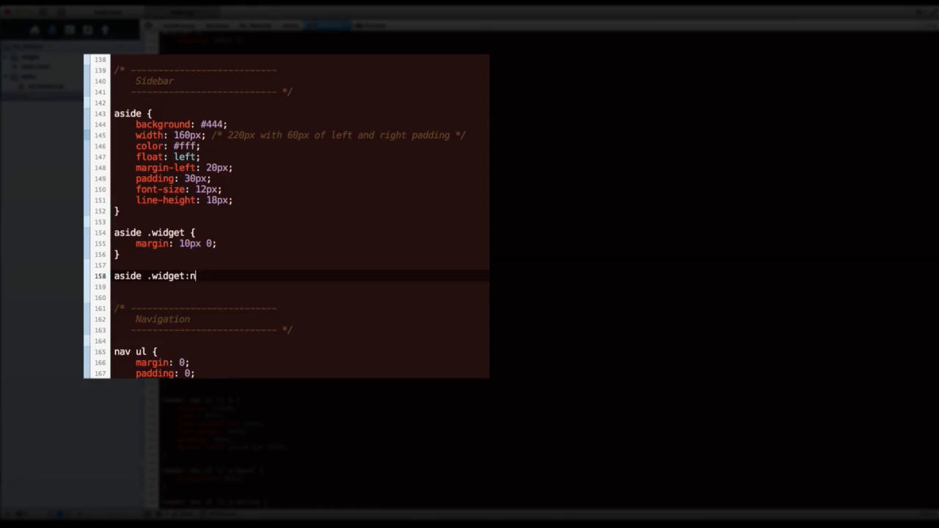
{"action": "type", "text": "th-chil"}
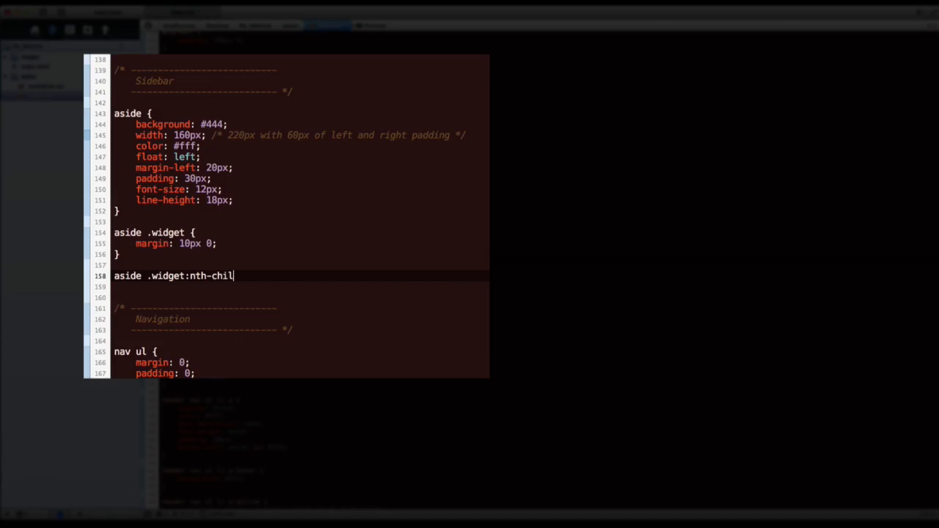
{"action": "type", "text": "d(2) {"}
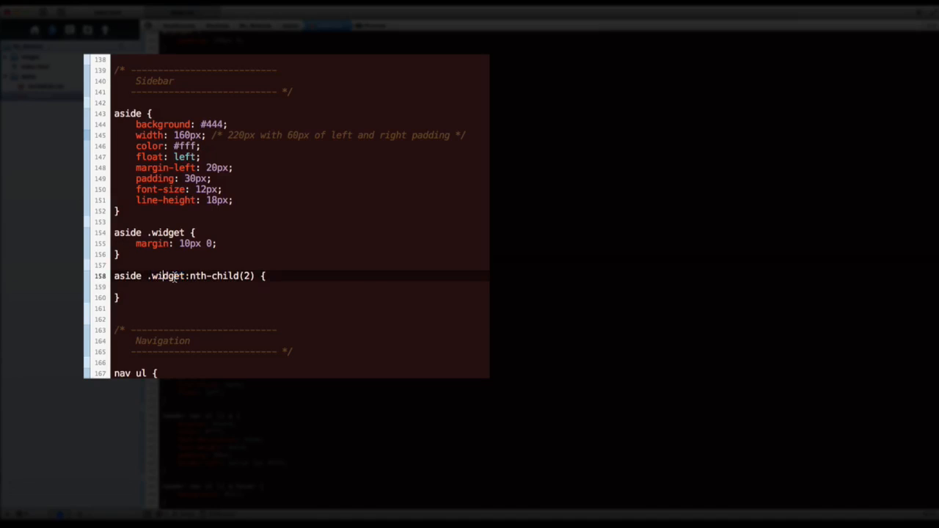
{"action": "double_click", "coordinate": [127, 275]}
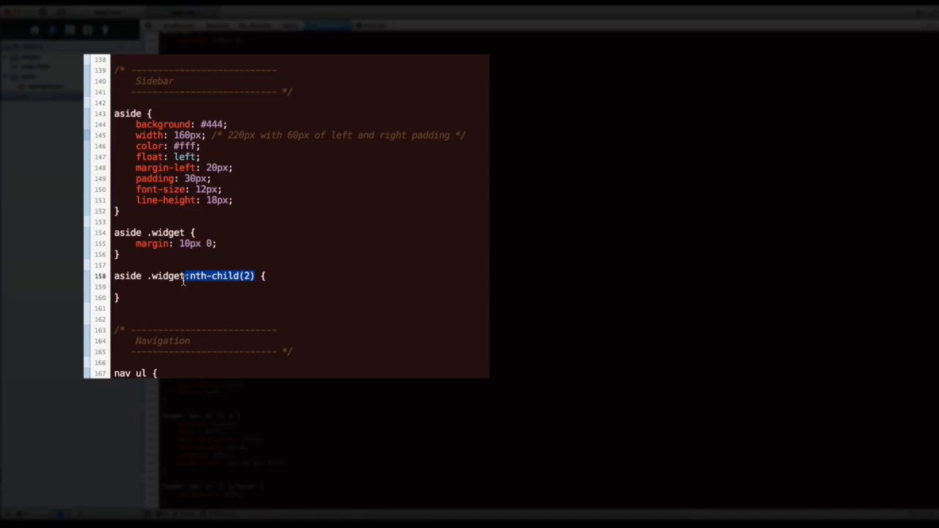
{"action": "left_click", "coordinate": [143, 275]}
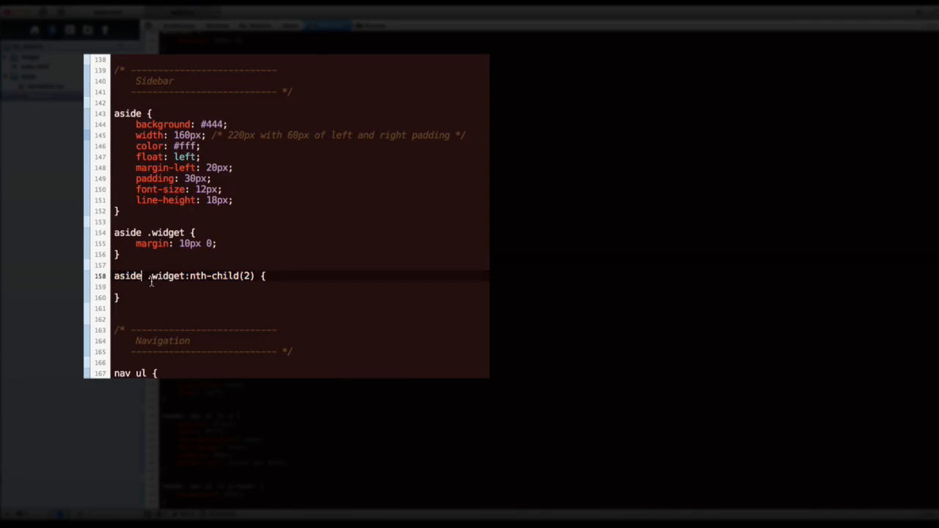
Duplicate the Follow us widget div inside the aside in index.html.
{"action": "left_click", "coordinate": [305, 25]}
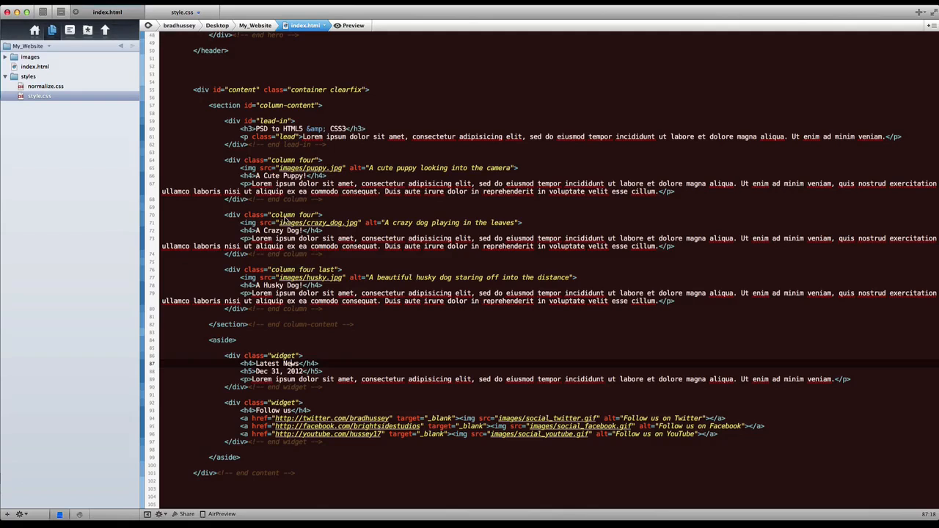
{"action": "scroll", "scroll_direction": "down", "scroll_amount": 3}
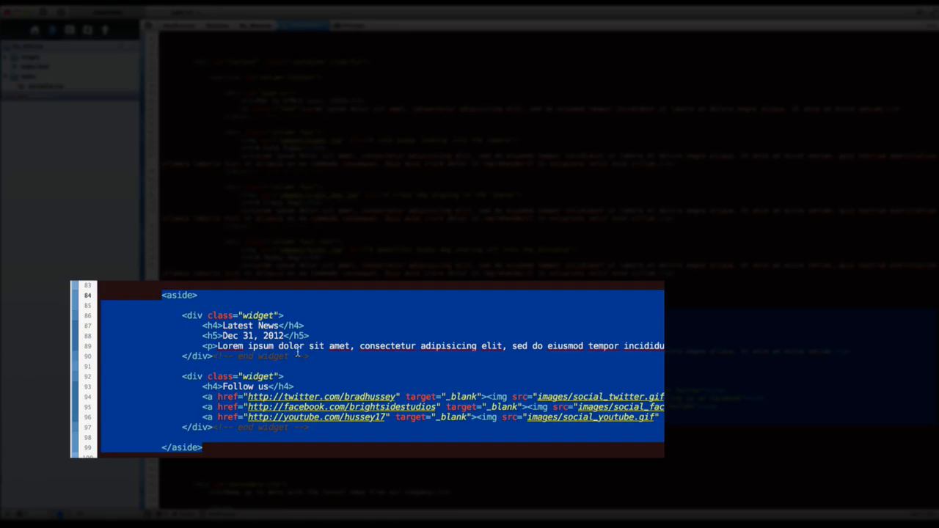
{"action": "mouse_move", "coordinate": [159, 295]}
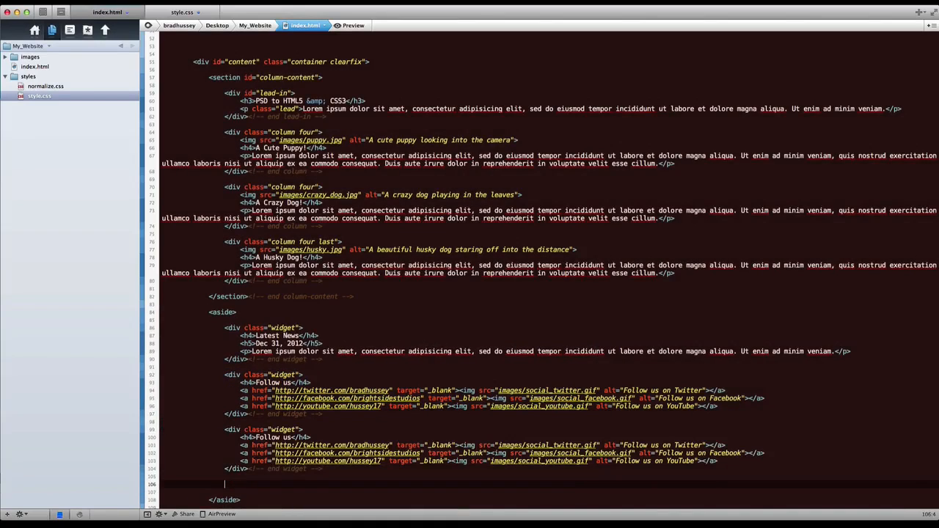
{"action": "scroll", "scroll_direction": "down", "scroll_amount": 3}
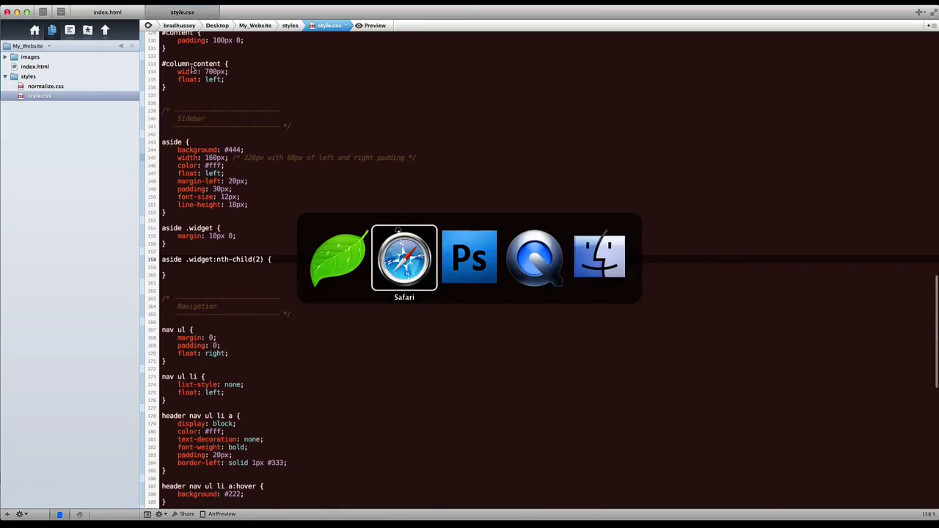
Give the nth-child(2) rule margin-top: 40px and preview the result in Safari.
{"action": "left_click", "coordinate": [404, 257]}
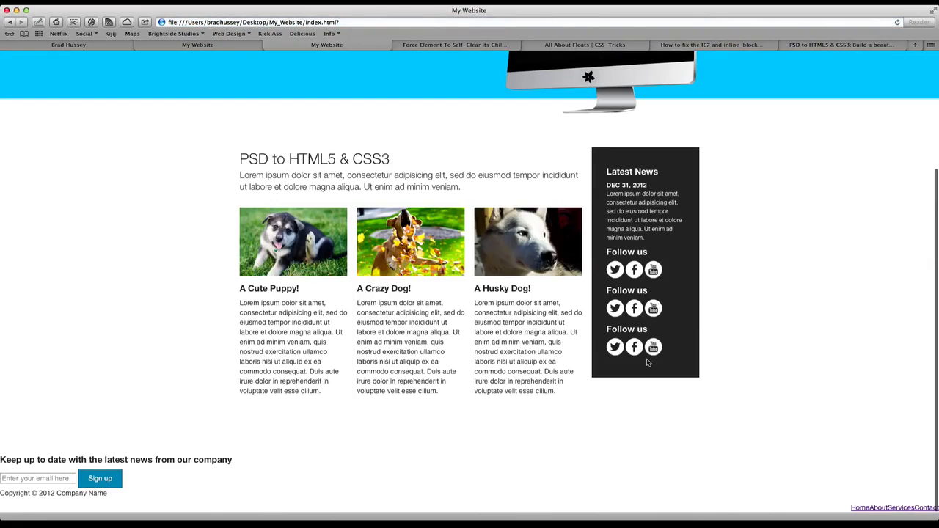
{"action": "mouse_move", "coordinate": [634, 269]}
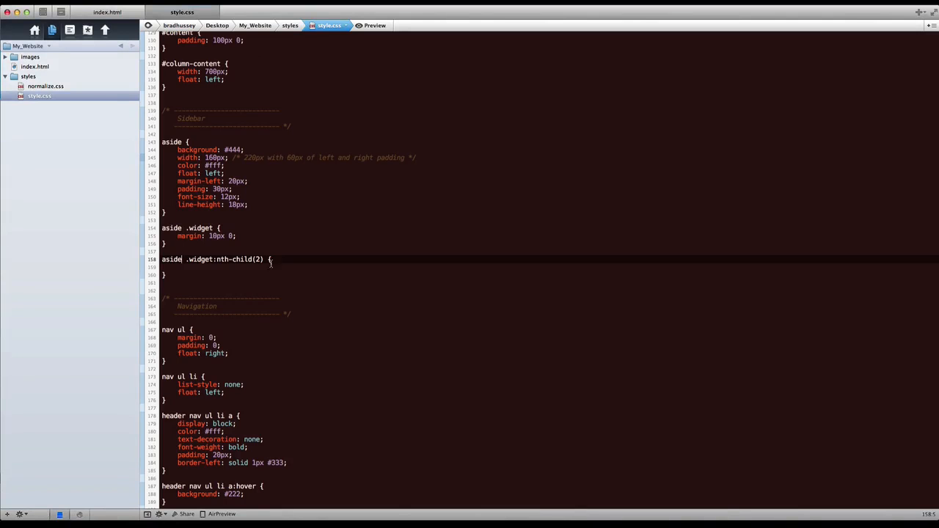
{"action": "type", "text": "margin-top: 40px;"}
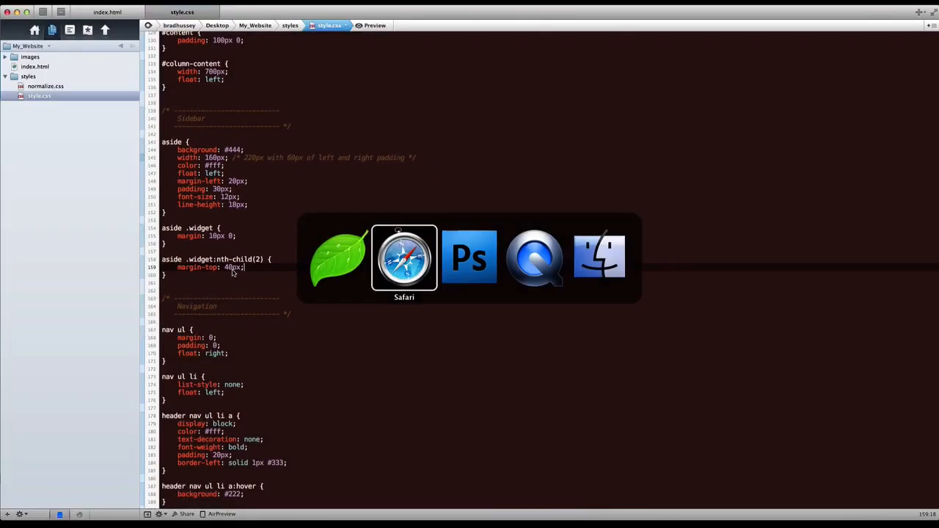
{"action": "left_click", "coordinate": [404, 257]}
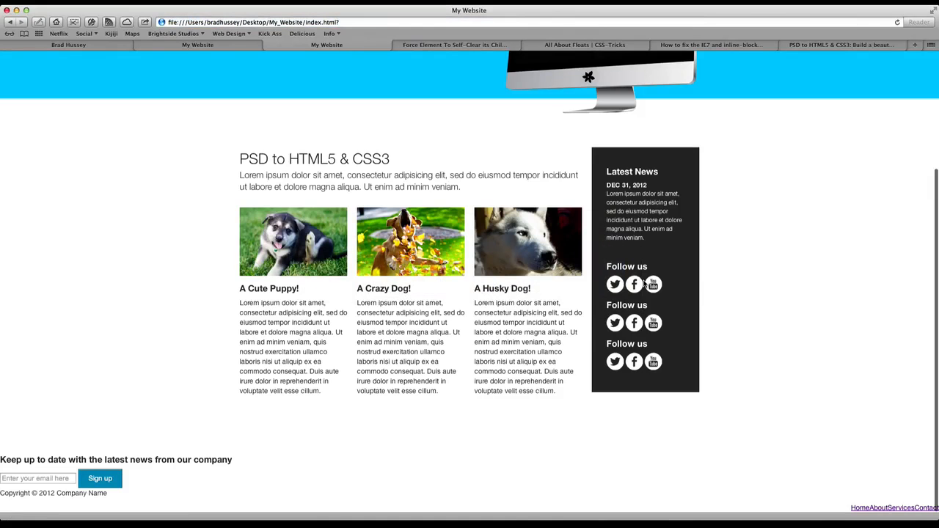
{"action": "mouse_move", "coordinate": [750, 286]}
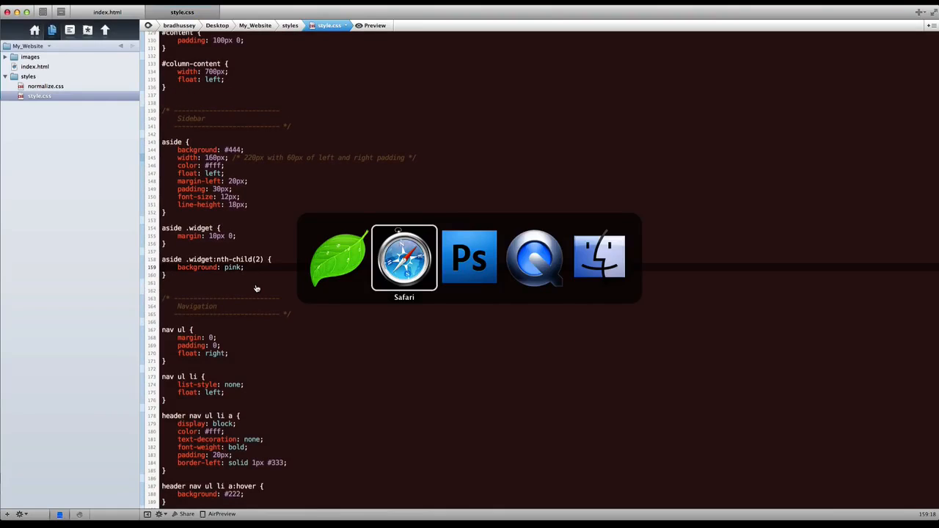
Check the pink widget in Safari, then swap background: pink for margin-top: 40px.
{"action": "left_click", "coordinate": [403, 257]}
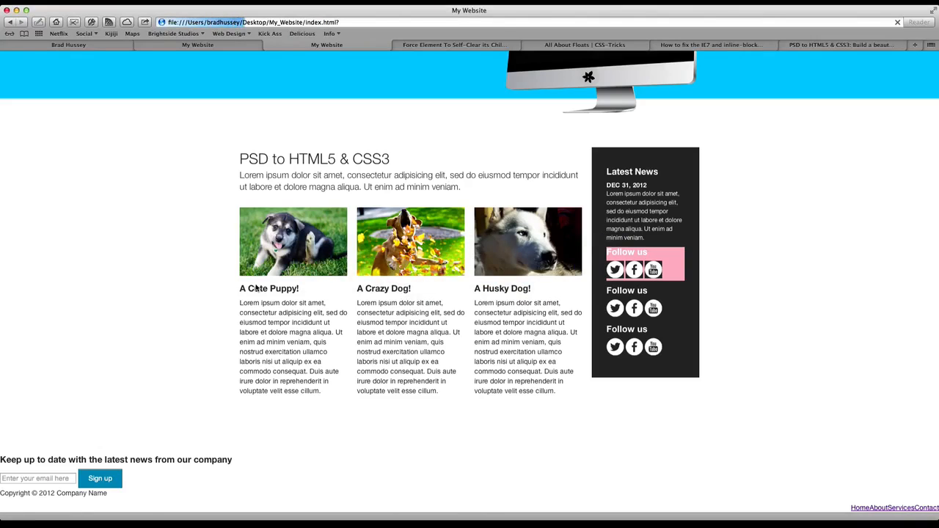
{"action": "mouse_move", "coordinate": [653, 269]}
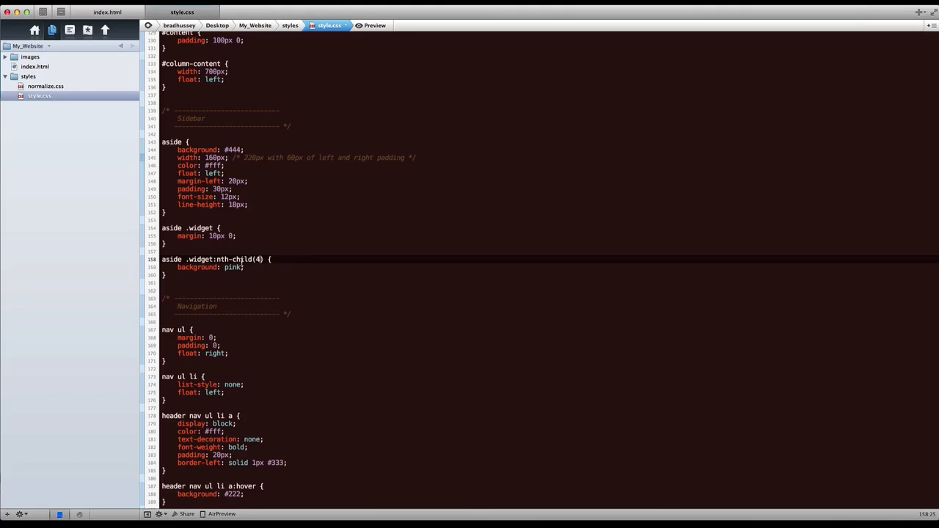
{"action": "left_click", "coordinate": [285, 270]}
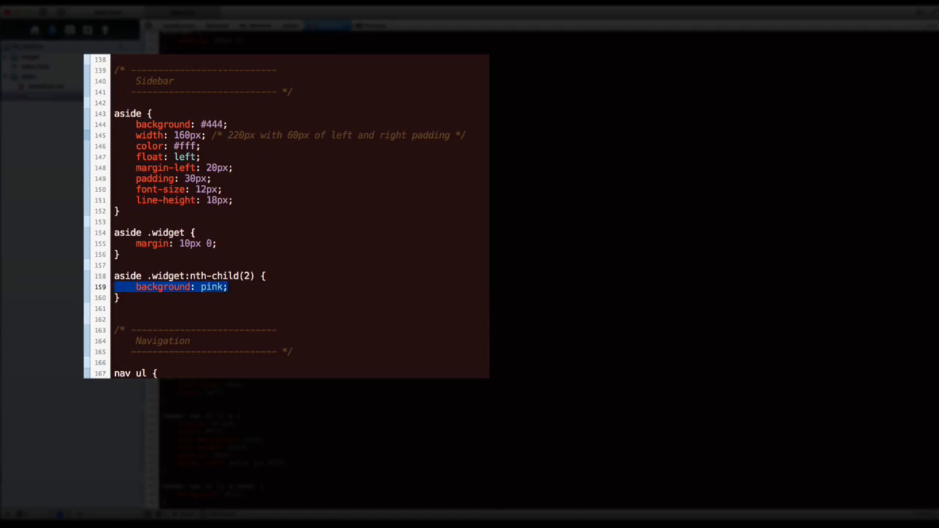
{"action": "type", "text": "margin-top: 40px;"}
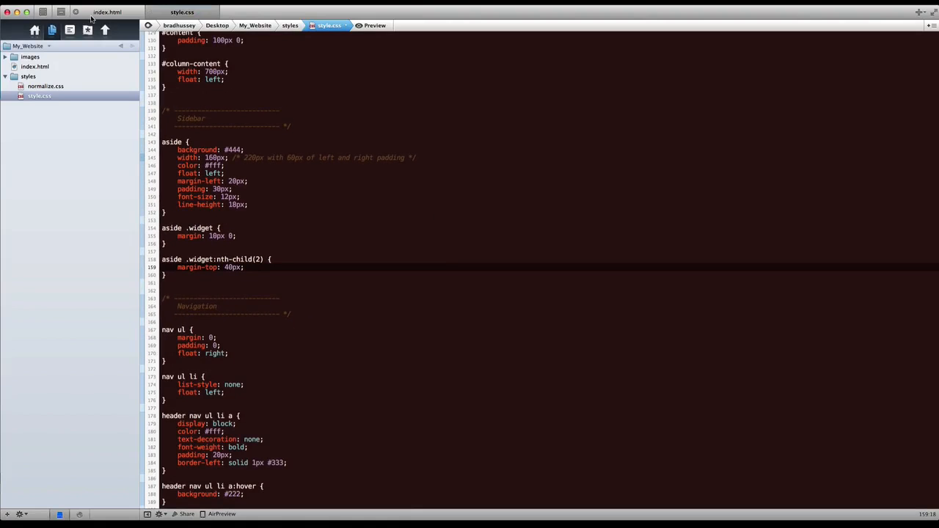
Compare the reference My Website sidebar and hovering social icons with the working page.
{"action": "left_click", "coordinate": [107, 12]}
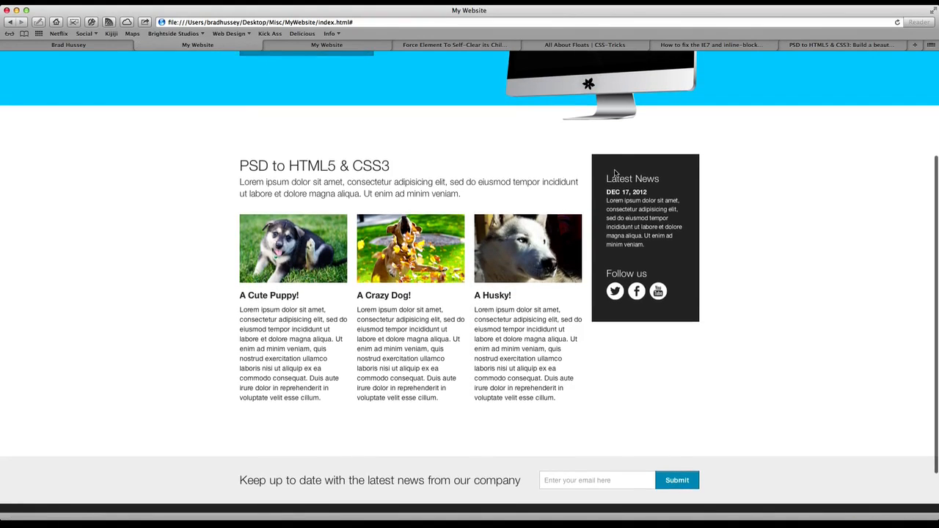
{"action": "double_click", "coordinate": [632, 179]}
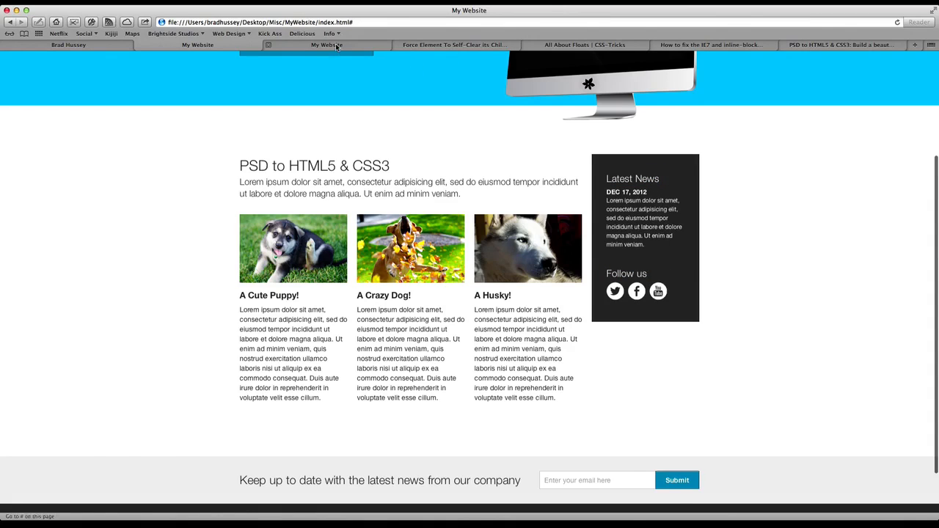
{"action": "mouse_move", "coordinate": [595, 274]}
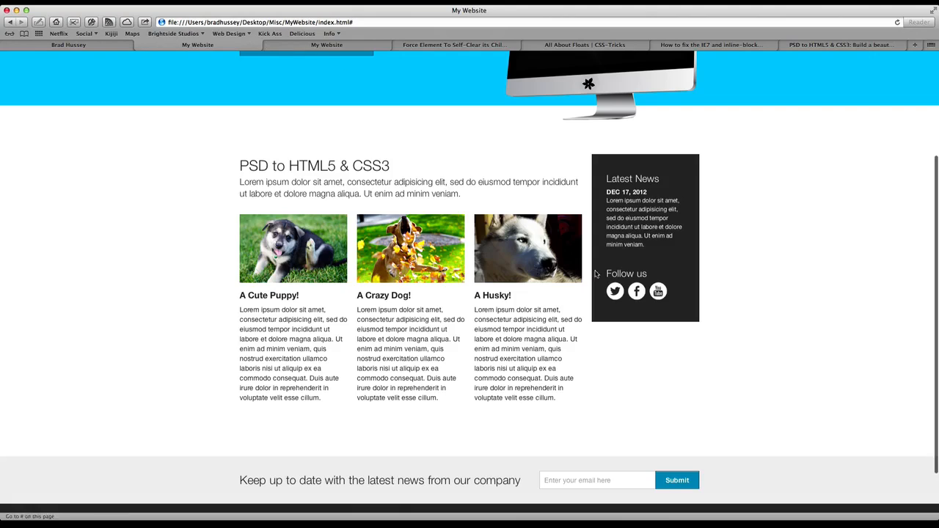
{"action": "mouse_move", "coordinate": [637, 292]}
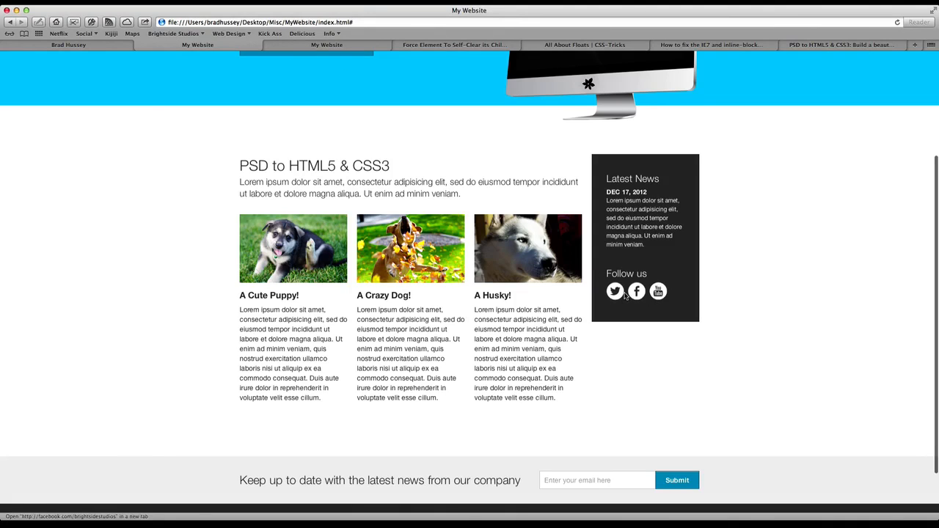
{"action": "left_click", "coordinate": [326, 45]}
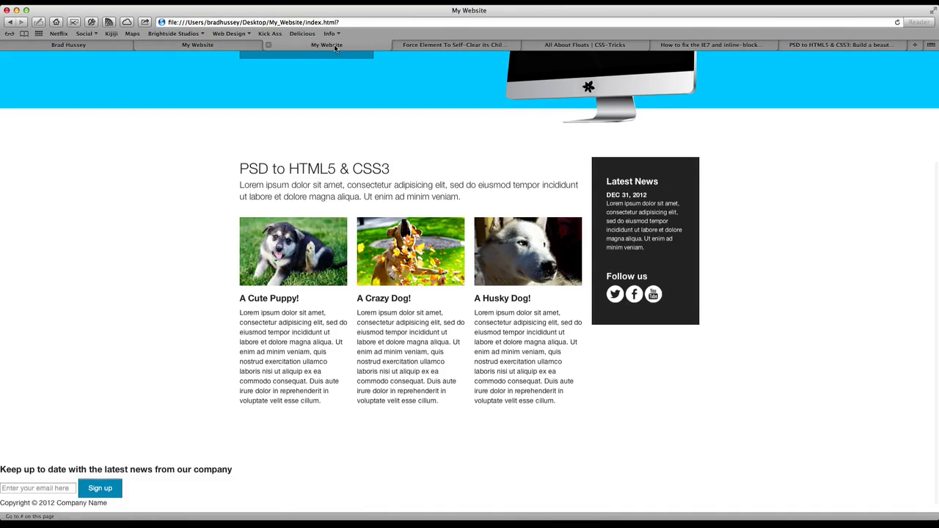
{"action": "left_click", "coordinate": [327, 44]}
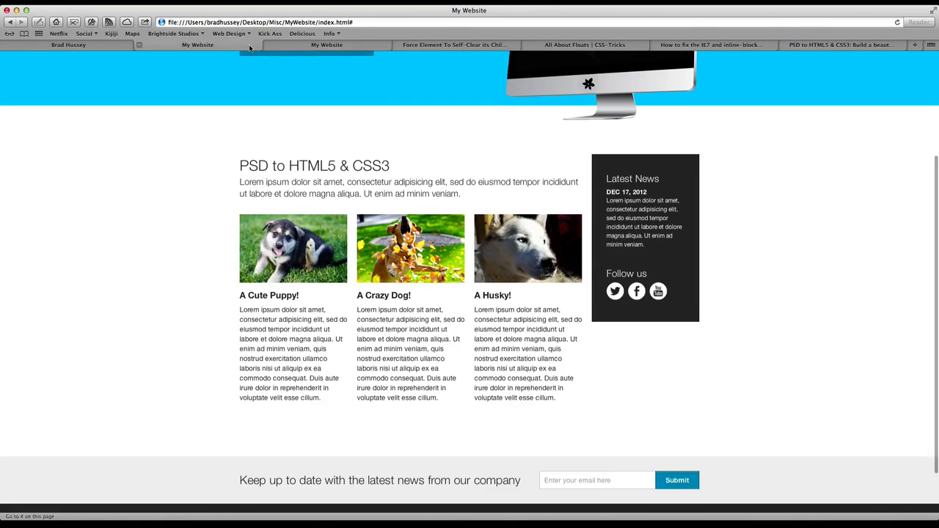
{"action": "mouse_move", "coordinate": [636, 291]}
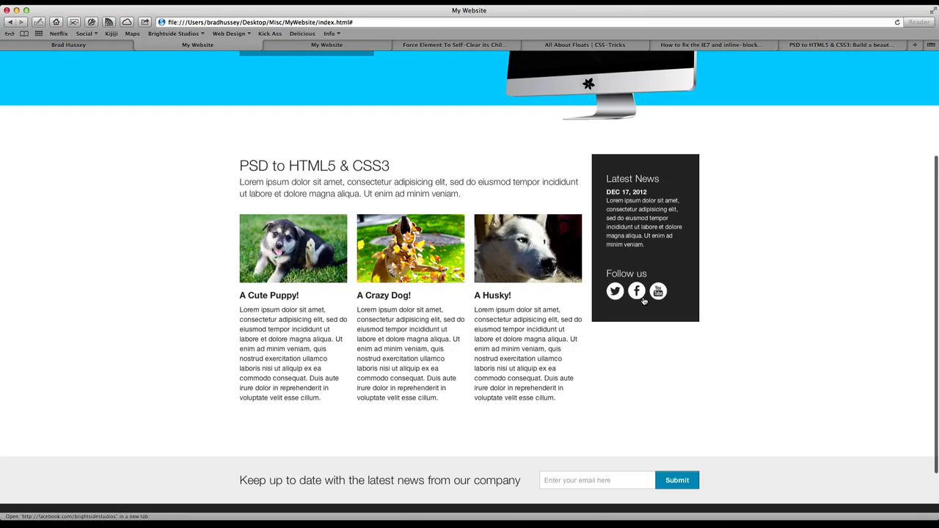
{"action": "mouse_move", "coordinate": [658, 291]}
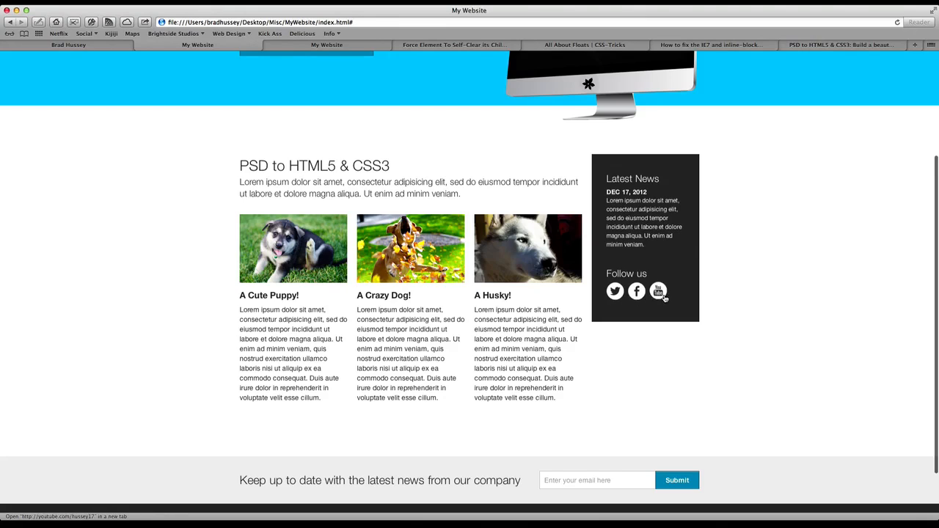
{"action": "mouse_move", "coordinate": [615, 292]}
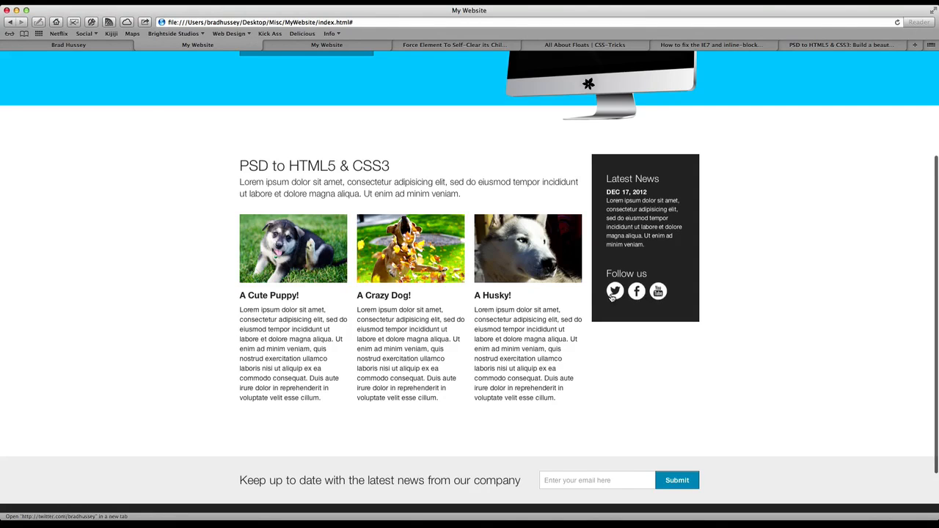
{"action": "mouse_move", "coordinate": [658, 291]}
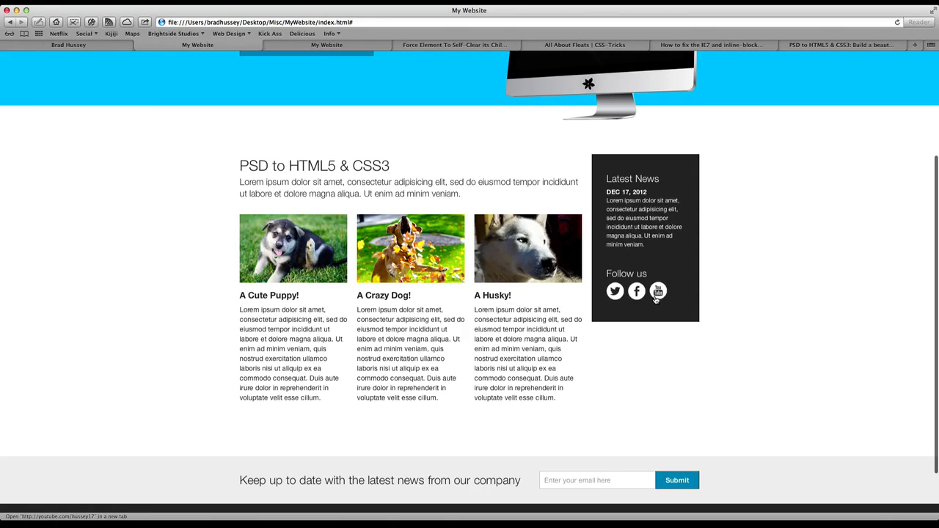
{"action": "mouse_move", "coordinate": [636, 291]}
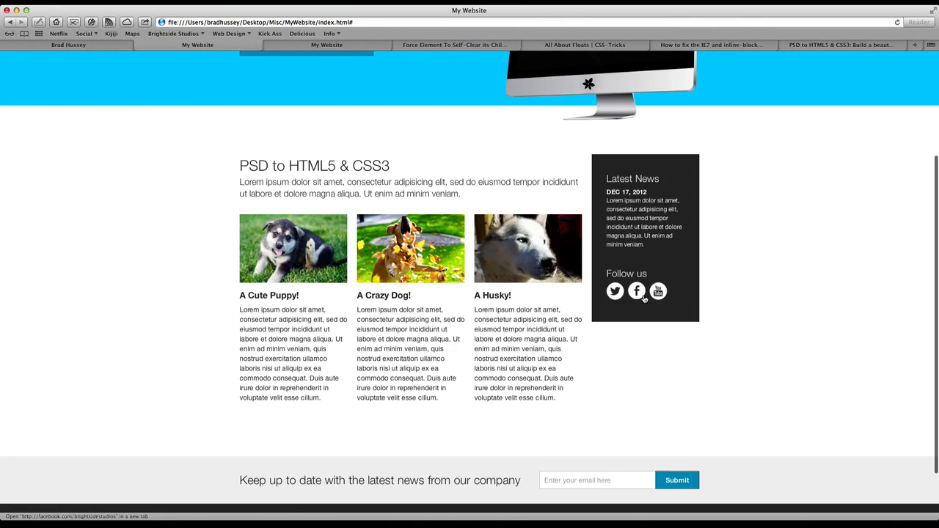
{"action": "mouse_move", "coordinate": [615, 297]}
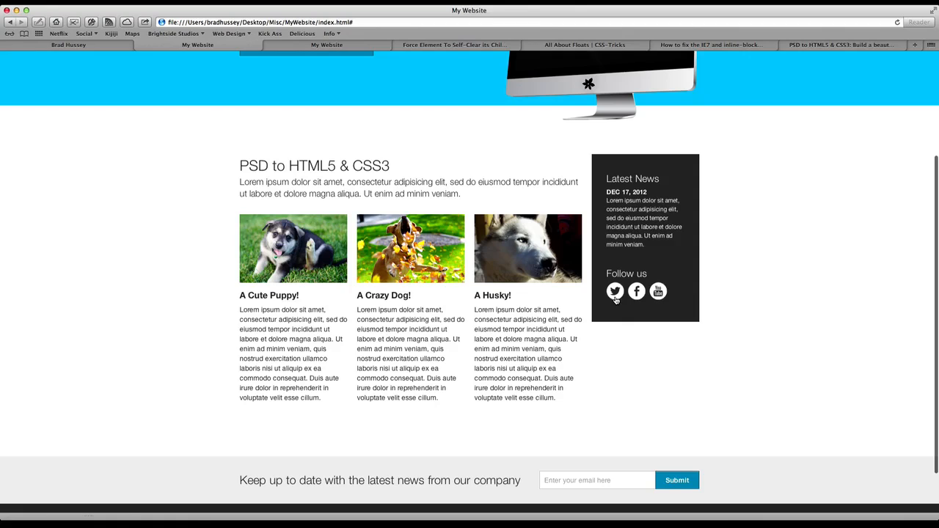
{"action": "mouse_move", "coordinate": [658, 291]}
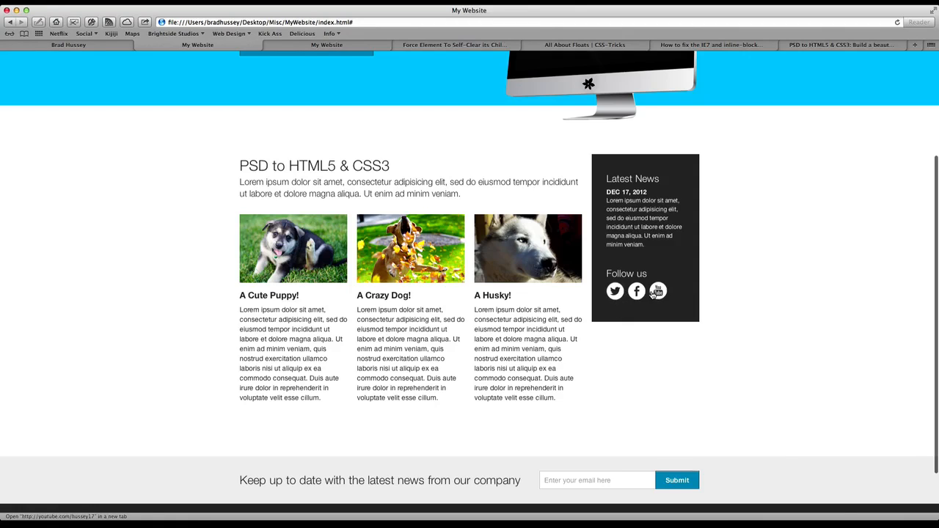
{"action": "mouse_move", "coordinate": [327, 35]}
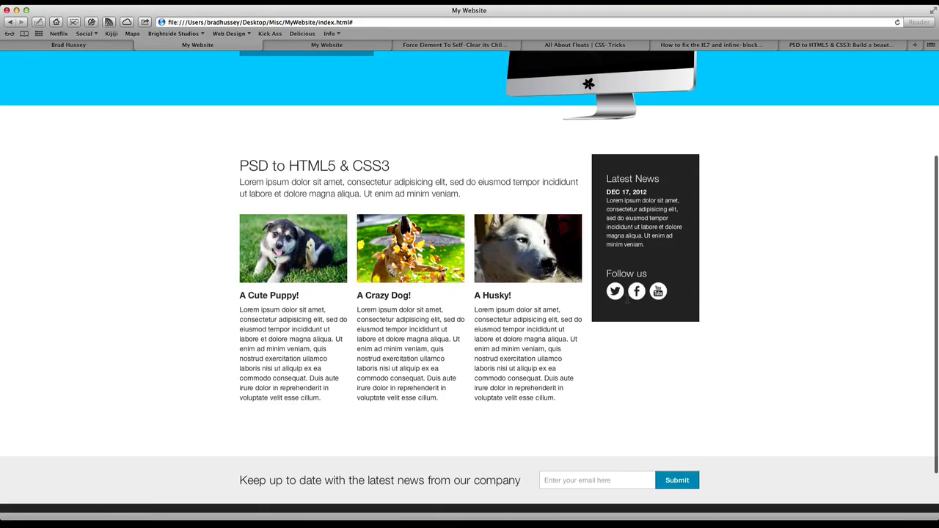
{"action": "mouse_move", "coordinate": [226, 85]}
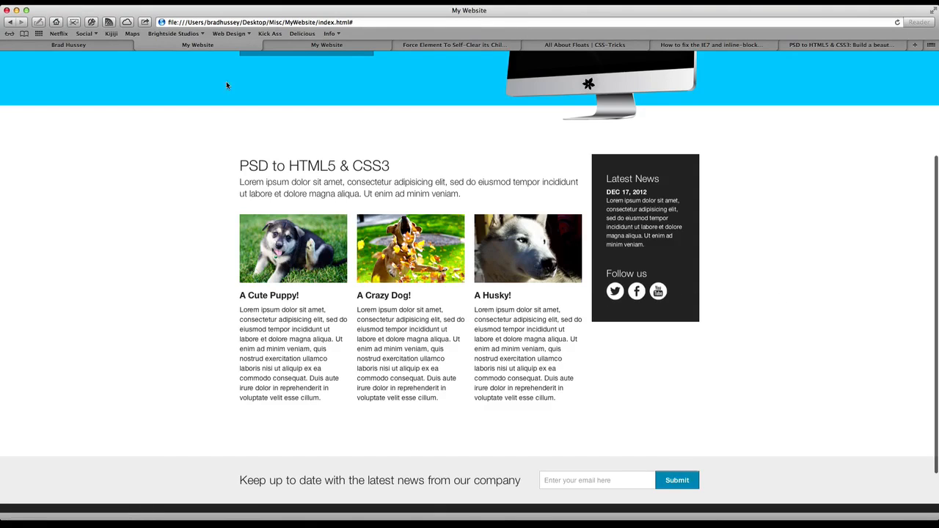
{"action": "left_click", "coordinate": [197, 45]}
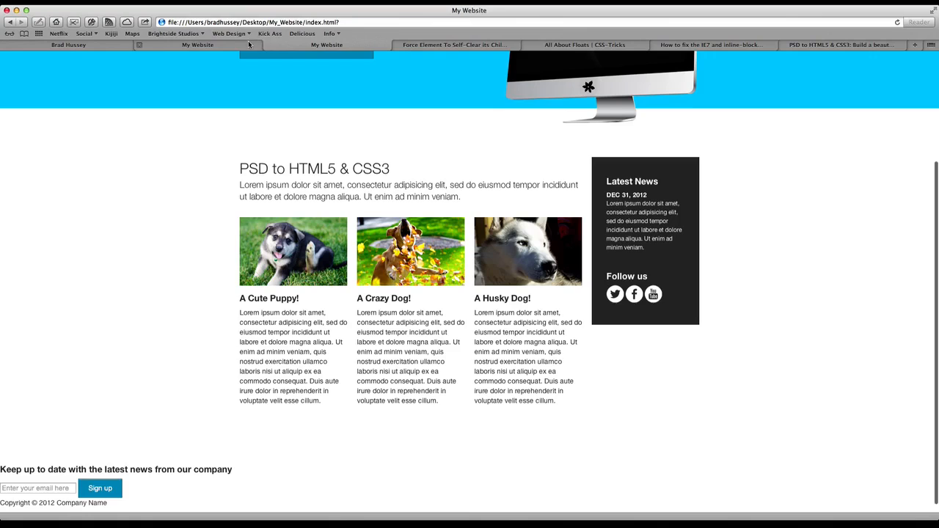
Type an empty aside .widget h4 { } rule below the nth-child(2) rule.
{"action": "left_click", "coordinate": [326, 45]}
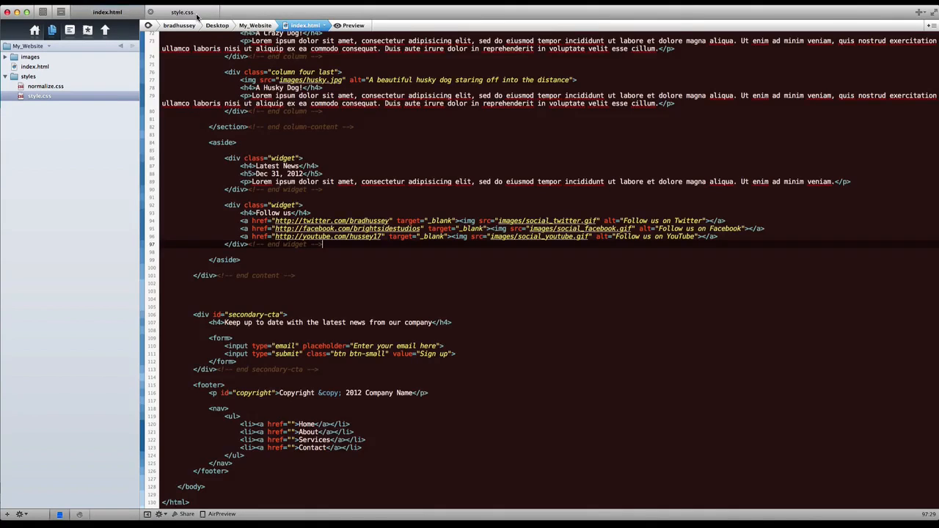
{"action": "left_click", "coordinate": [181, 12]}
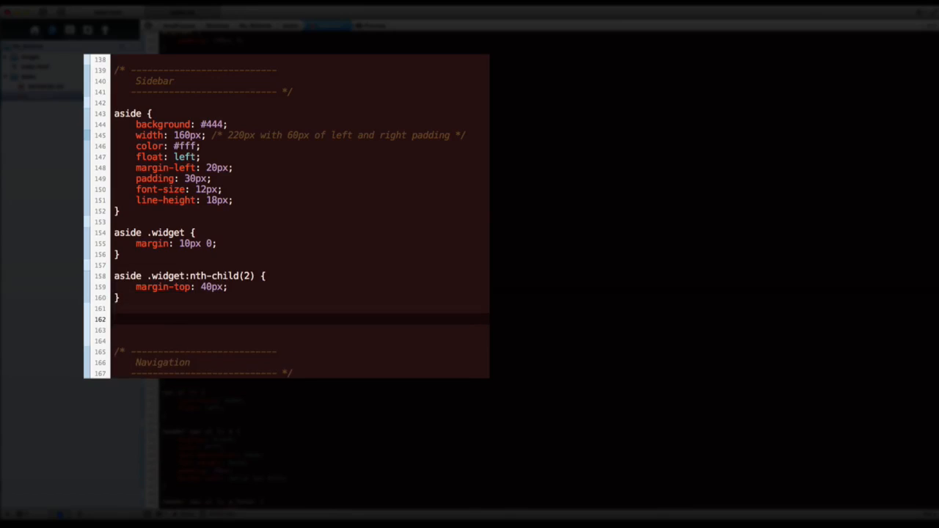
{"action": "type", "text": "aside"}
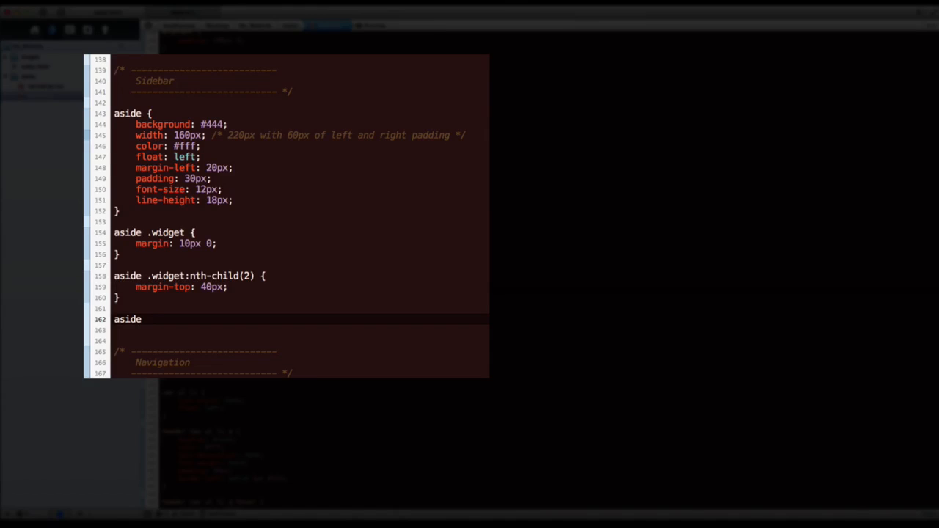
{"action": "type", "text": ".widget"}
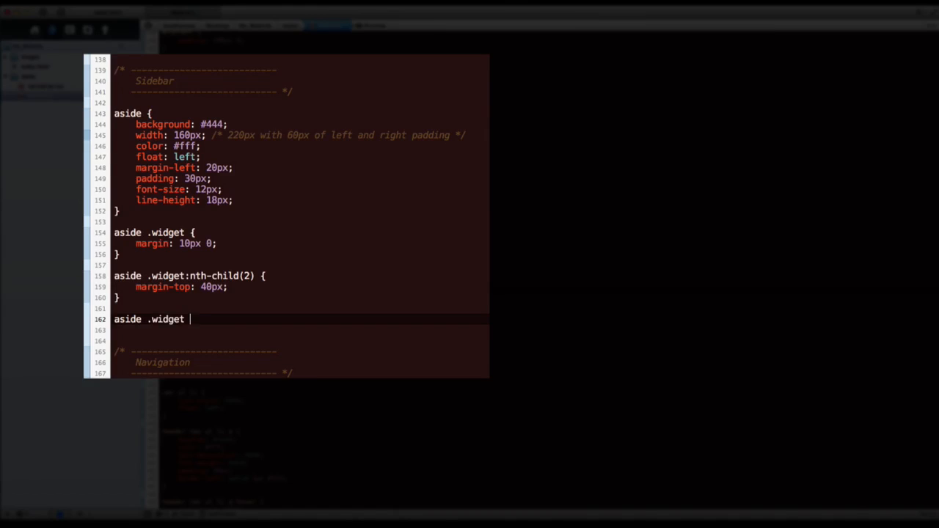
{"action": "type", "text": "h4 {"}
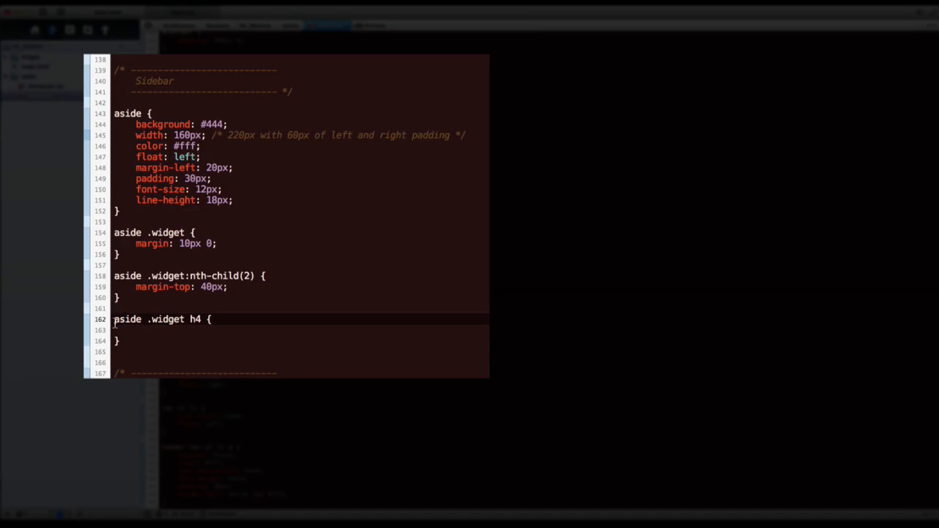
{"action": "double_click", "coordinate": [194, 319]}
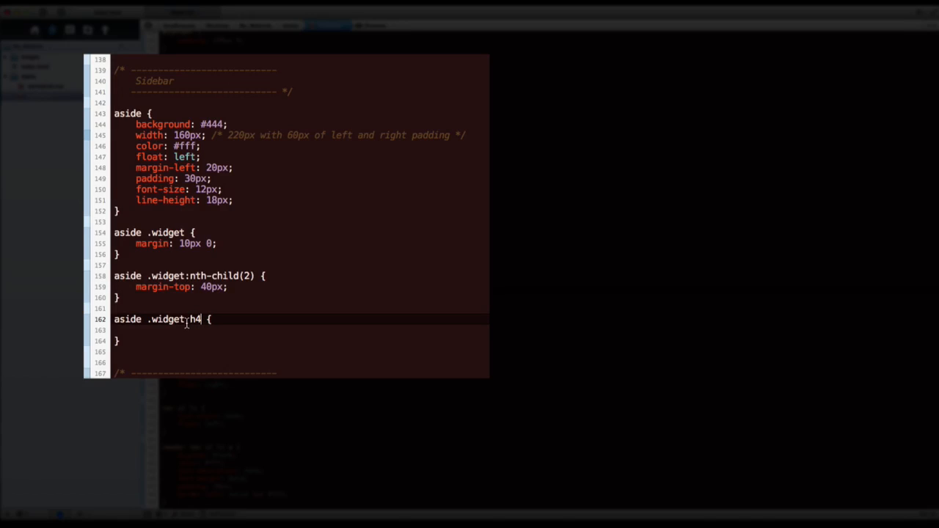
{"action": "double_click", "coordinate": [167, 320]}
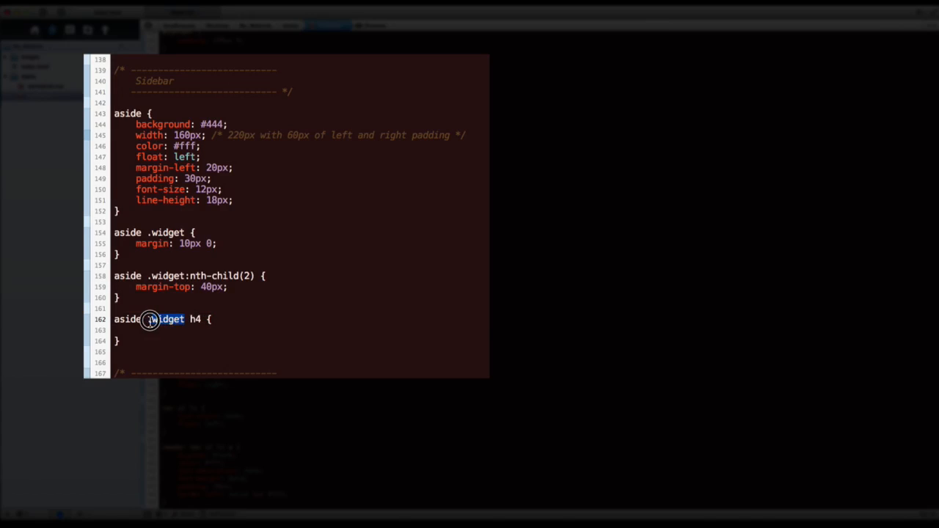
{"action": "left_click", "coordinate": [168, 320]}
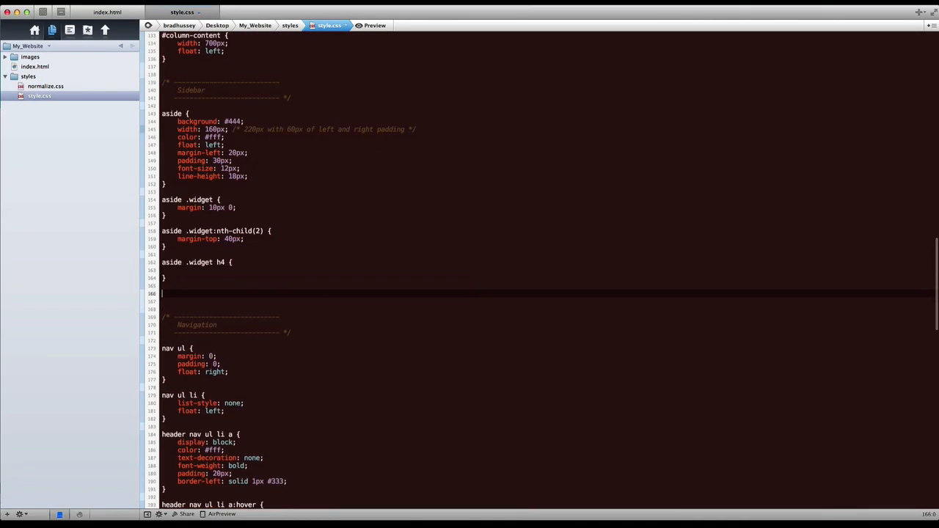
Set font-weight: 200 and font-size: 20px in the aside .widget h4 rule.
{"action": "type", "text": "h4"}
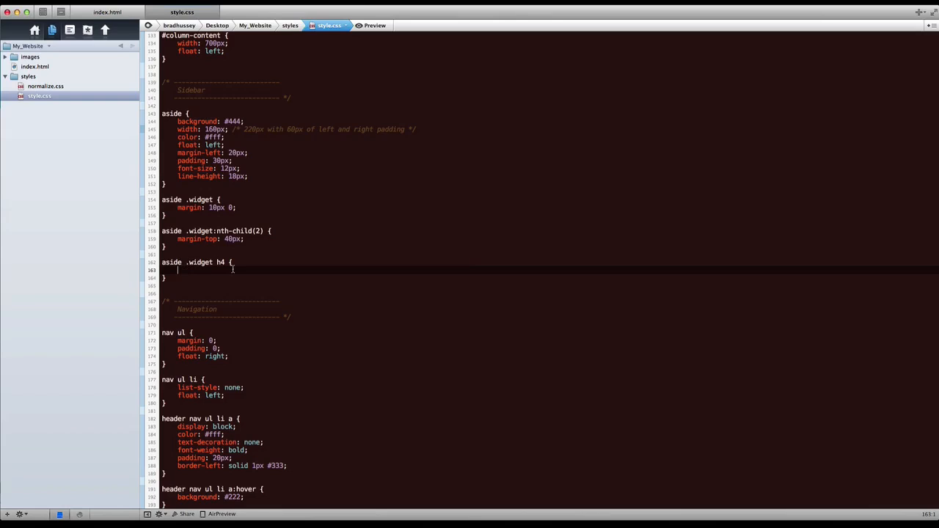
{"action": "type", "text": "font-we"}
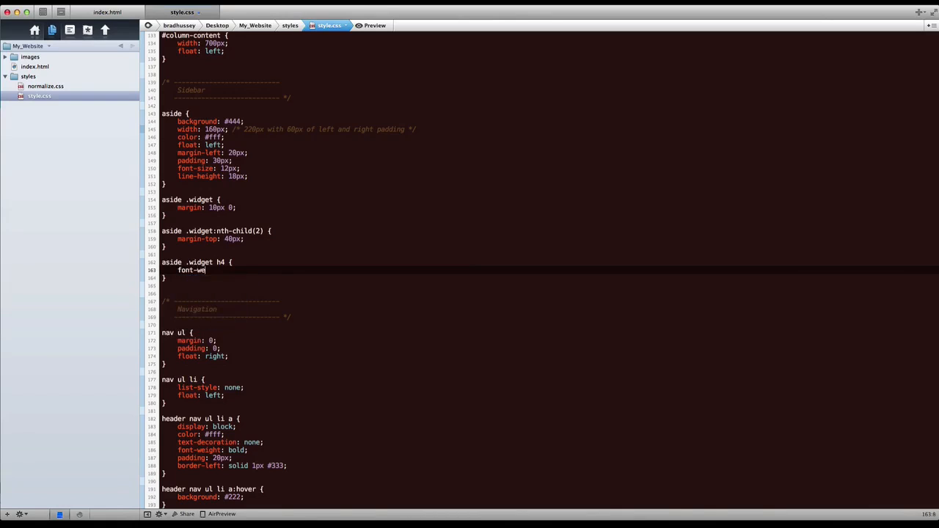
{"action": "type", "text": "ight: 200;"}
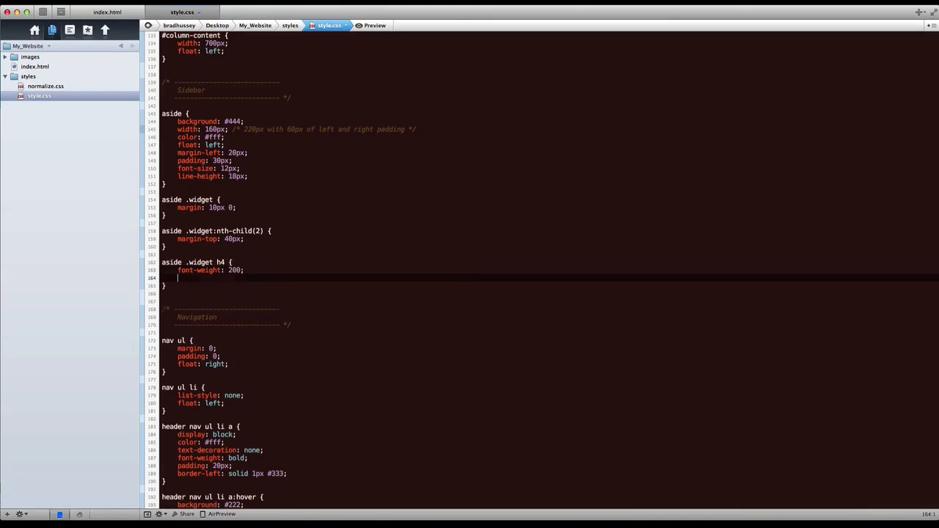
{"action": "type", "text": "font-size: 20px;"}
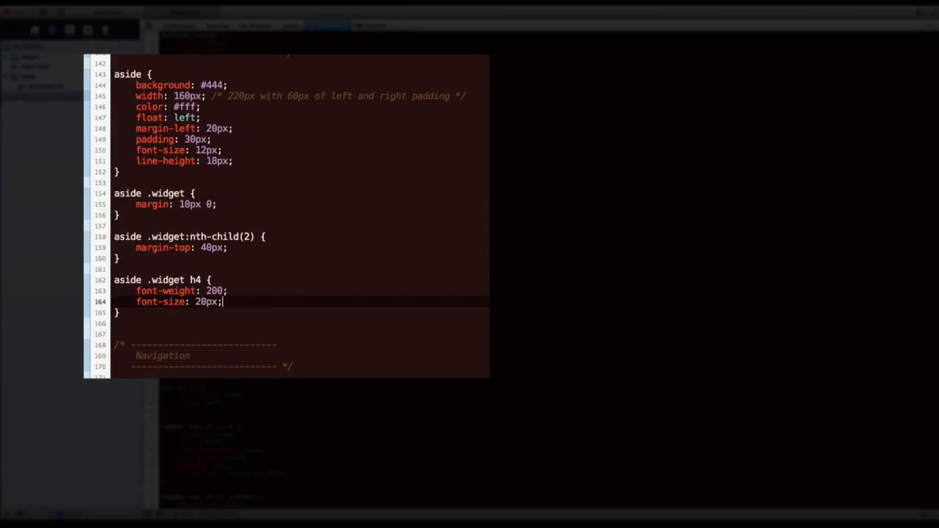
Add margin: 0 0 10px to the aside .widget h4 rule.
{"action": "type", "text": "margin: 0 0 10px;"}
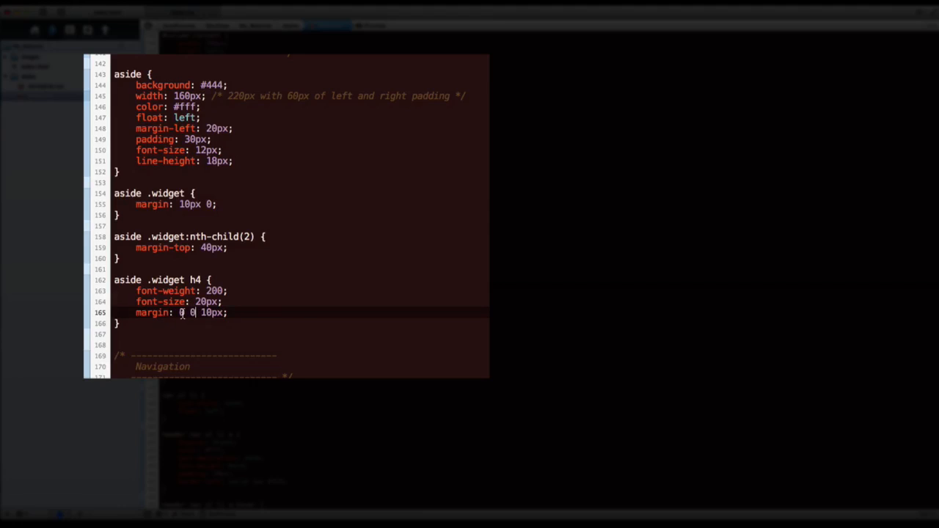
{"action": "mouse_move", "coordinate": [193, 311]}
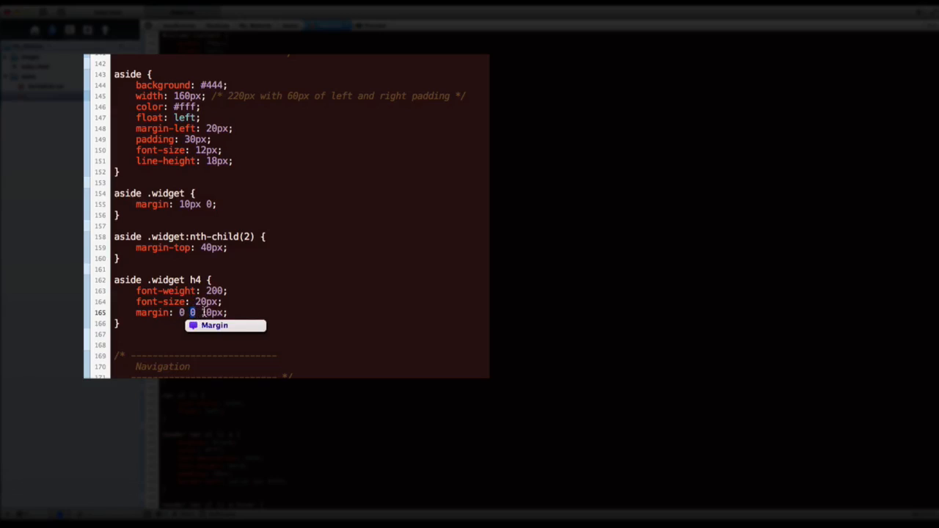
{"action": "left_click", "coordinate": [215, 312]}
{"action": "type", "text": "5px"}
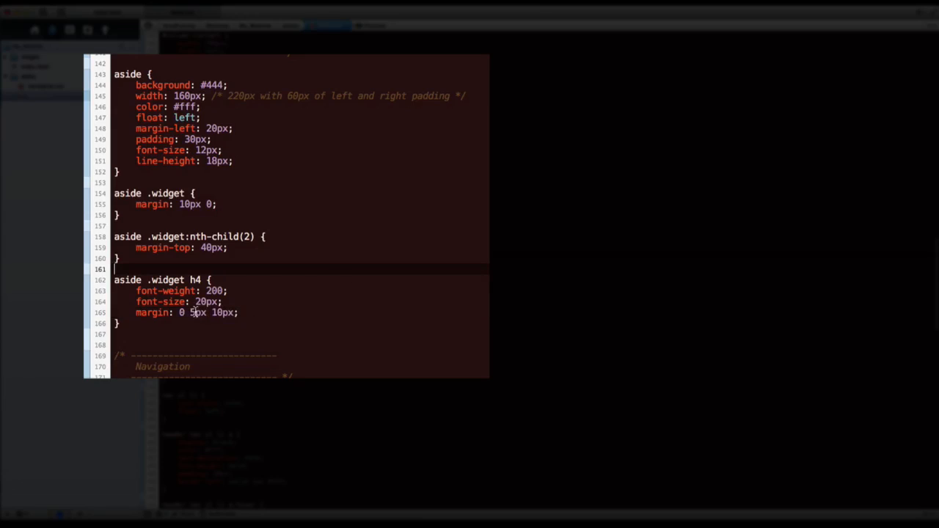
{"action": "double_click", "coordinate": [197, 313]}
{"action": "type", "text": "0"}
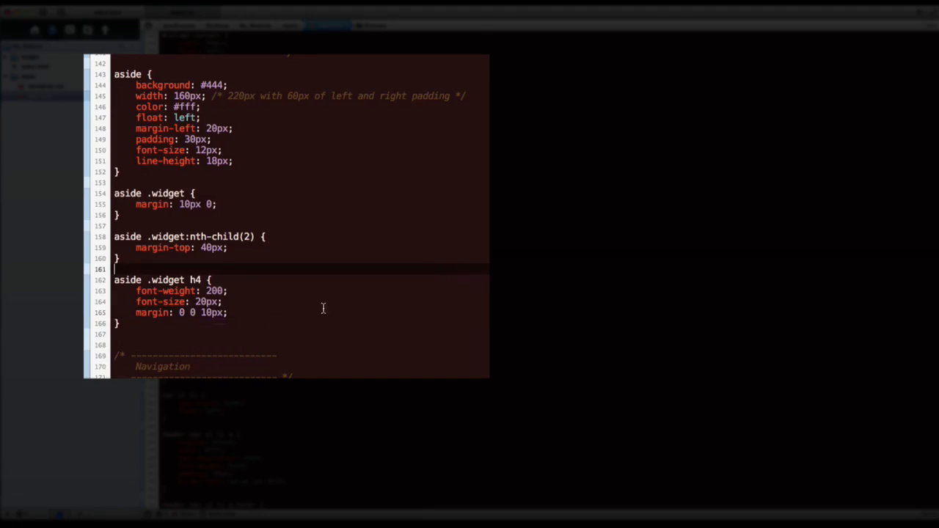
{"action": "left_click", "coordinate": [182, 312]}
{"action": "type", "text": " 0"}
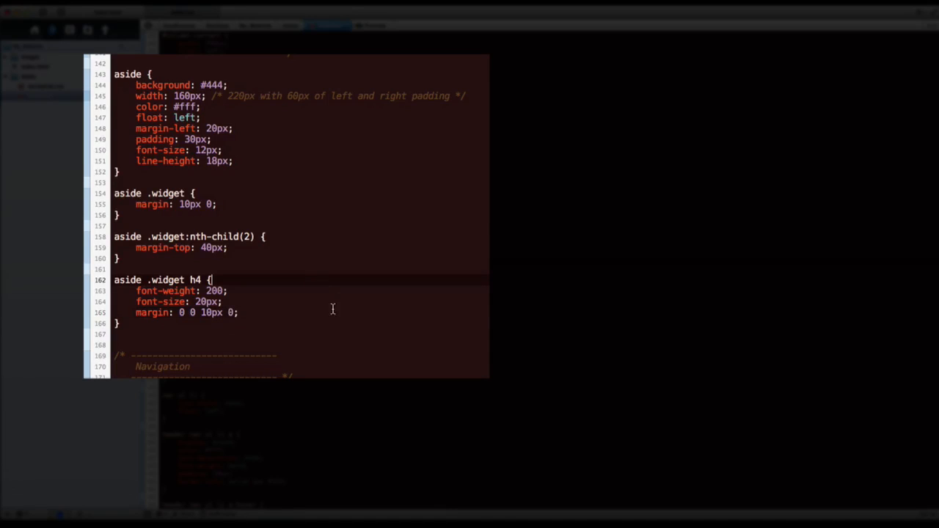
{"action": "type", "text": "\\"}
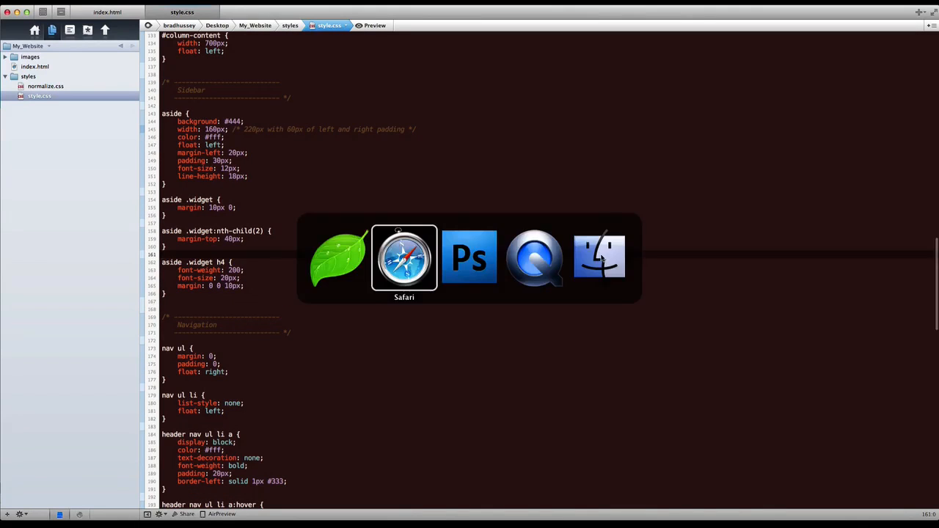
{"action": "left_click", "coordinate": [404, 257]}
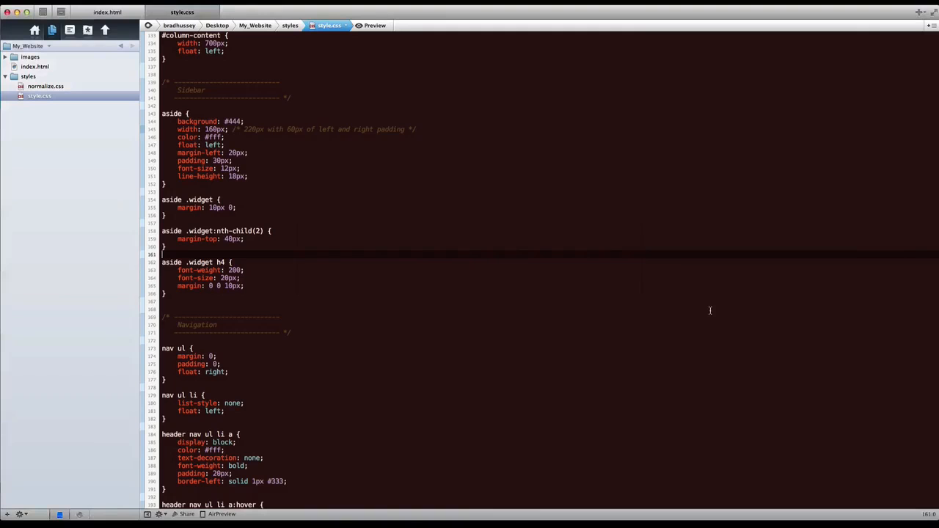
{"action": "left_click", "coordinate": [209, 295]}
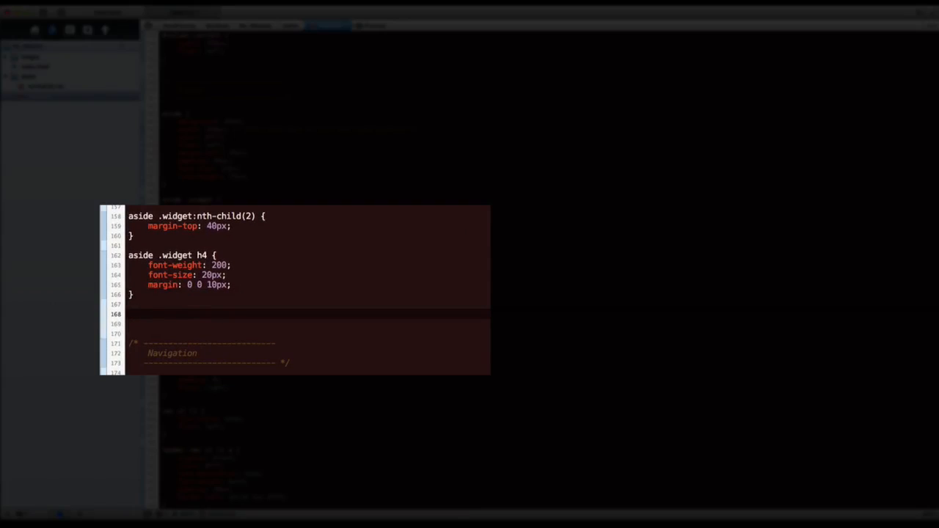
Write 'aside .socials a:hover { top: -1px; }' on line 168 of style.css.
{"action": "type", "text": "aside"}
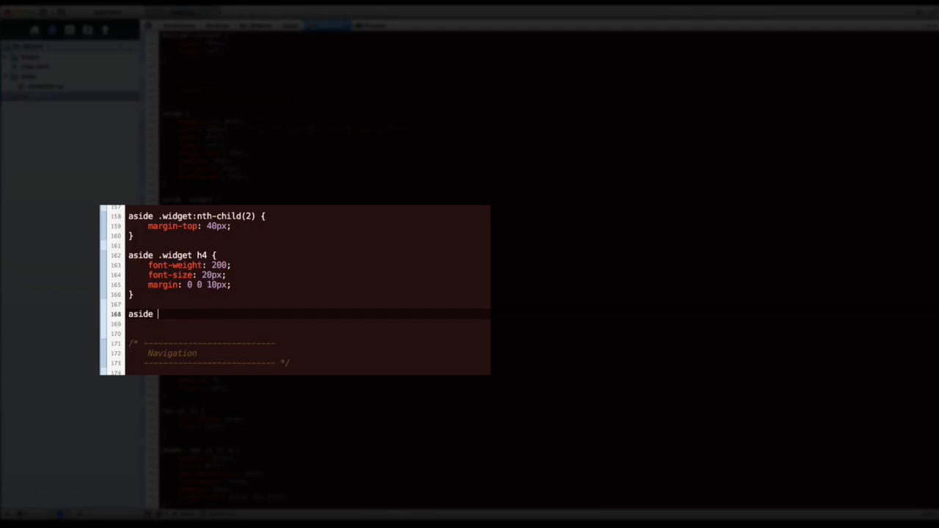
{"action": "type", "text": ".socials"}
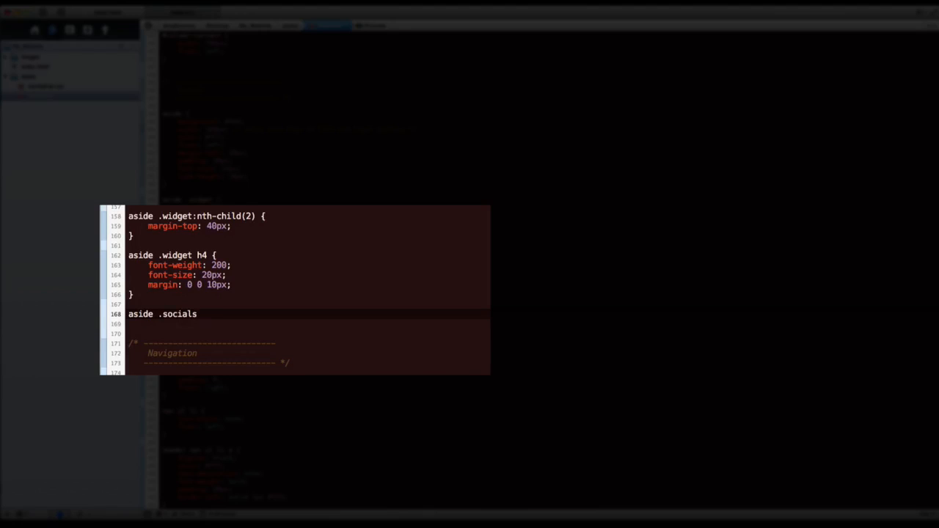
{"action": "type", "text": "a:"}
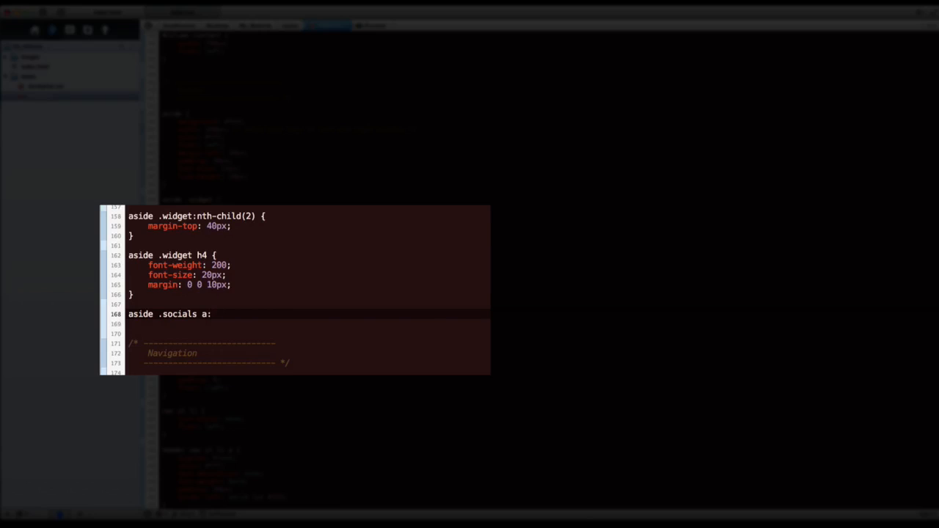
{"action": "type", "text": "hover {"}
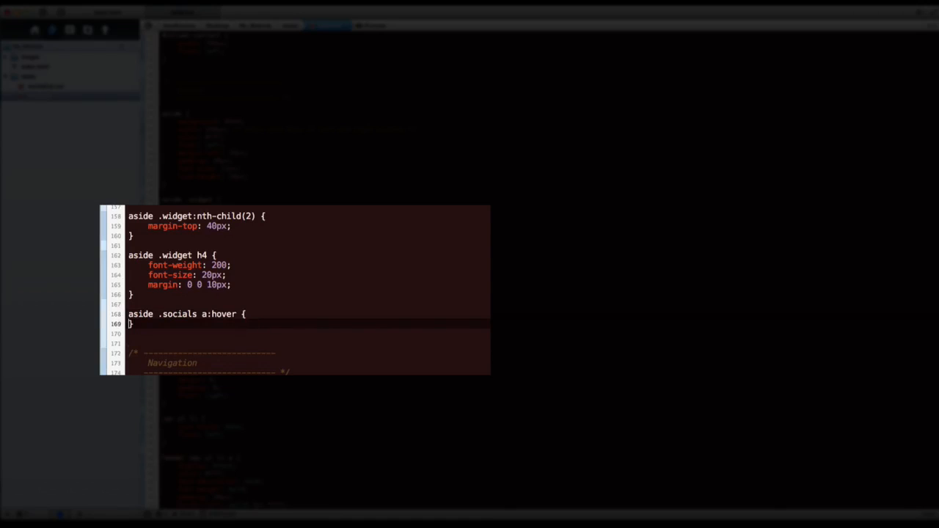
{"action": "type", "text": "position:"}
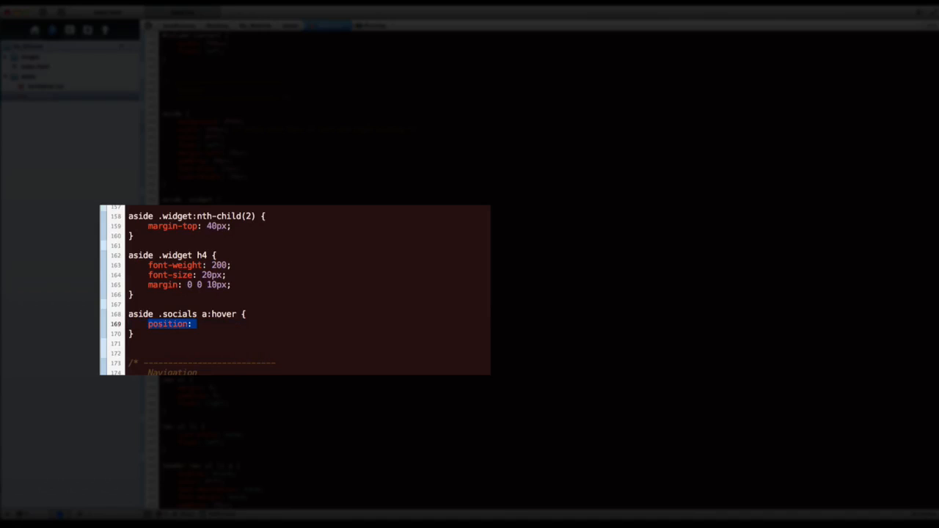
{"action": "type", "text": "top: -1px;"}
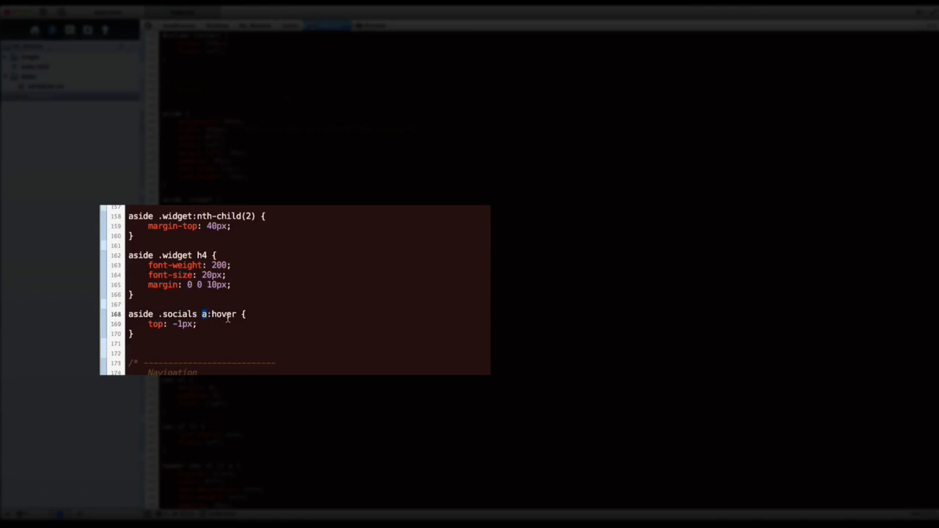
{"action": "double_click", "coordinate": [217, 314]}
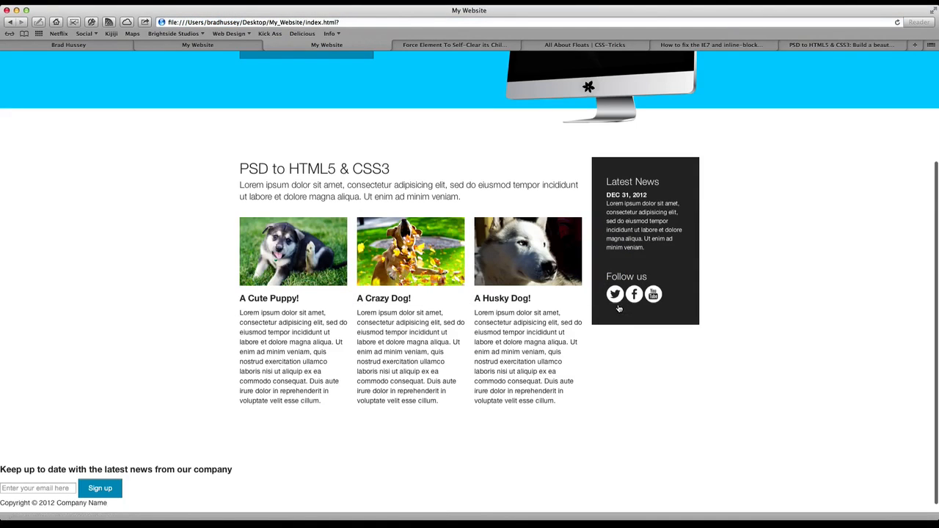
{"action": "mouse_move", "coordinate": [615, 308]}
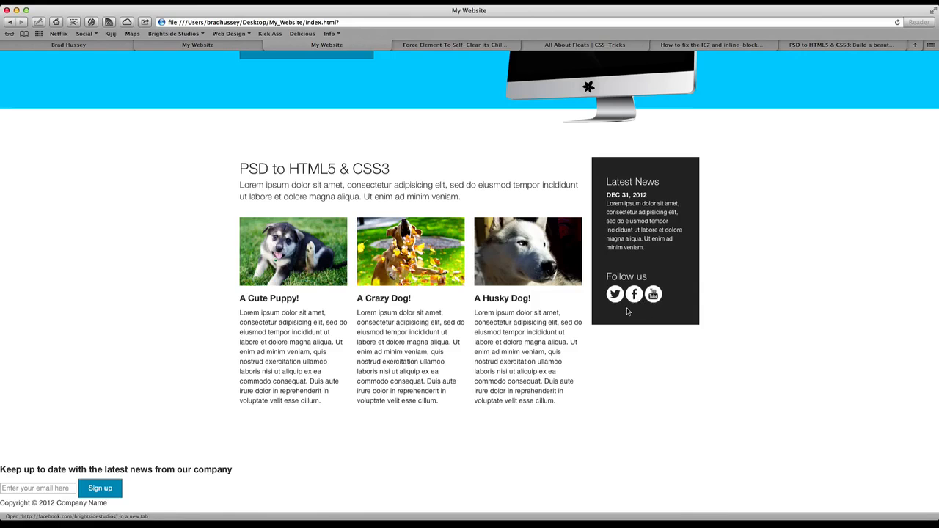
{"action": "mouse_move", "coordinate": [626, 303]}
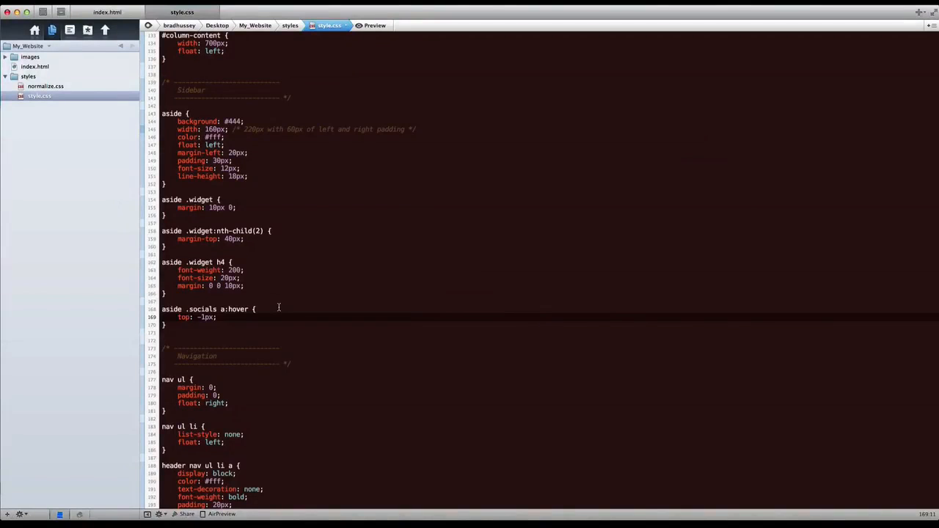
Move position: relative into its own aside .socials a rule, leaving top: -1px on hover.
{"action": "key", "text": "Return"}
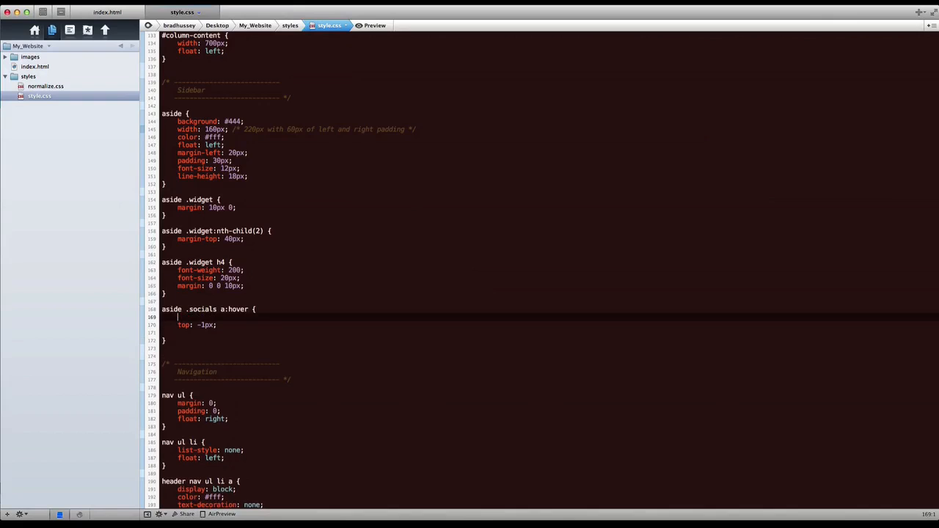
{"action": "type", "text": "position: relative;"}
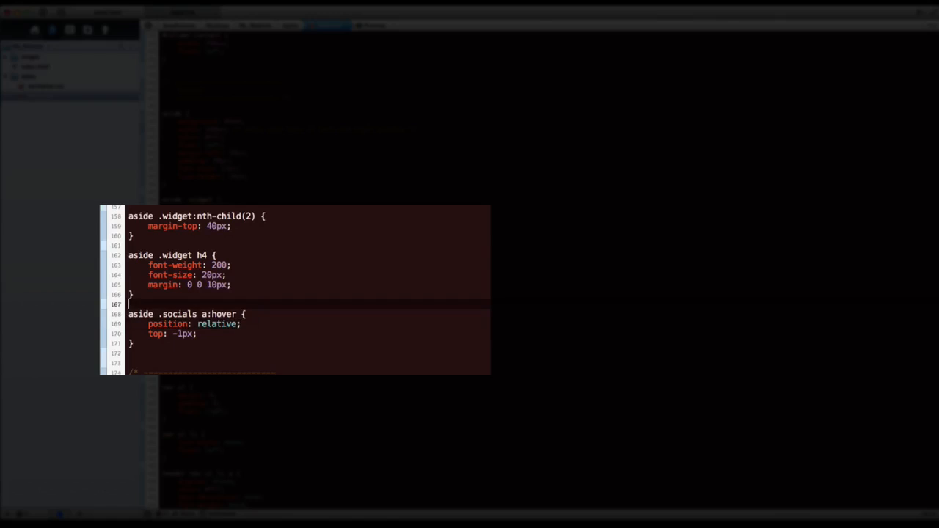
{"action": "type", "text": "aside"}
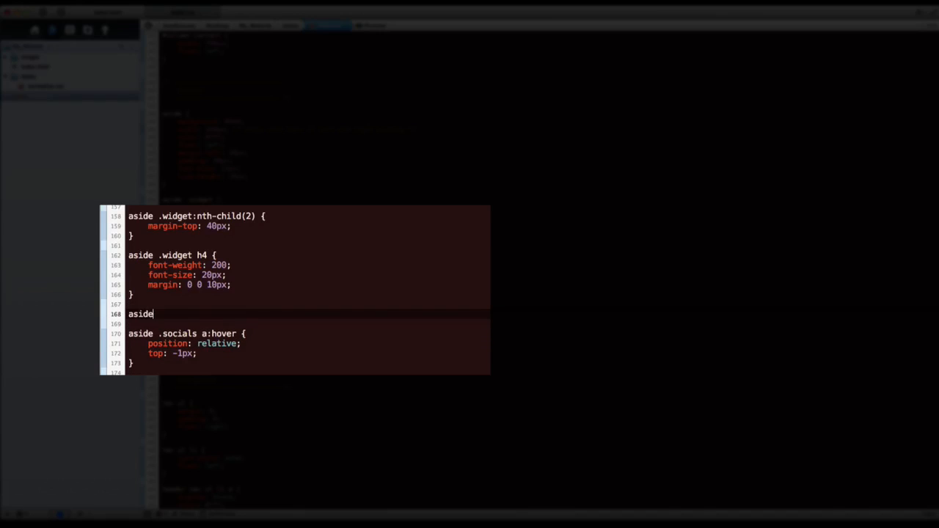
{"action": "type", "text": ".socials a {"}
{"action": "type", "text": "position: relative;"}
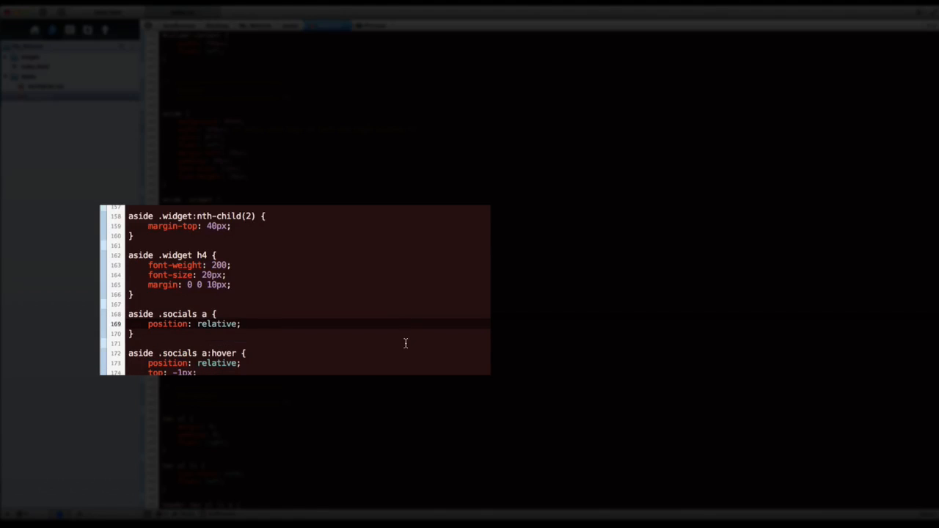
{"action": "double_click", "coordinate": [167, 362]}
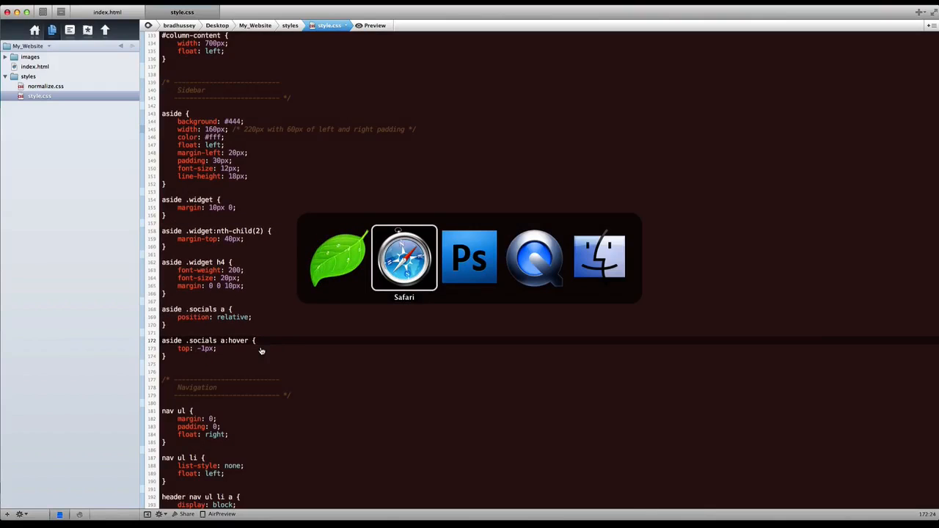
{"action": "left_click", "coordinate": [404, 257]}
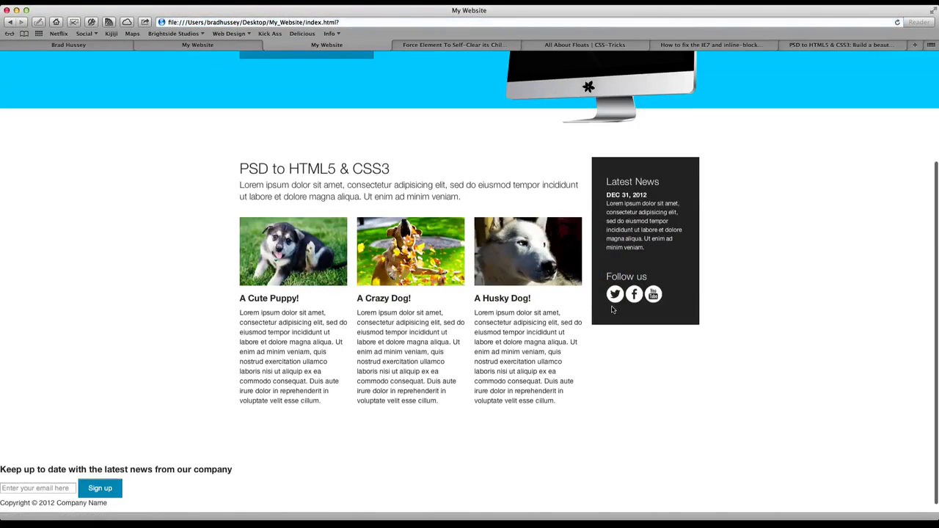
{"action": "mouse_move", "coordinate": [615, 294]}
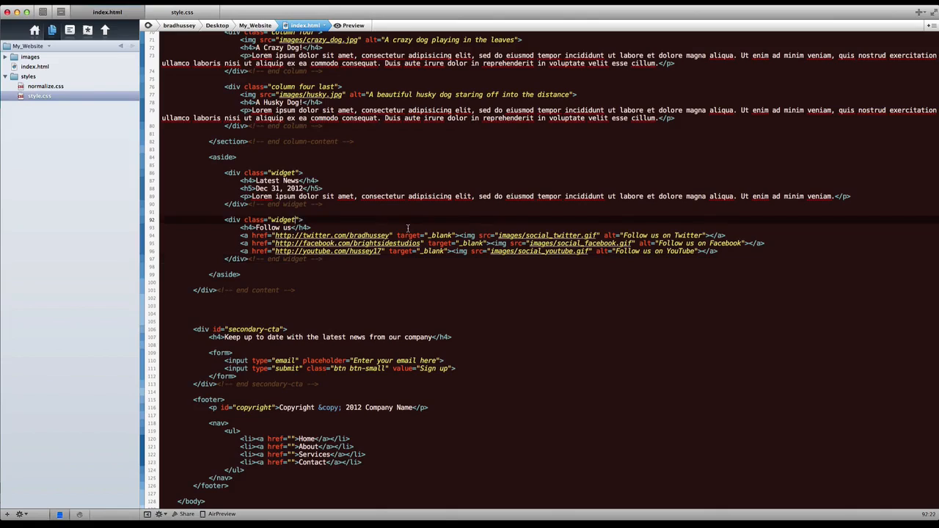
Add 'socials' to the Follow us widget div's class in index.html, then return to Safari.
{"action": "type", "text": "socials a {"}
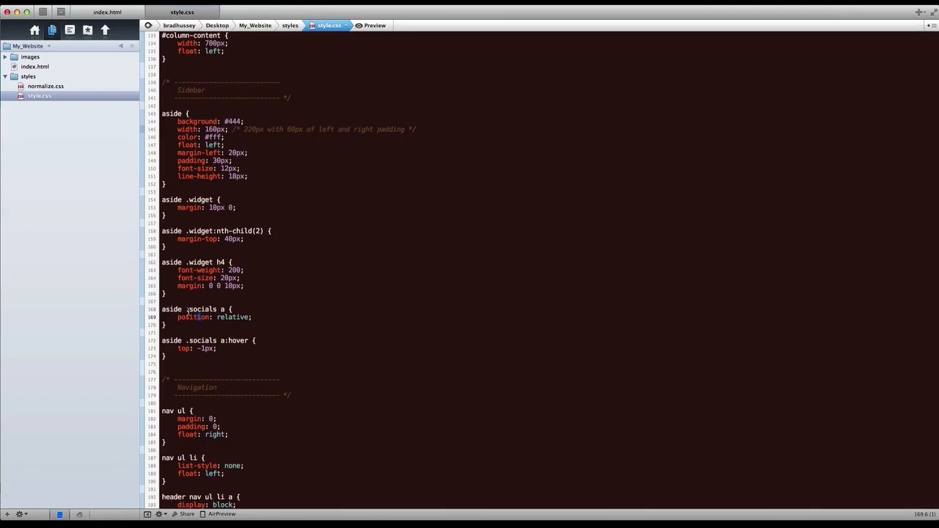
{"action": "double_click", "coordinate": [198, 308]}
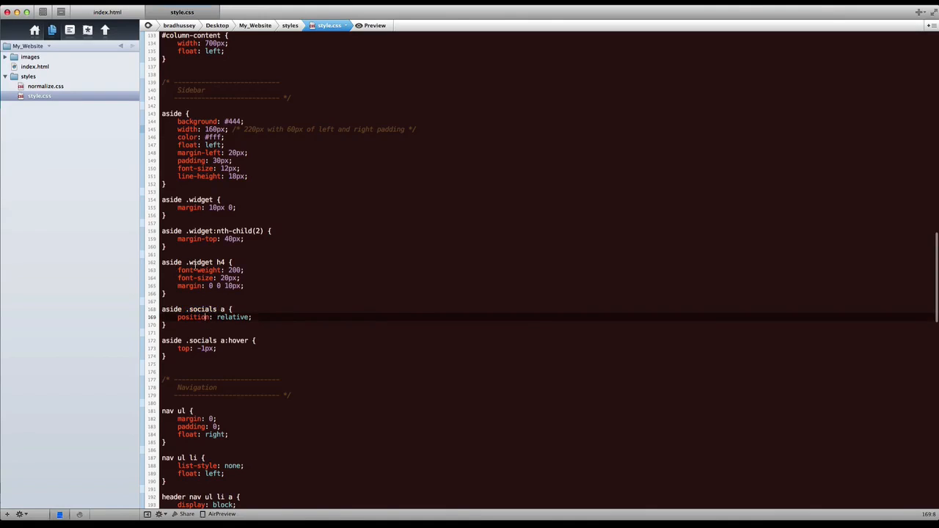
{"action": "left_click", "coordinate": [184, 293]}
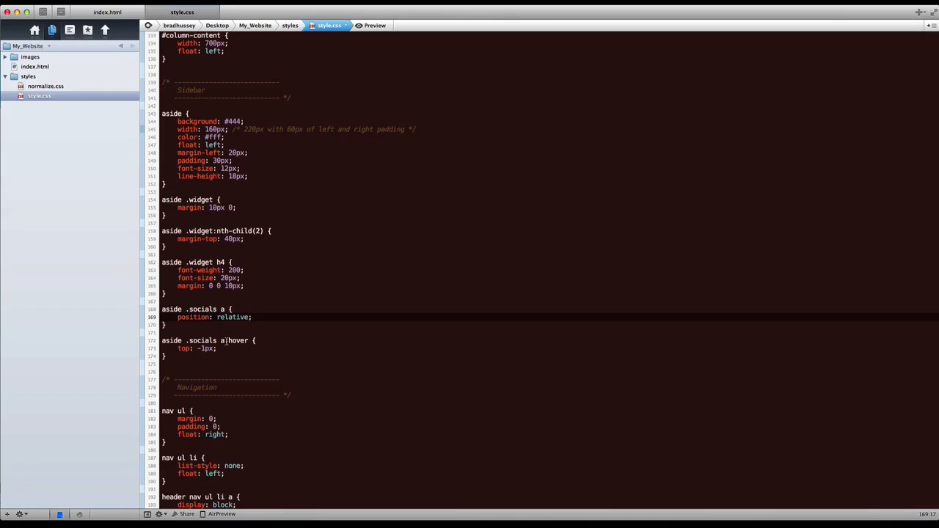
{"action": "left_click", "coordinate": [224, 349]}
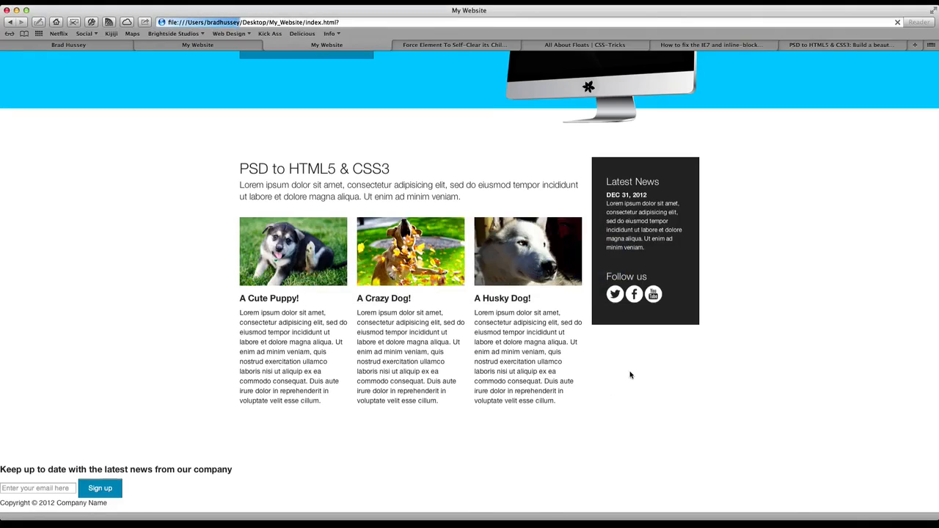
{"action": "mouse_move", "coordinate": [615, 294]}
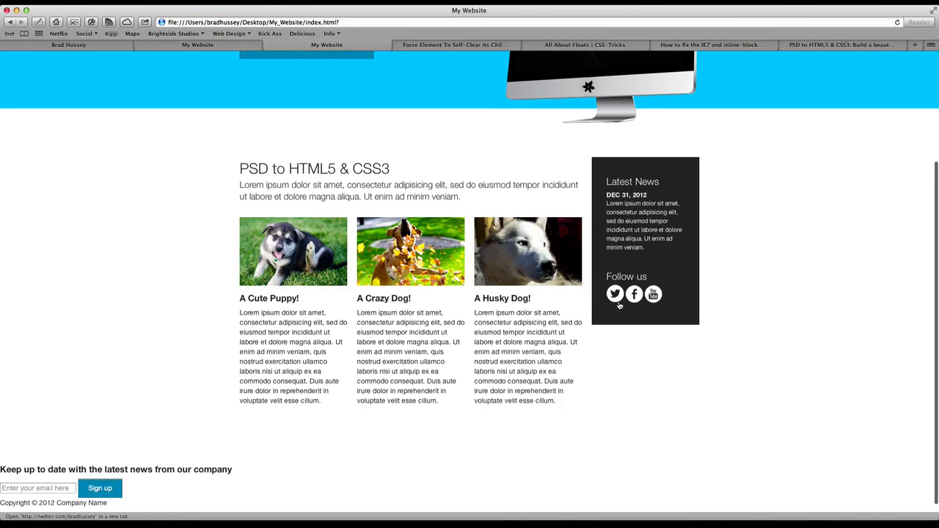
{"action": "mouse_move", "coordinate": [633, 293]}
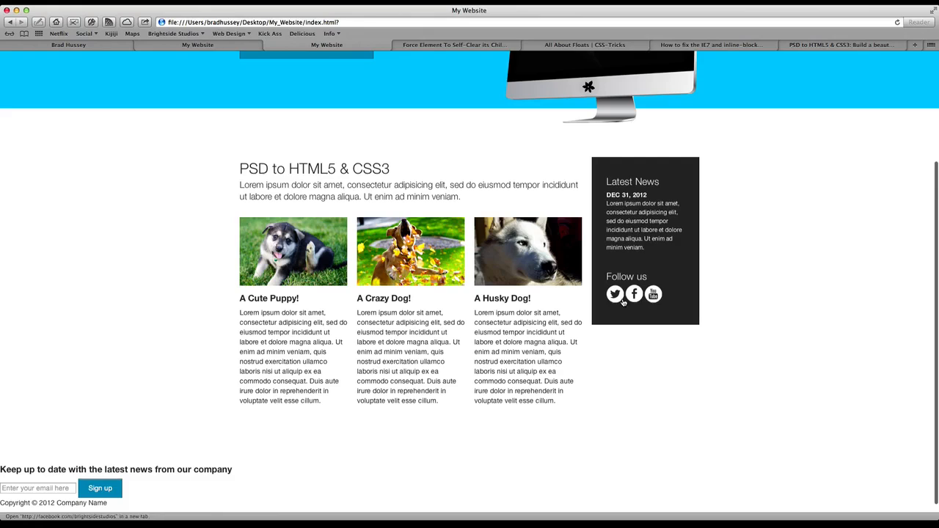
{"action": "mouse_move", "coordinate": [615, 294]}
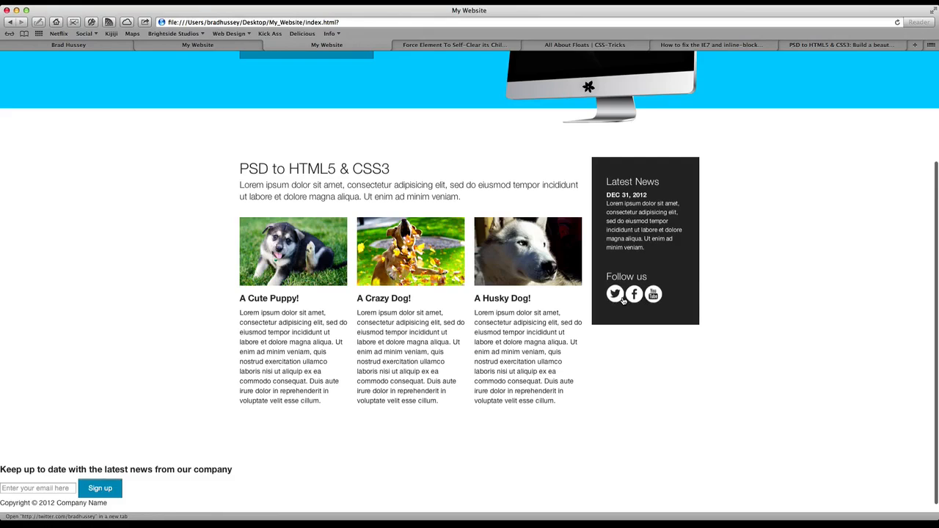
{"action": "mouse_move", "coordinate": [634, 293]}
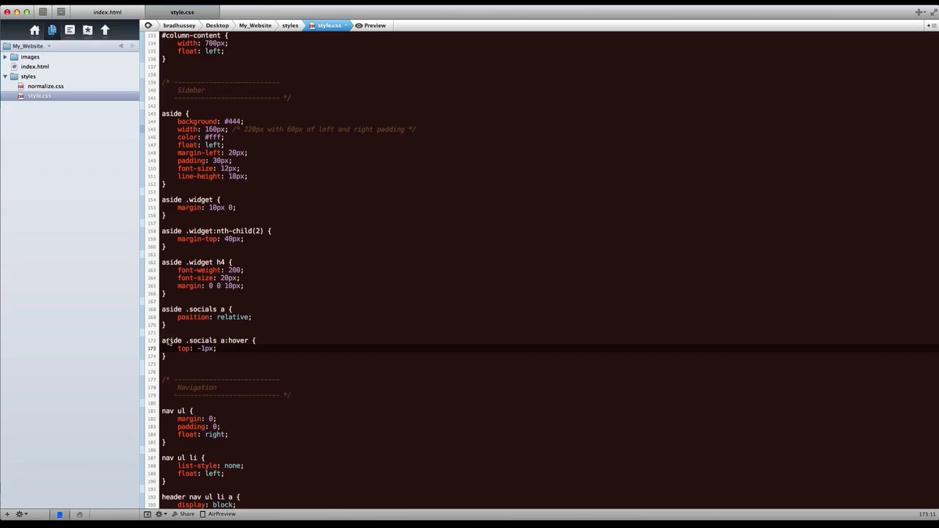
Add a margin-right declaration to the aside .socials a rule.
{"action": "left_click", "coordinate": [220, 356]}
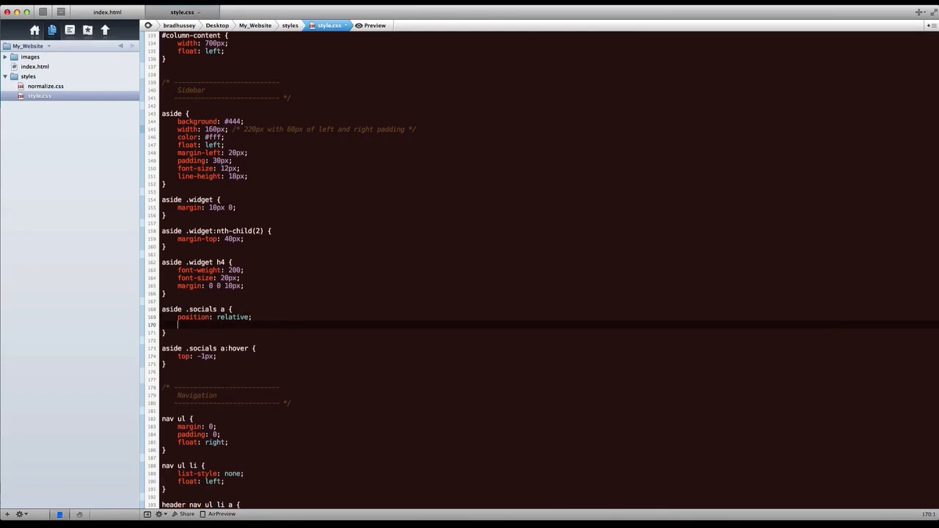
{"action": "type", "text": "mar-ri"}
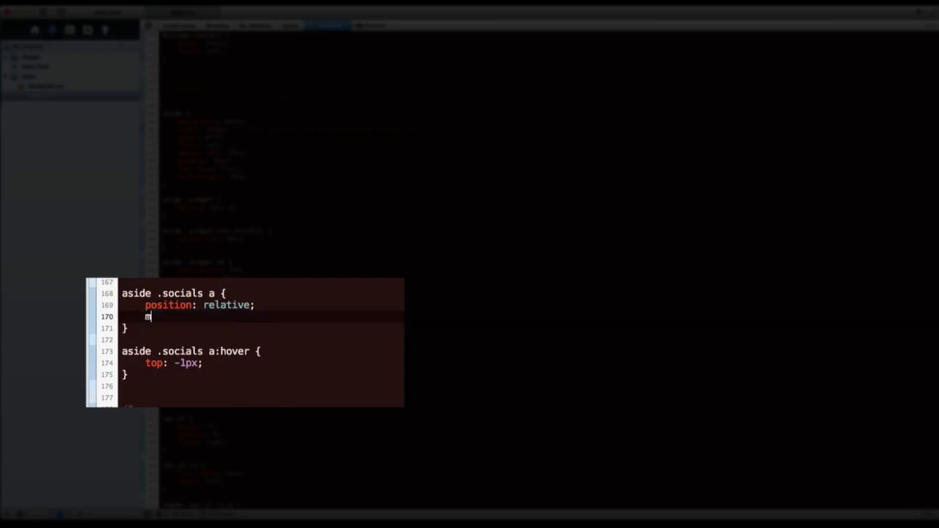
{"action": "type", "text": "margin-right:"}
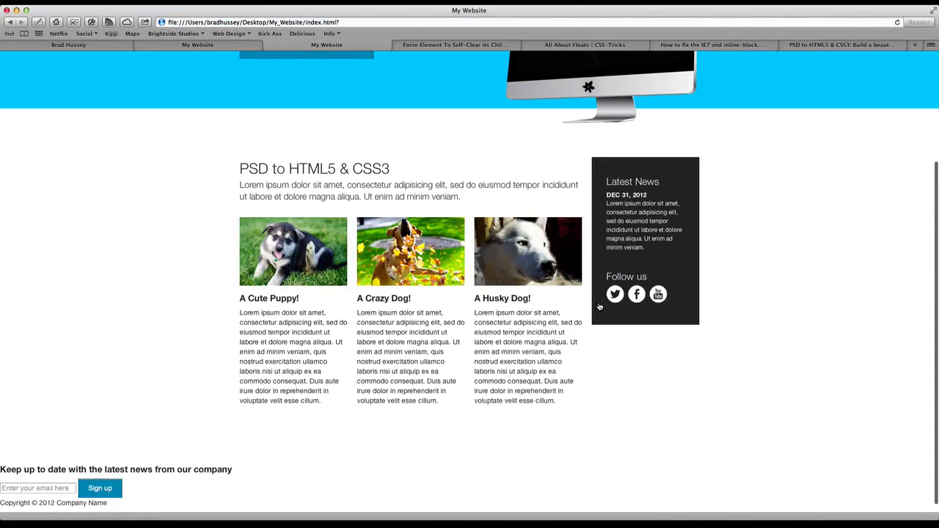
{"action": "left_click", "coordinate": [197, 45]}
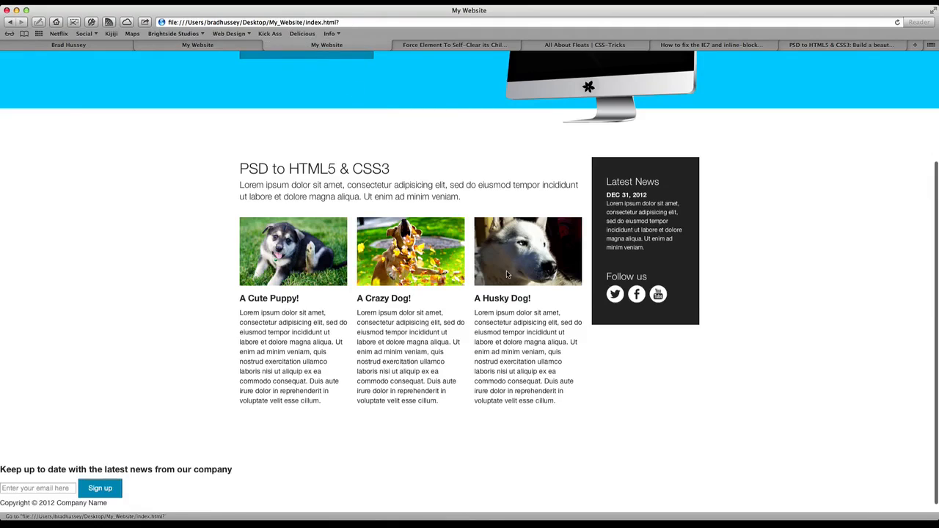
{"action": "mouse_move", "coordinate": [615, 294]}
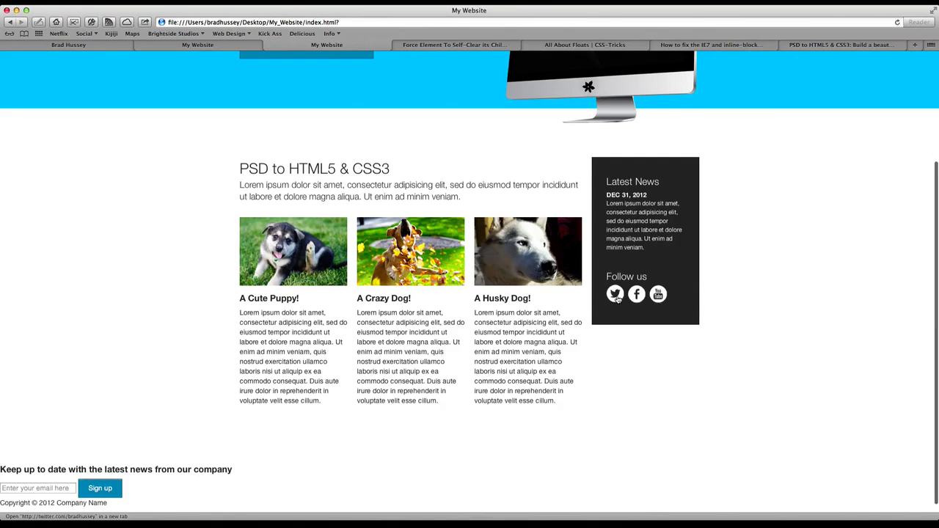
{"action": "mouse_move", "coordinate": [658, 294]}
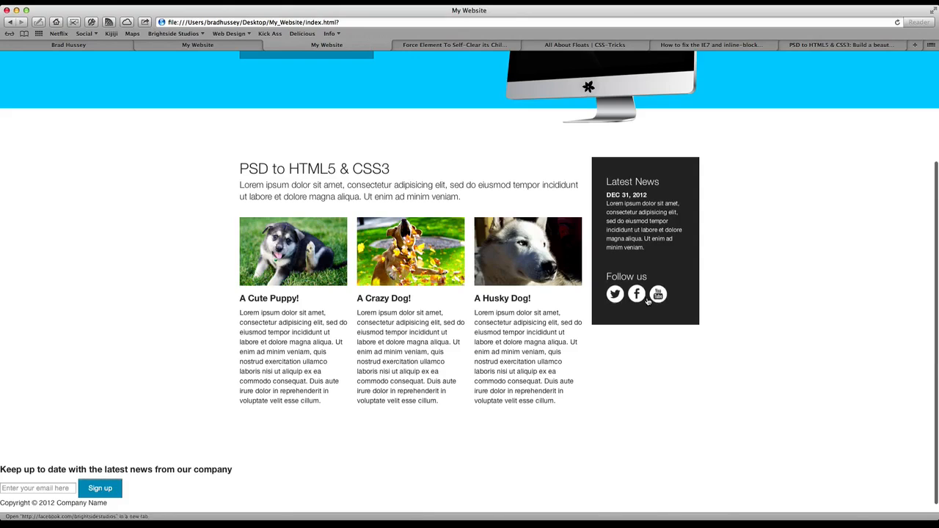
{"action": "mouse_move", "coordinate": [636, 294]}
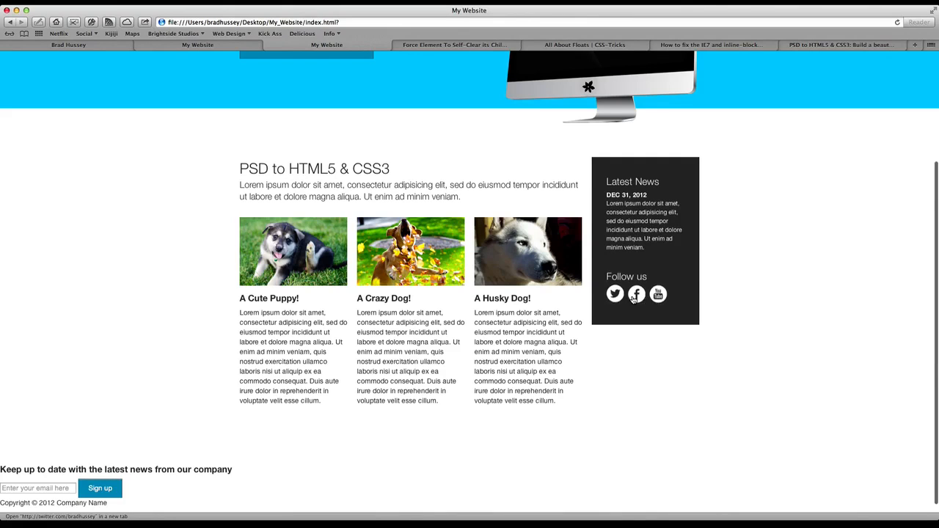
{"action": "mouse_move", "coordinate": [760, 281]}
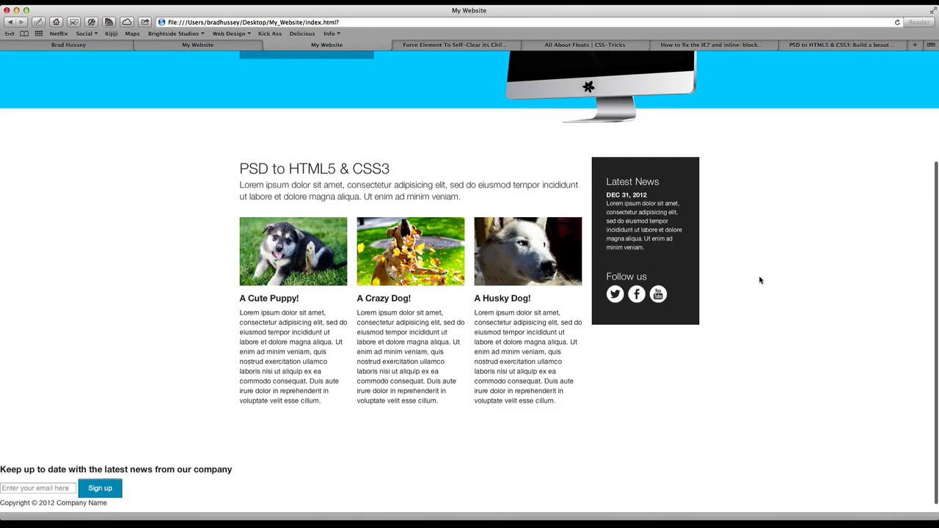
{"action": "mouse_move", "coordinate": [764, 273]}
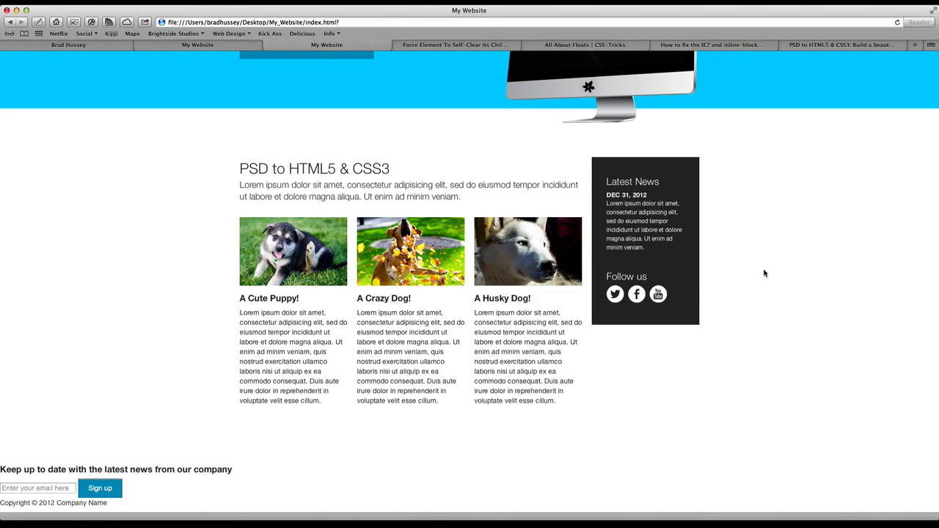
{"action": "scroll", "scroll_direction": "up", "scroll_amount": 3}
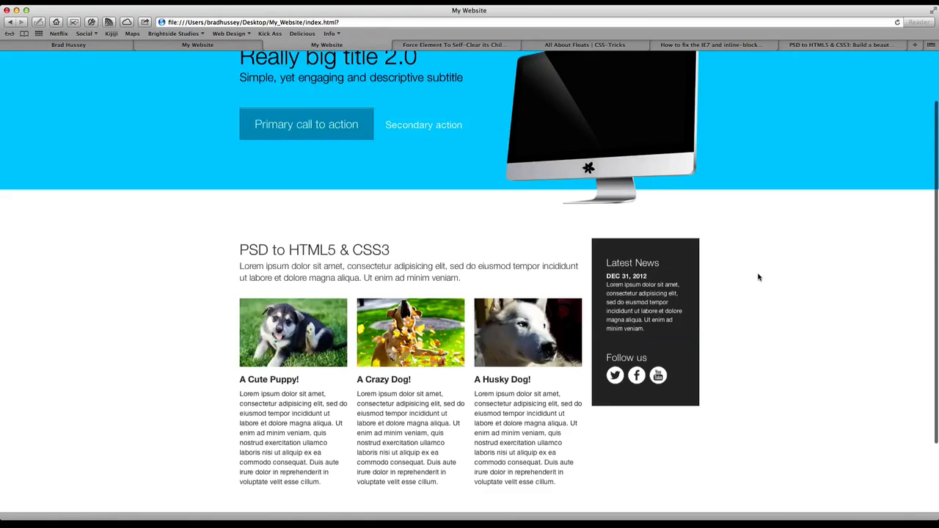
{"action": "scroll", "scroll_direction": "up", "scroll_amount": 3}
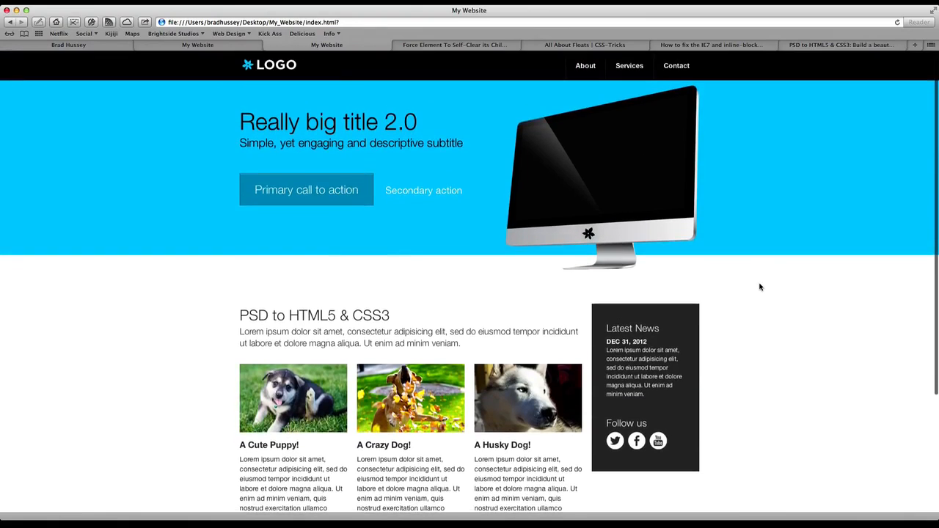
{"action": "scroll", "scroll_direction": "down", "scroll_amount": 3}
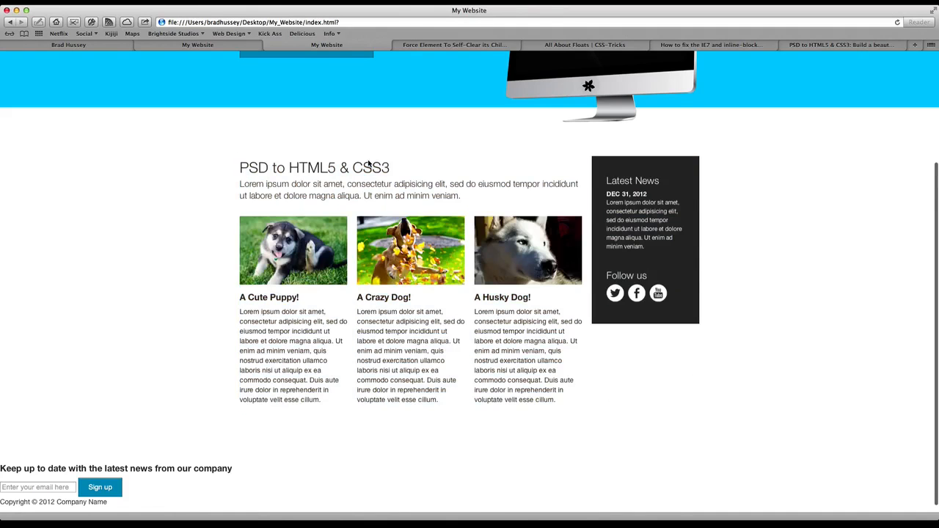
{"action": "double_click", "coordinate": [250, 167]}
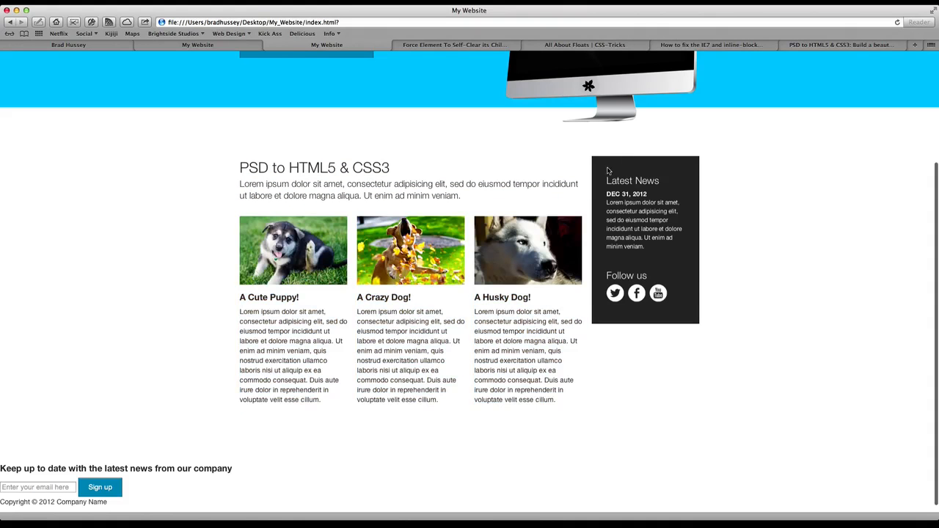
{"action": "mouse_move", "coordinate": [615, 293]}
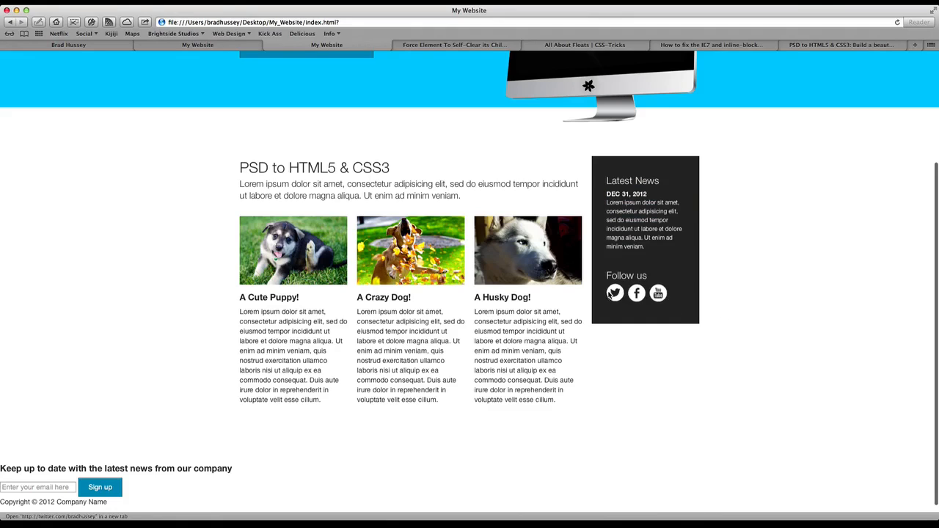
{"action": "mouse_move", "coordinate": [636, 292]}
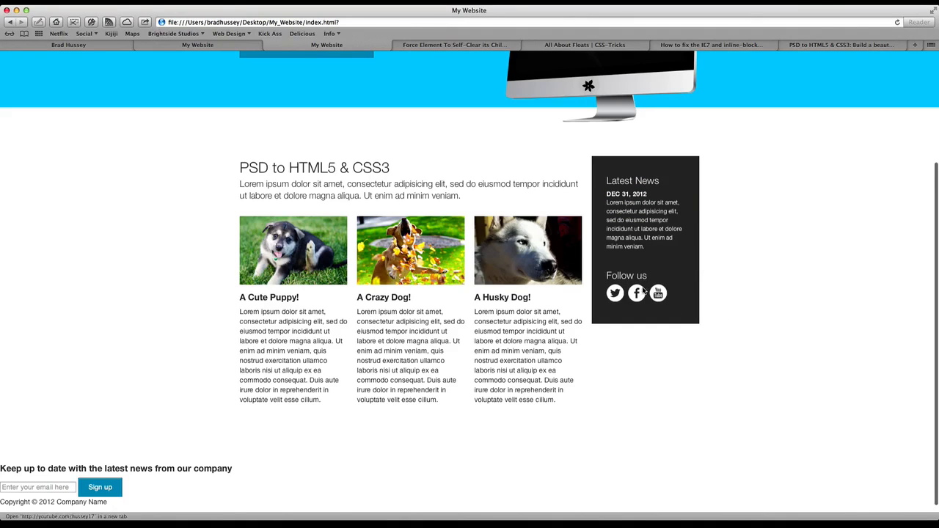
{"action": "mouse_move", "coordinate": [512, 419]}
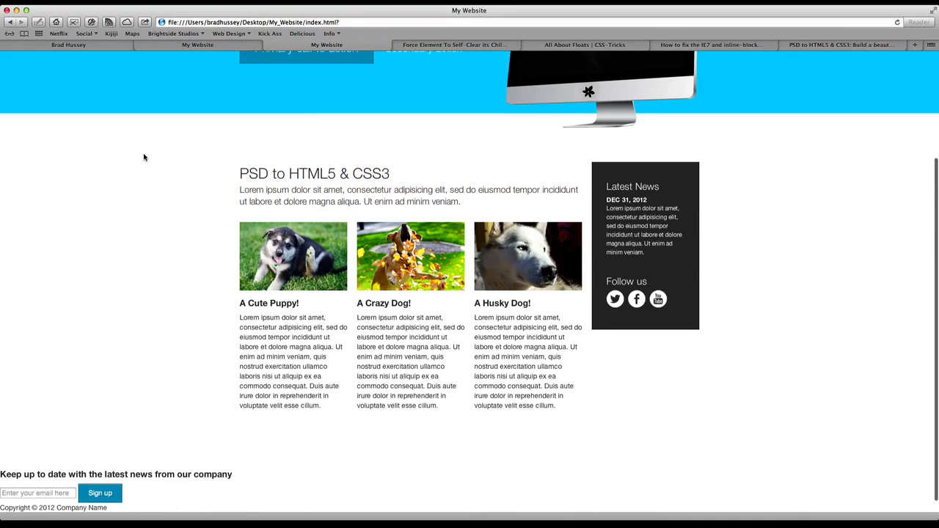
{"action": "scroll", "scroll_direction": "down", "scroll_amount": 3}
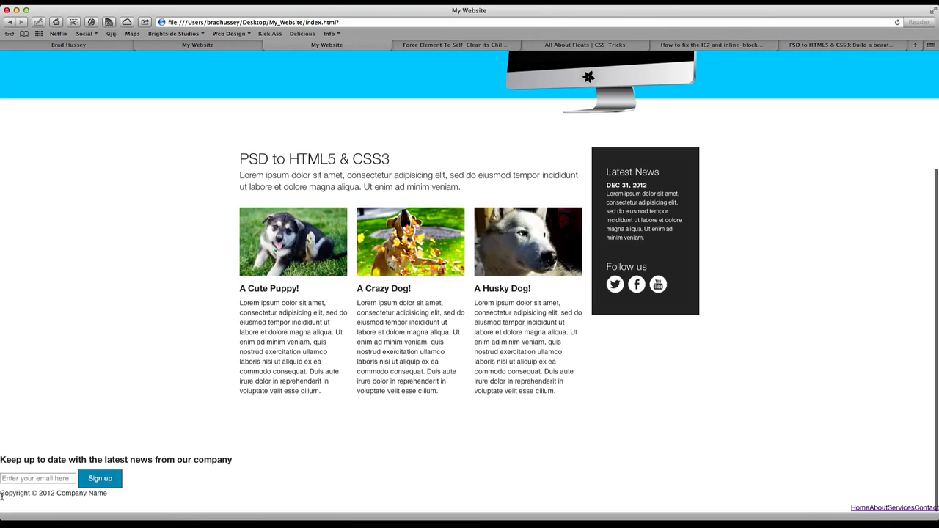
{"action": "mouse_move", "coordinate": [248, 451]}
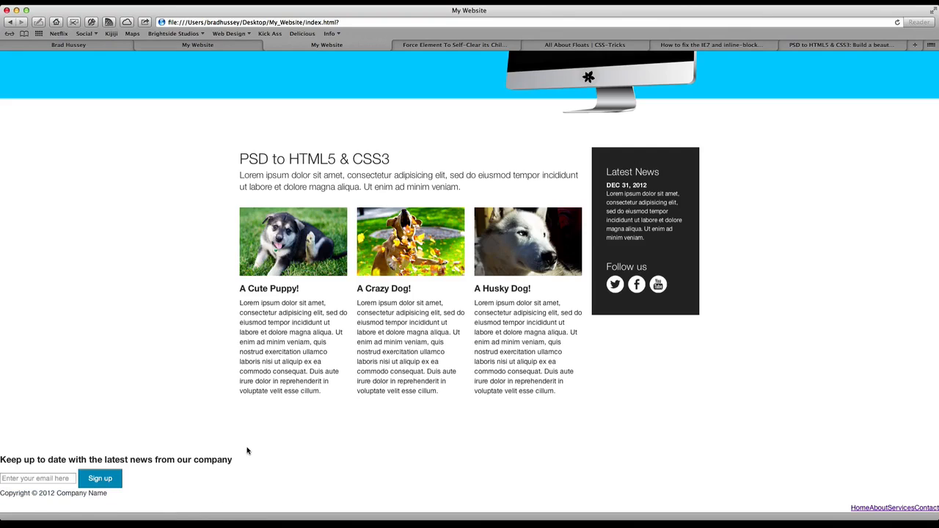